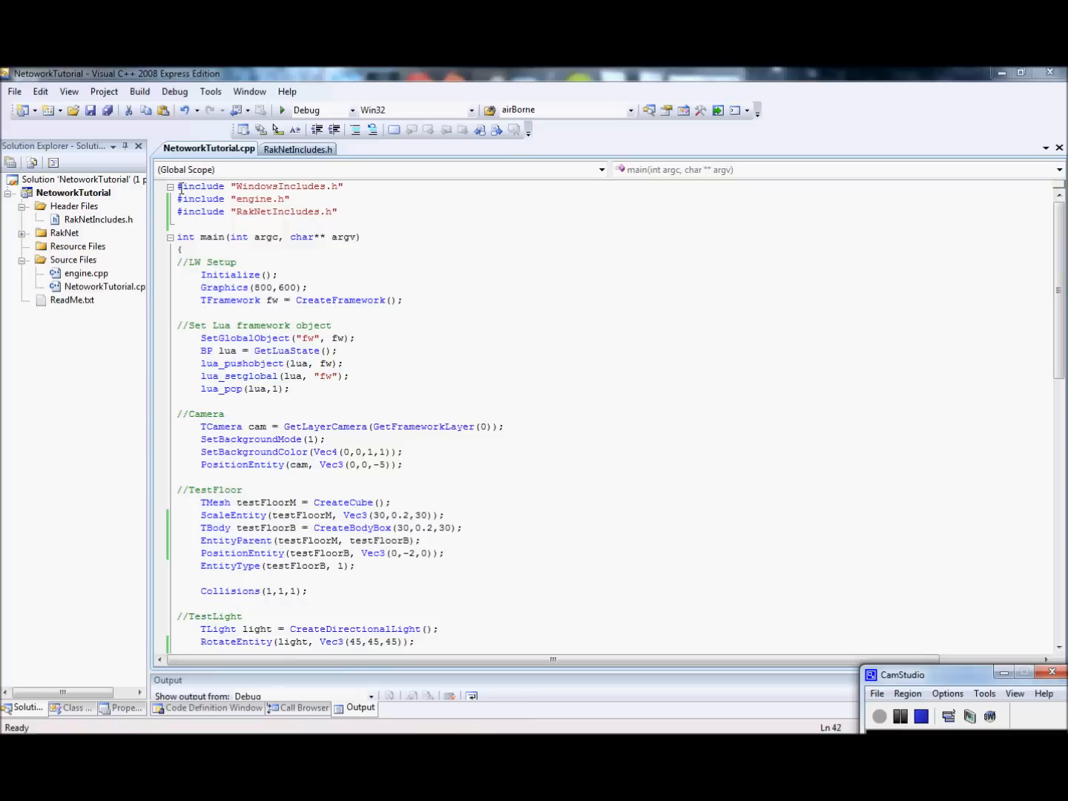
# Look over the existing NetworkTutorial.cpp code from the camera setup to the end.
pyautogui.moveTo(181, 187); pyautogui.dragTo(340, 515)
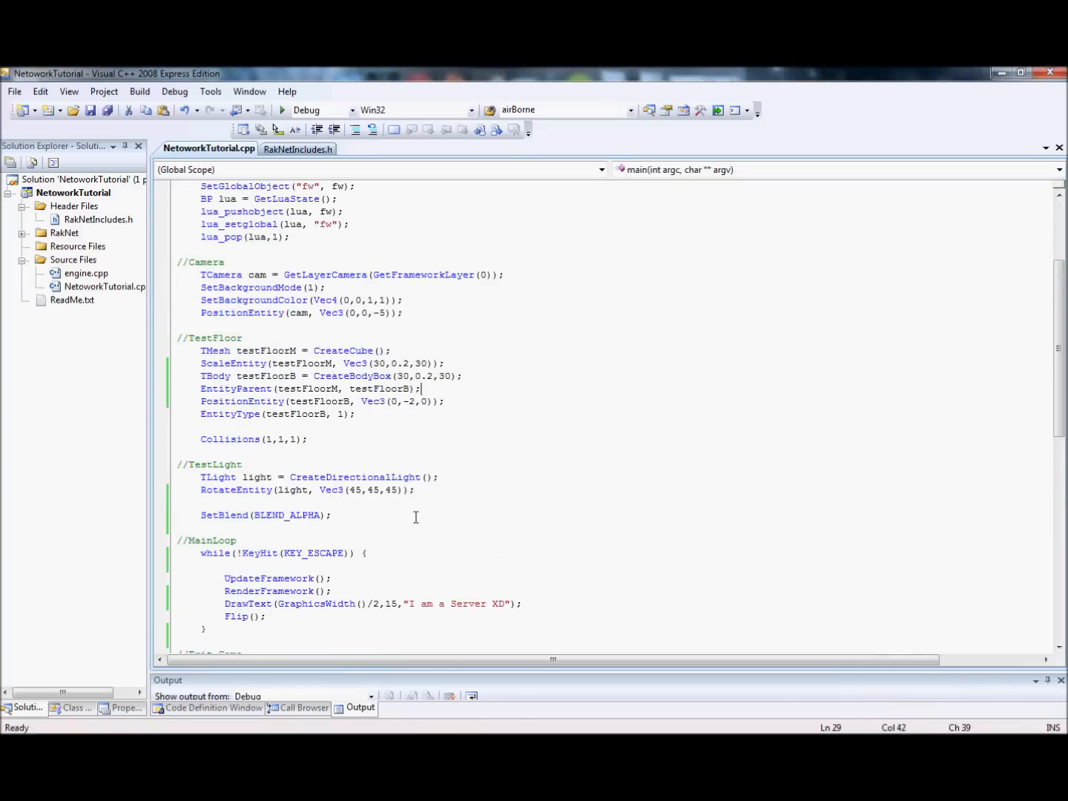
pyautogui.scroll(-3)
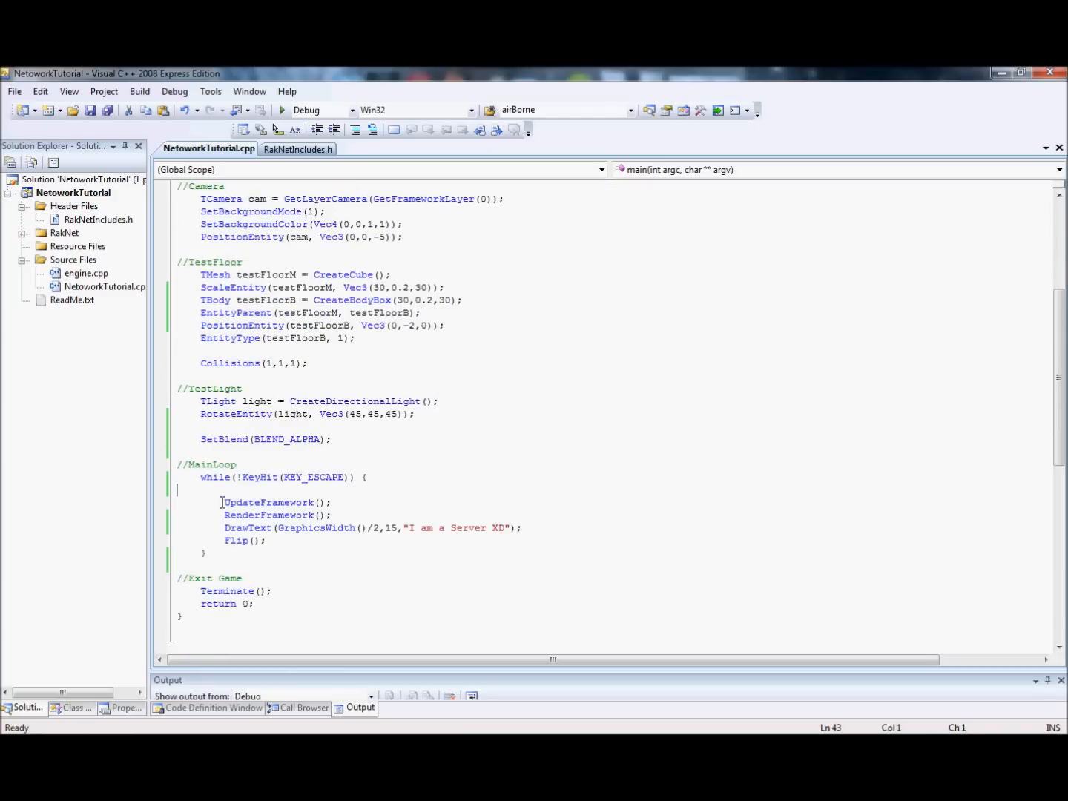
pyautogui.click(290, 546)
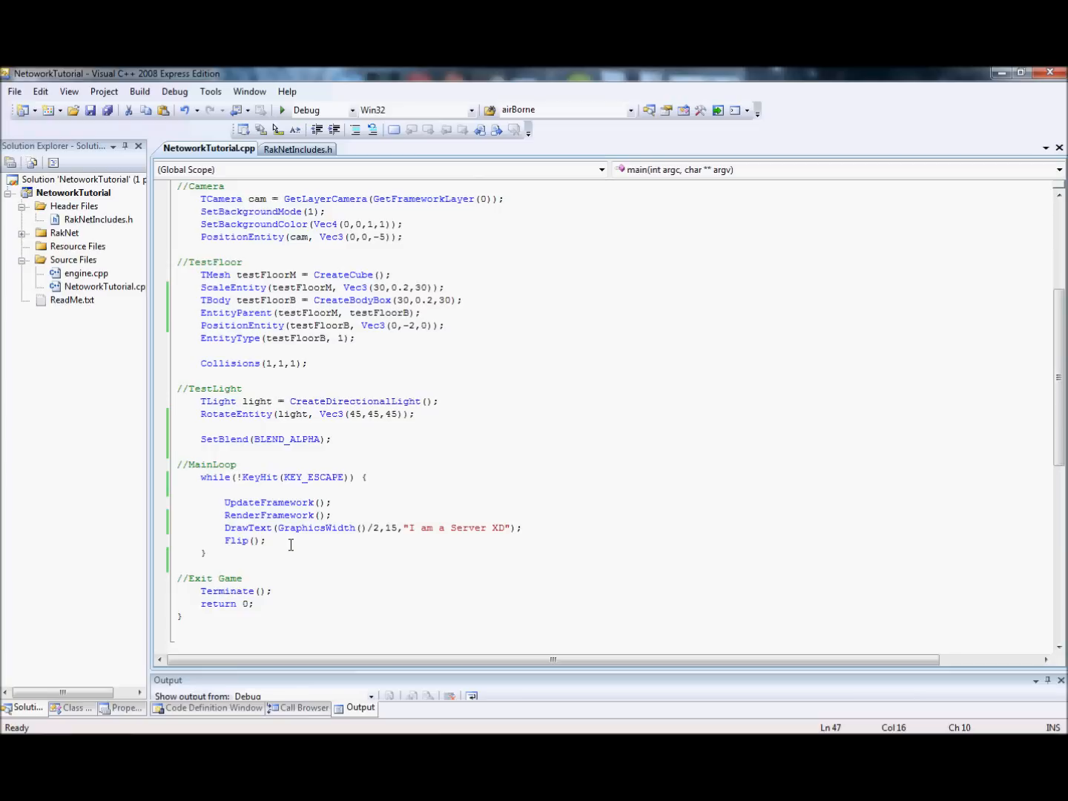
pyautogui.click(267, 540)
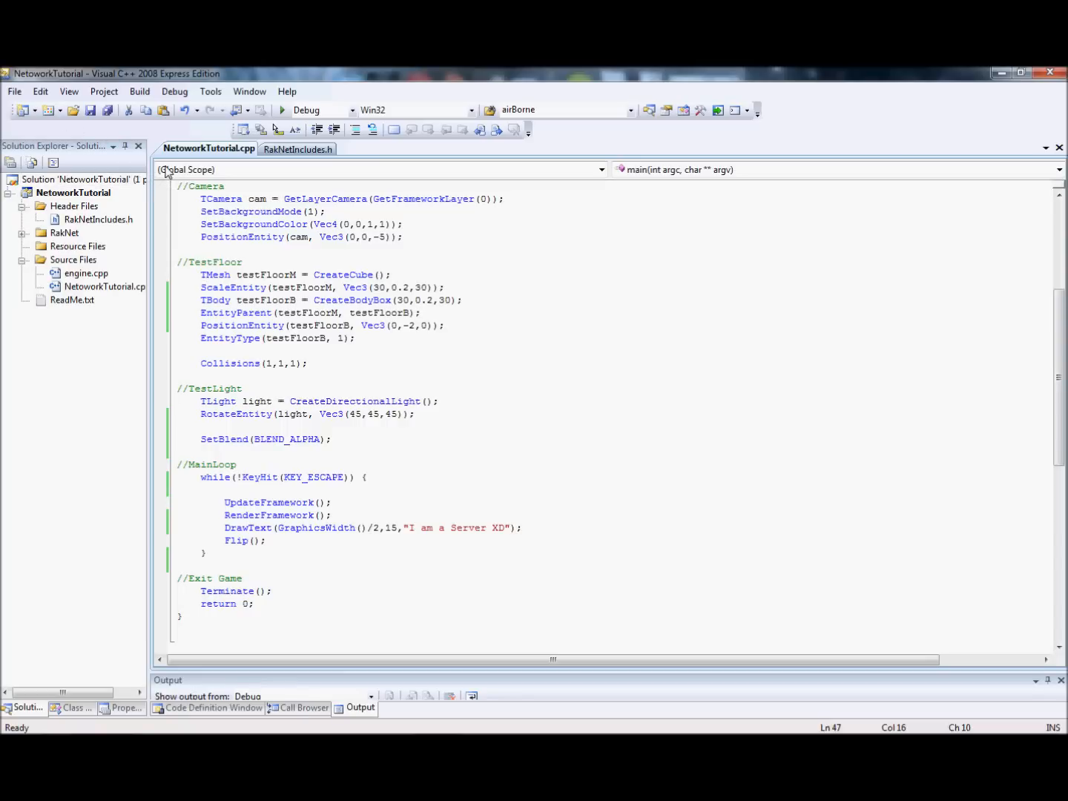
pyautogui.press('ctrl+a')
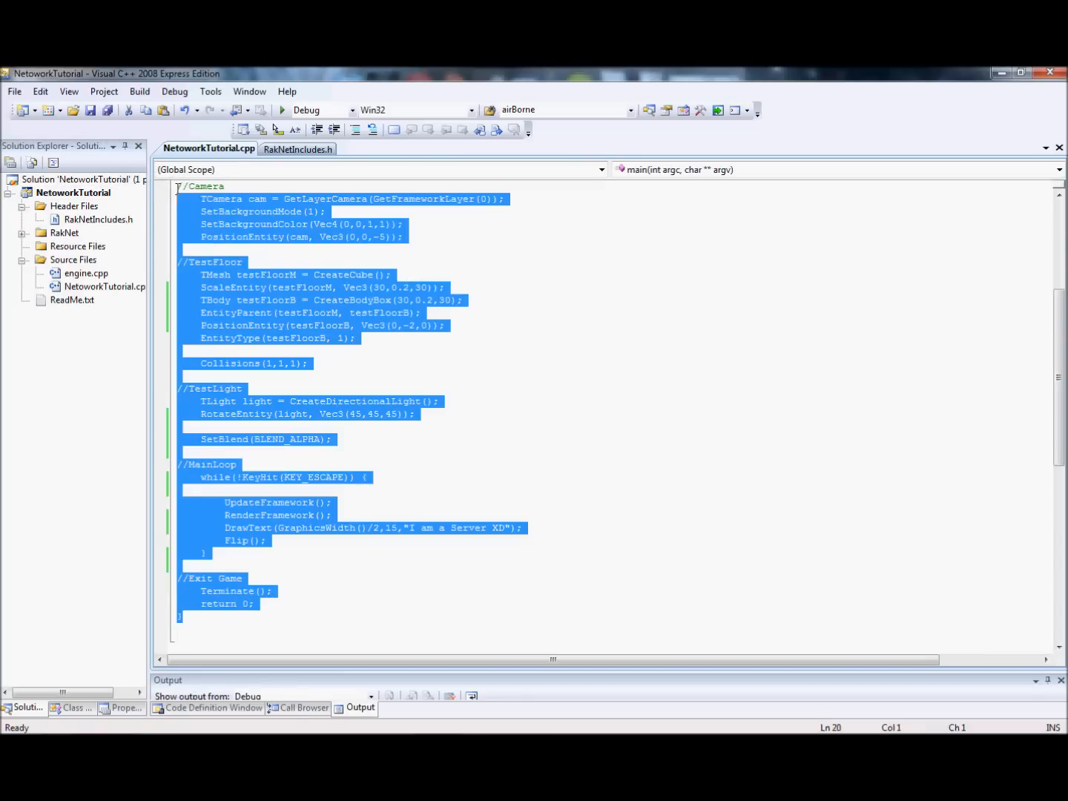
pyautogui.click(356, 288)
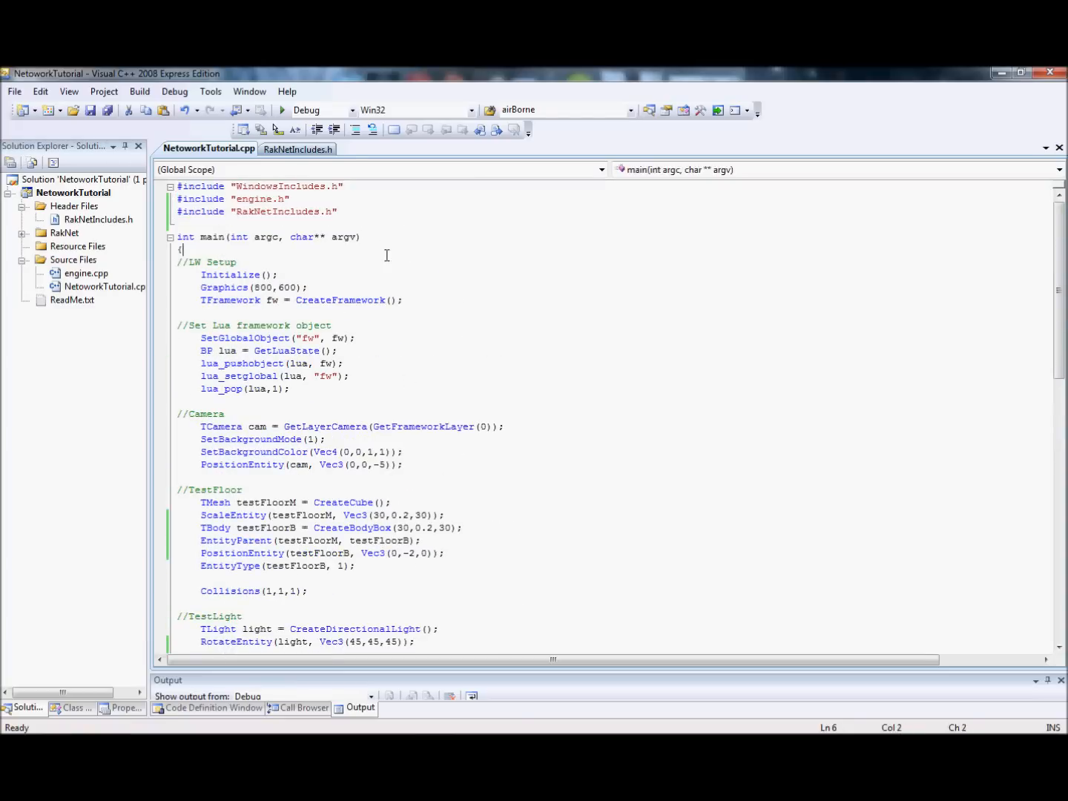
pyautogui.scroll(-3)
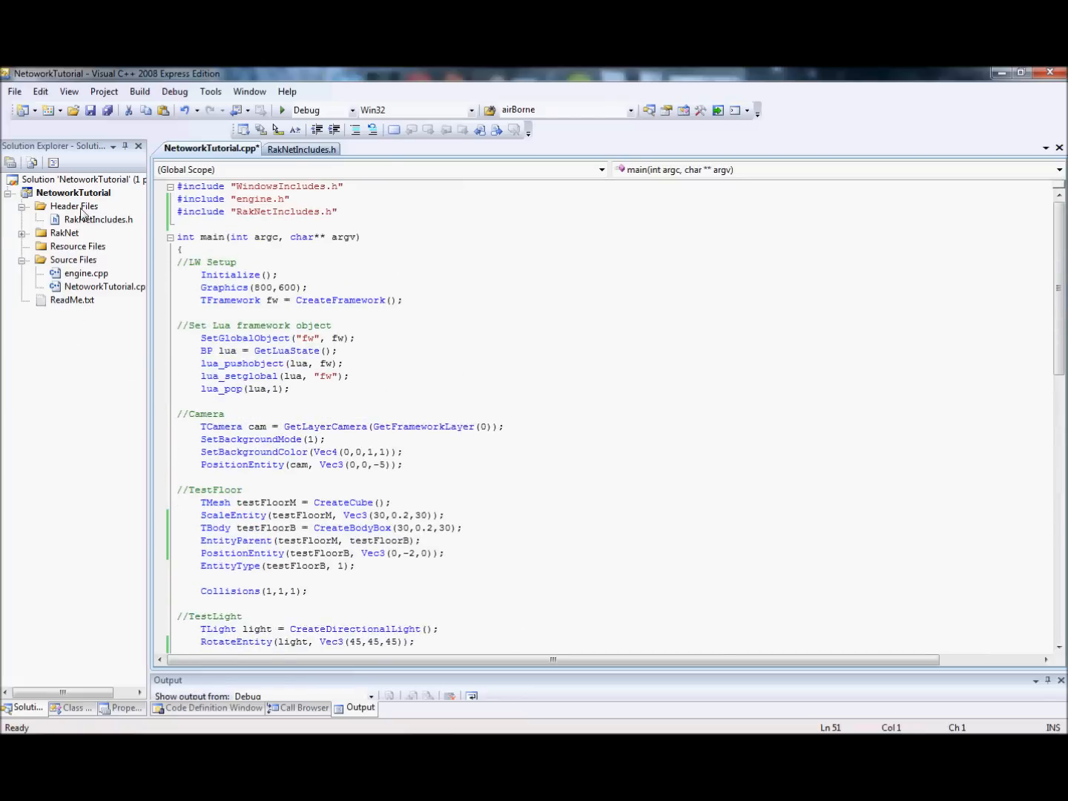
# Add existing Server.h and CustomNetworkEnums.h under Header Files and Server.cpp under Source Files.
pyautogui.rightClick(74, 205)
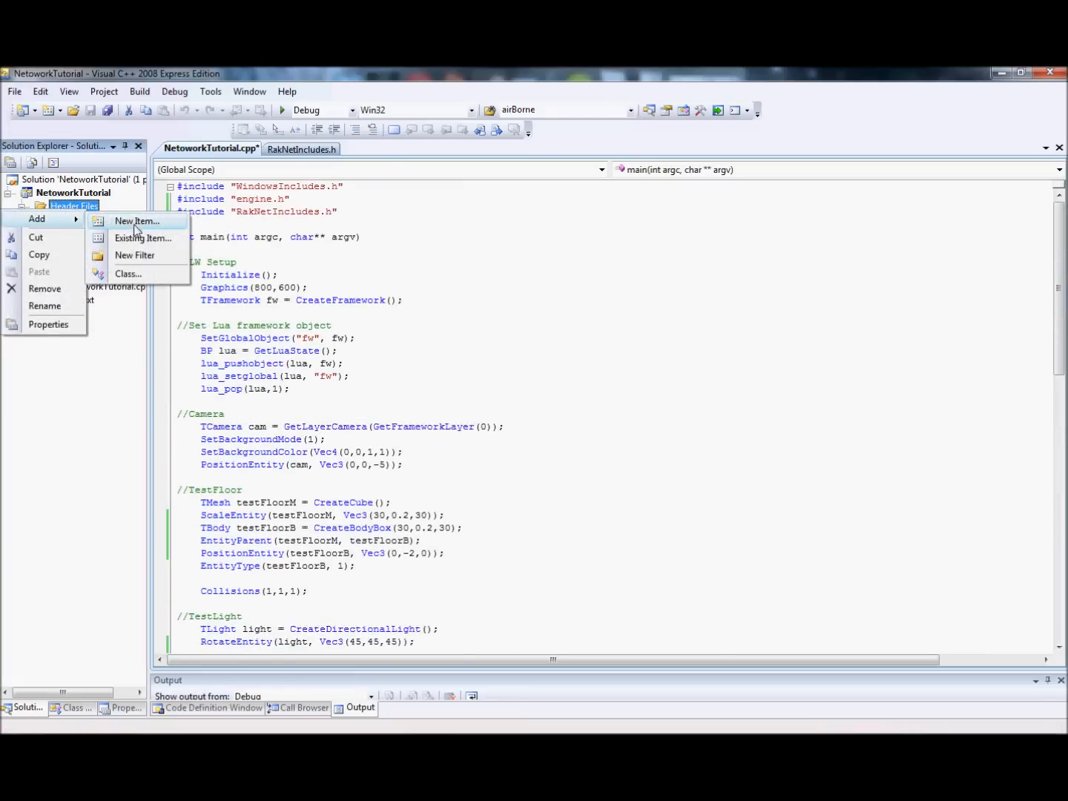
pyautogui.click(143, 237)
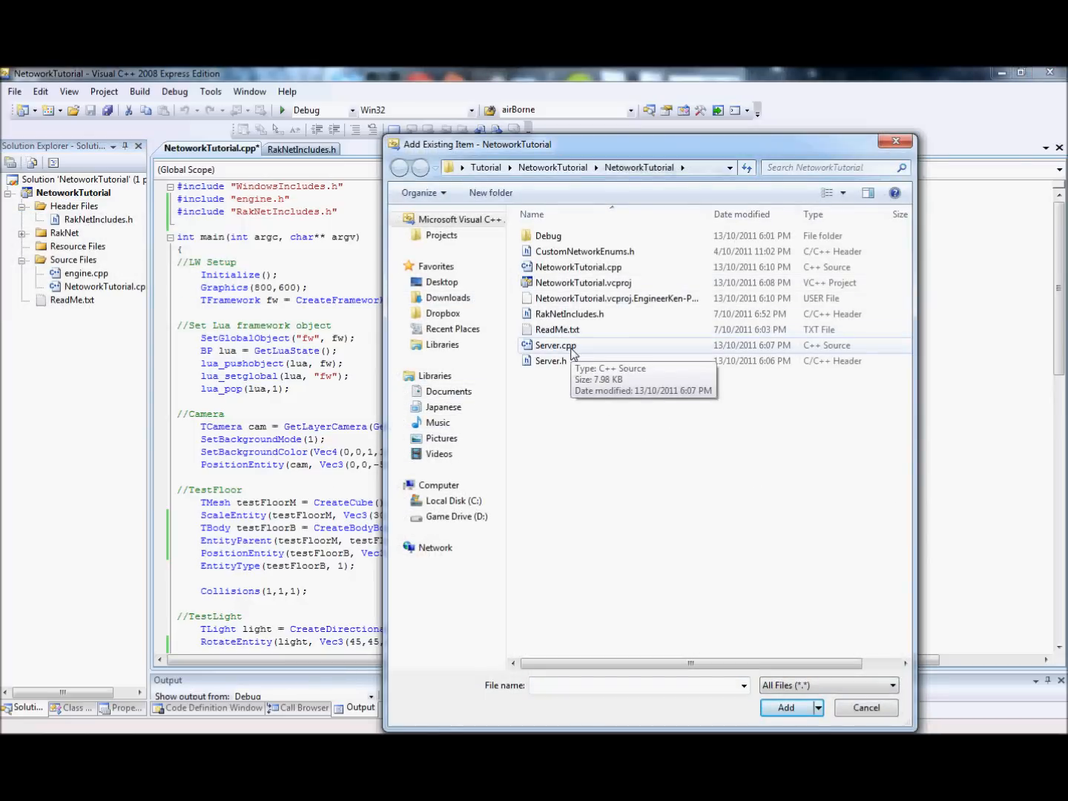
pyautogui.click(787, 707)
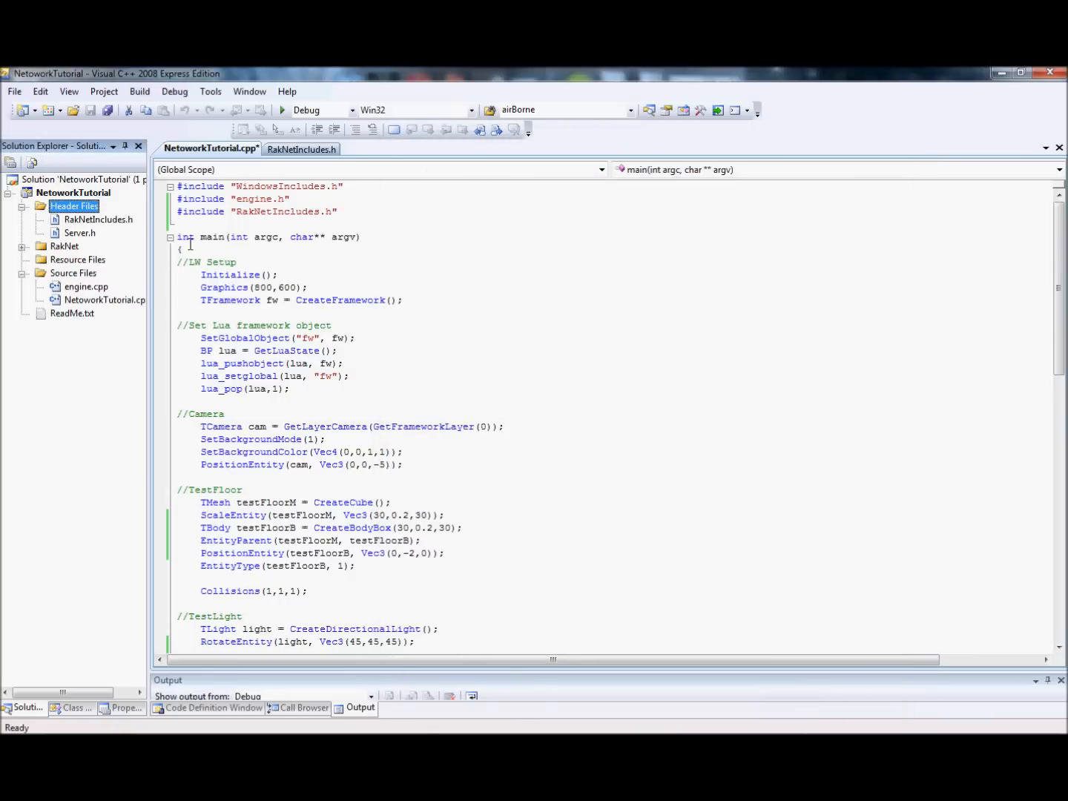
pyautogui.rightClick(74, 205)
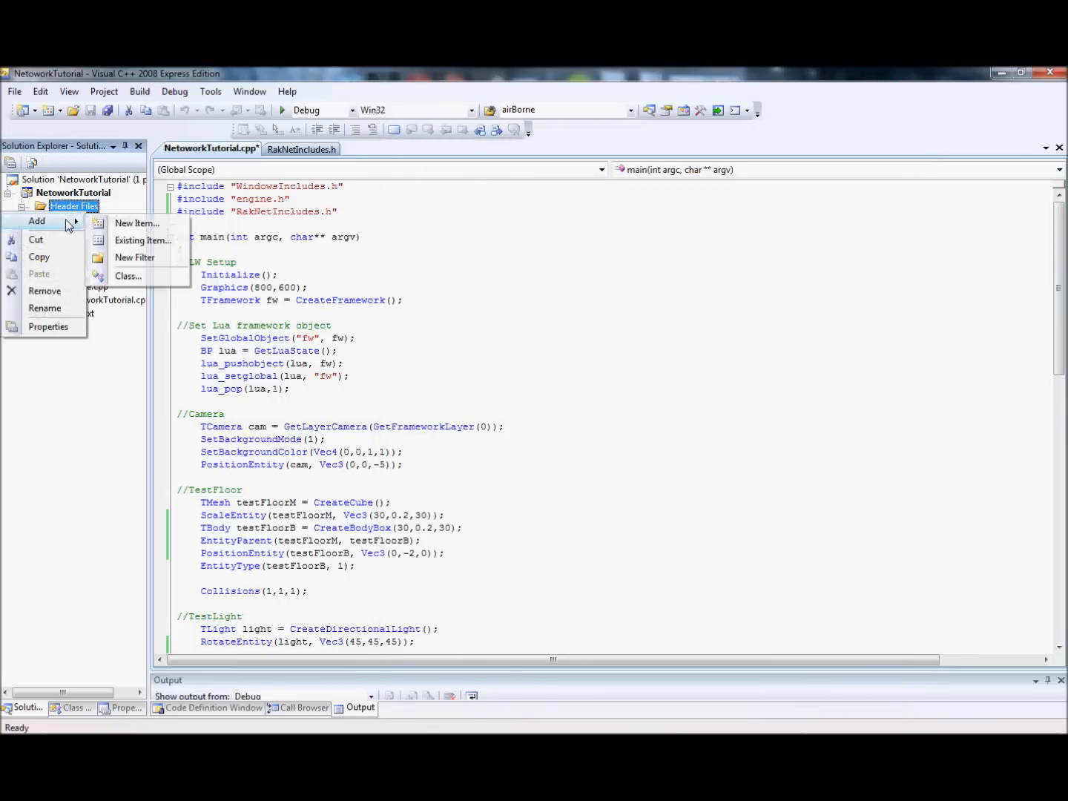
pyautogui.moveTo(142, 241)
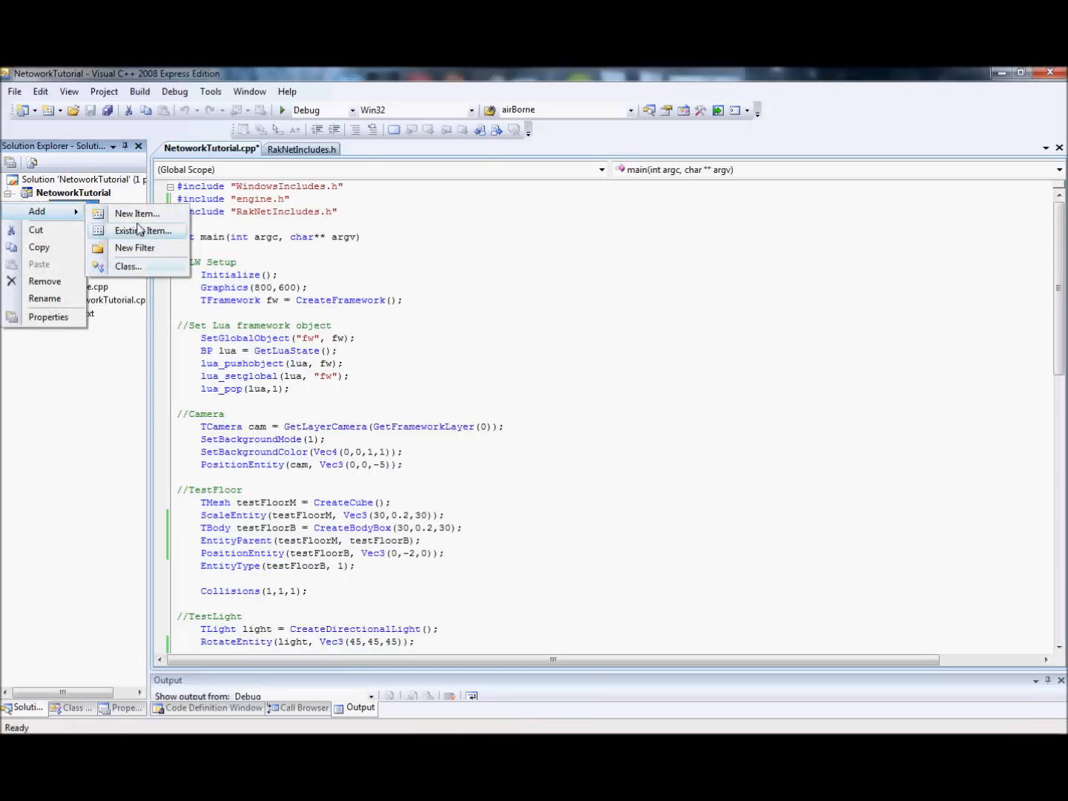
pyautogui.moveTo(137, 214)
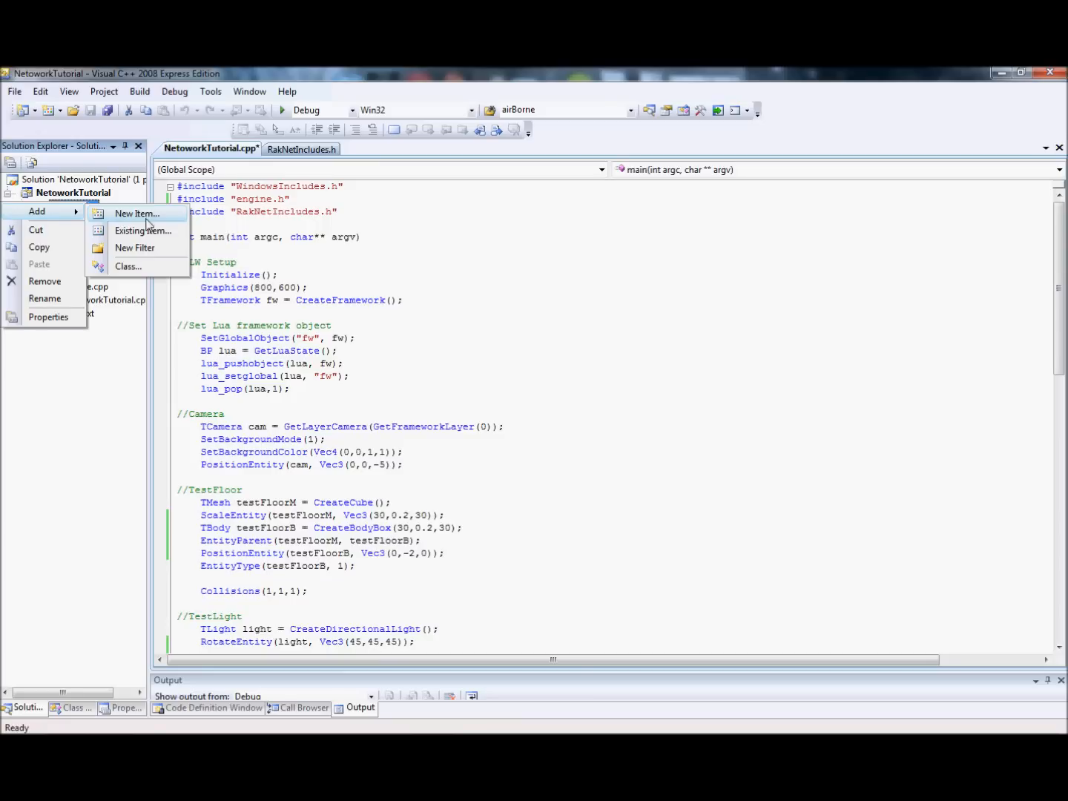
pyautogui.click(137, 213)
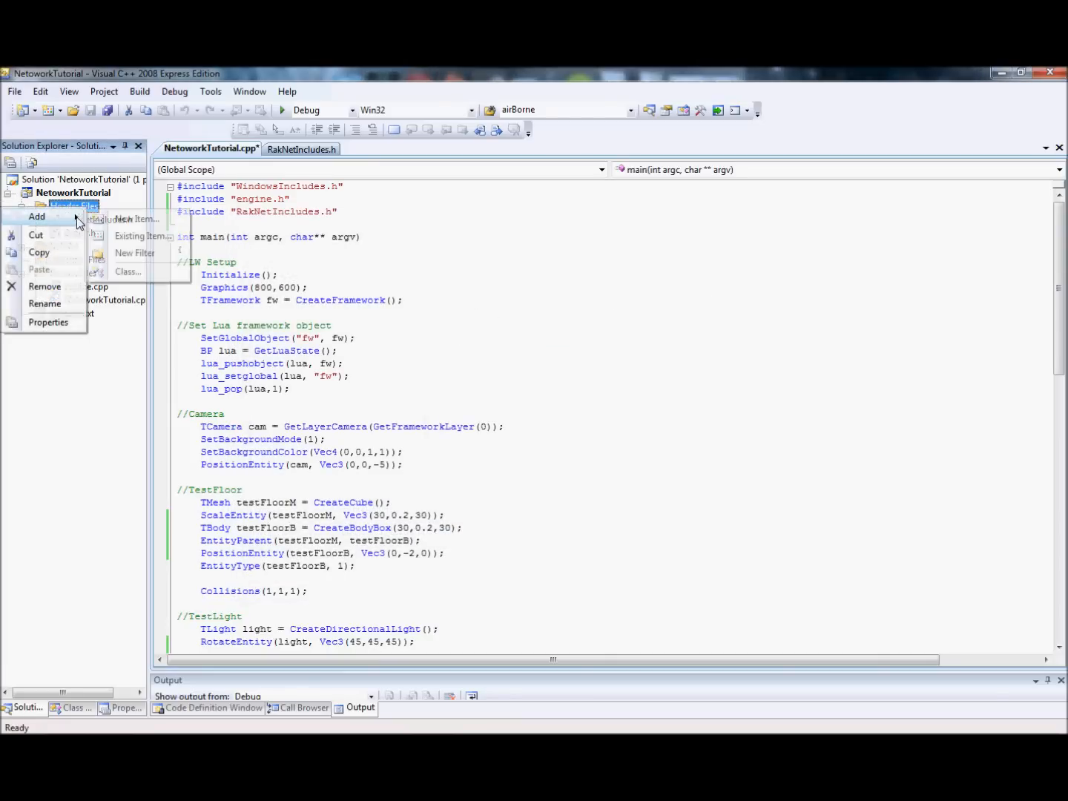
pyautogui.click(139, 236)
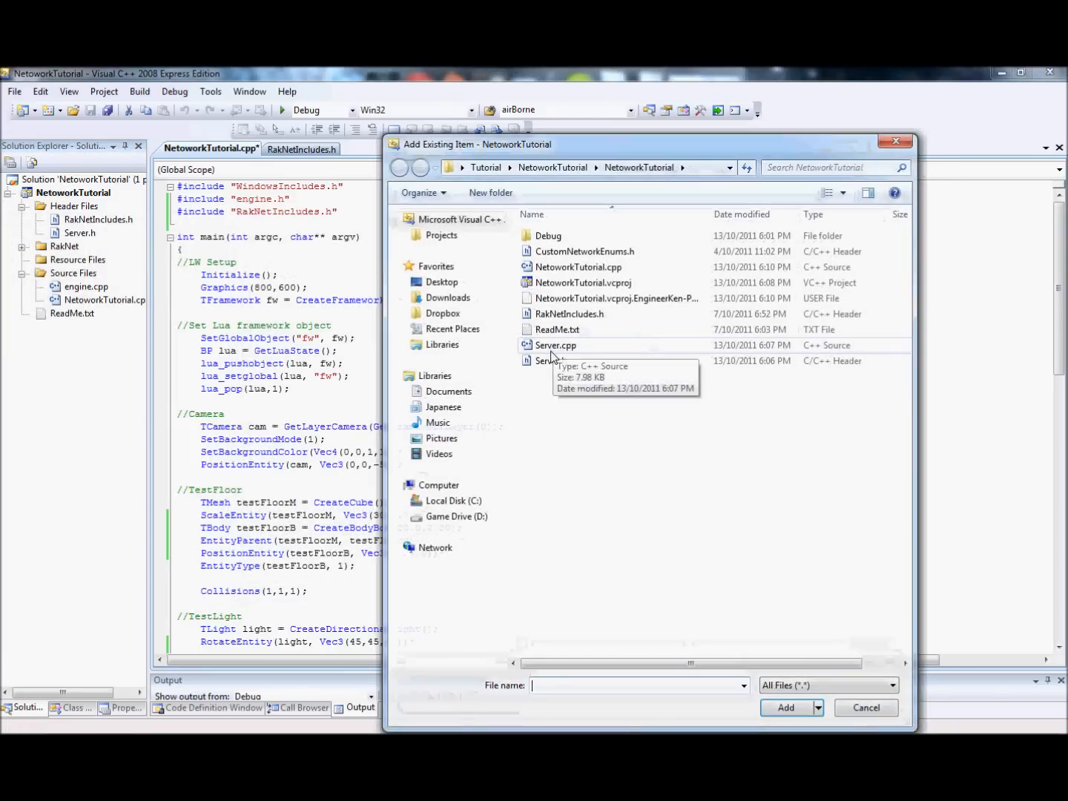
pyautogui.click(581, 267)
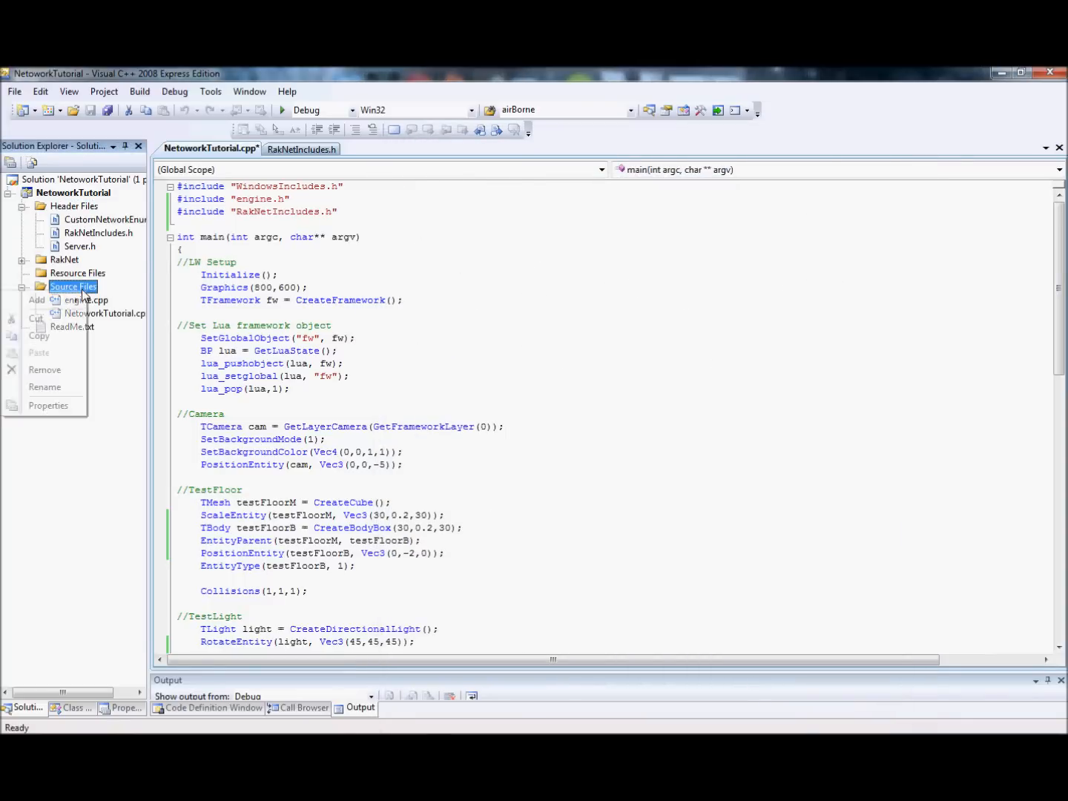
pyautogui.click(35, 299)
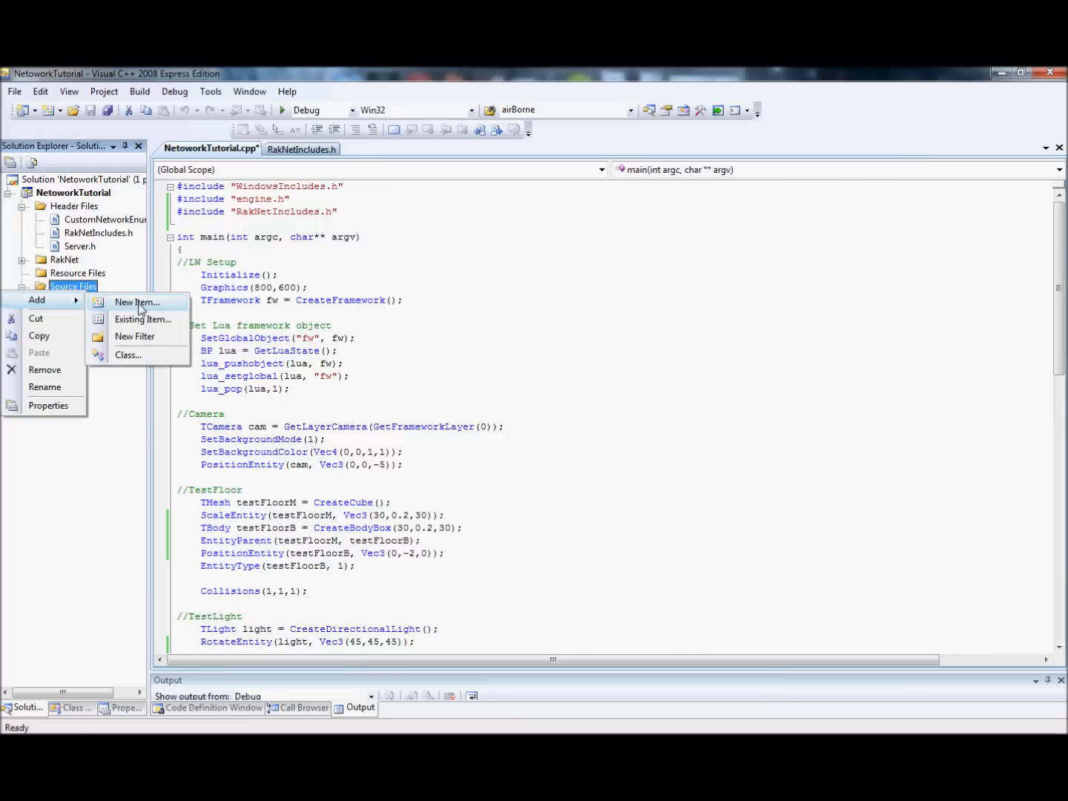
pyautogui.click(143, 319)
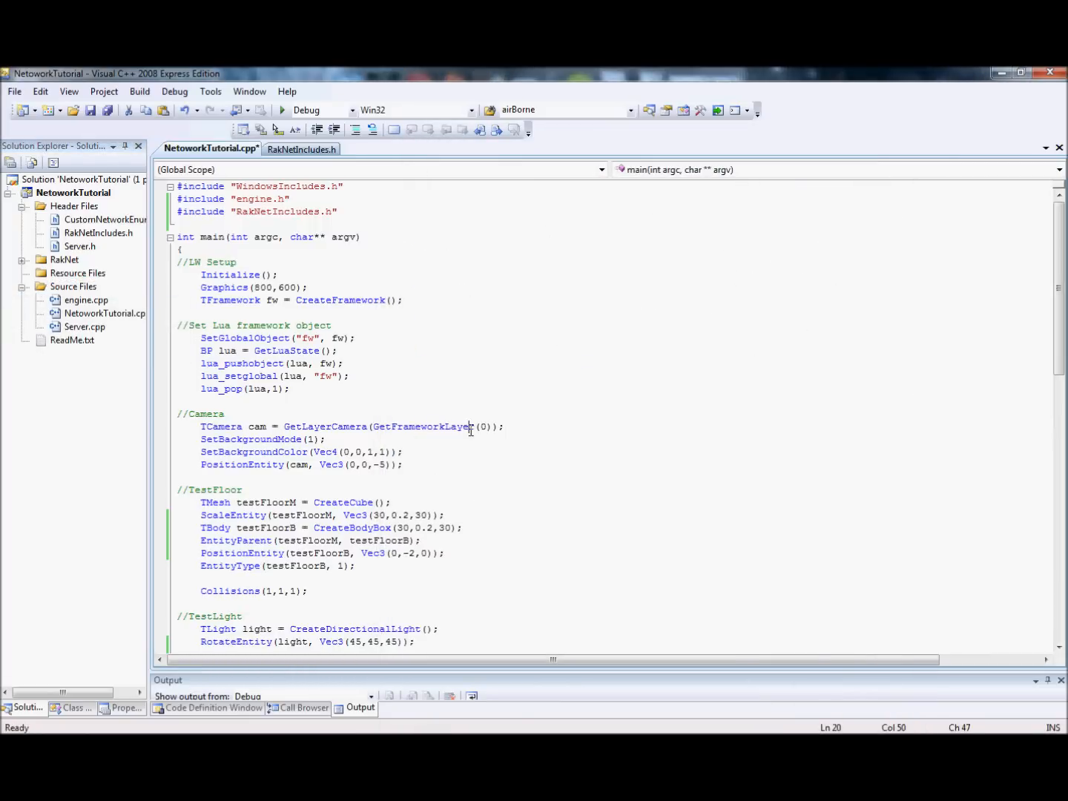
# Open Server.h, expand its collapsed includes and pick out the RakNetIncludes.h line.
pyautogui.press('ctrl+s')
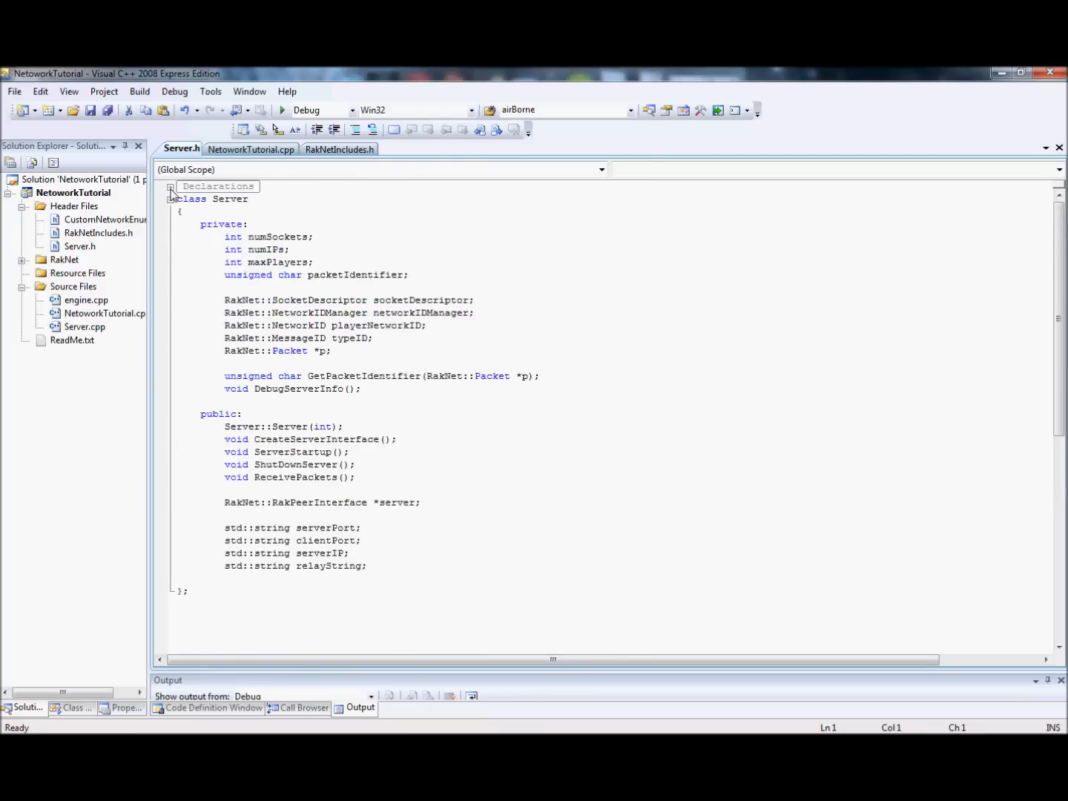
pyautogui.click(172, 187)
pyautogui.write('#include "engine.h"')
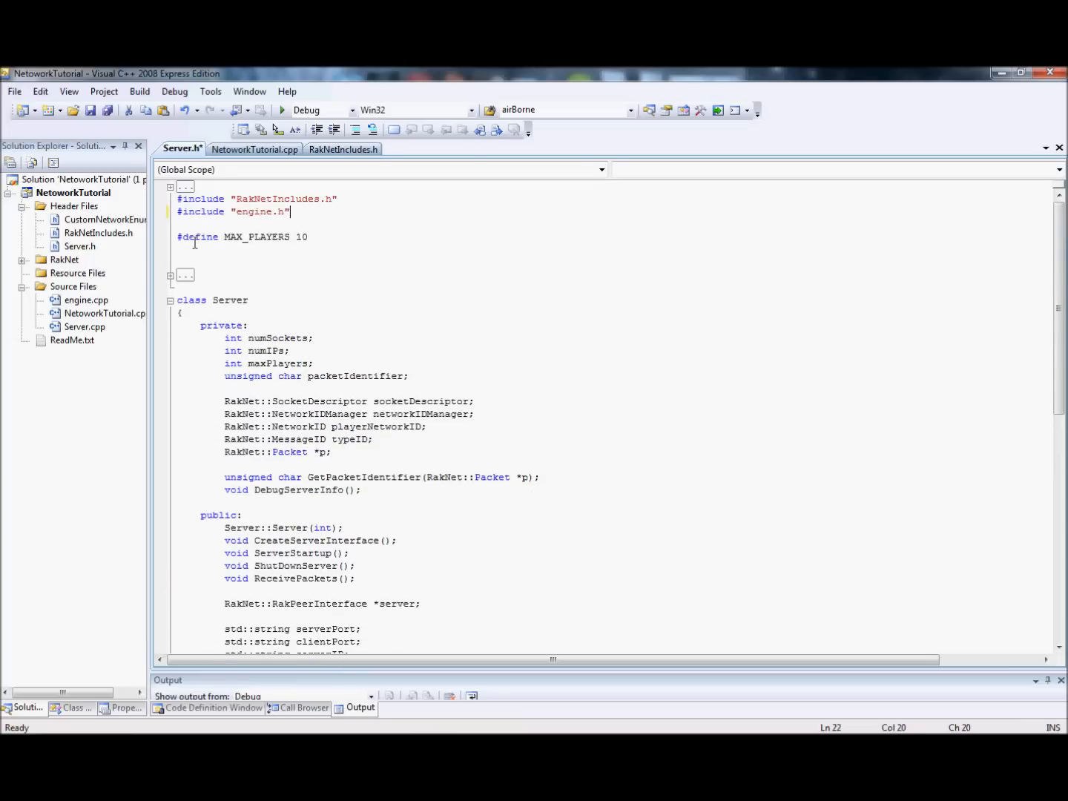
pyautogui.tripleClick(252, 199)
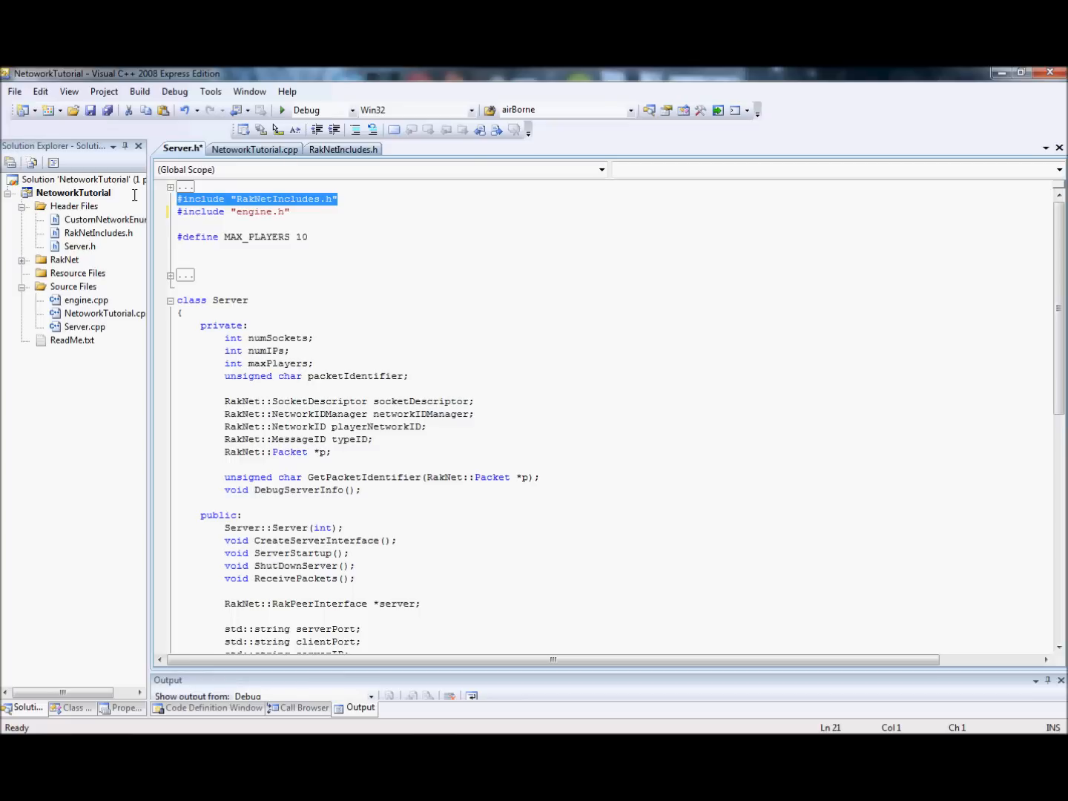
pyautogui.click(255, 148)
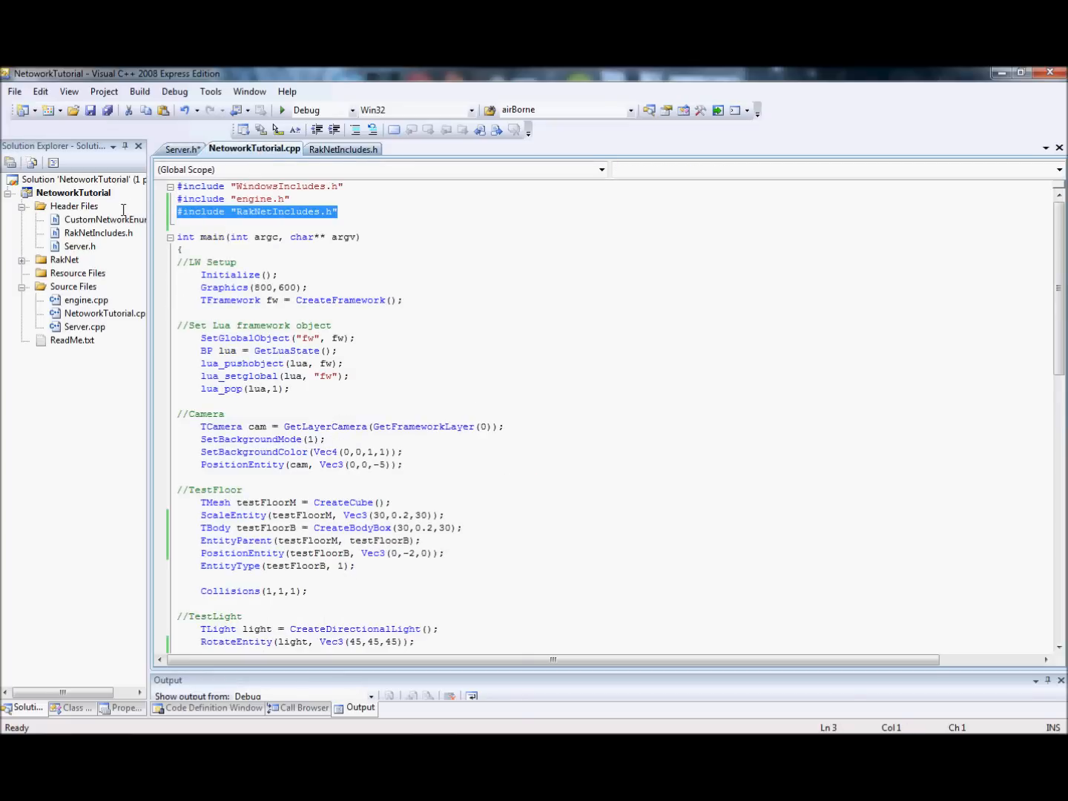
# Replace the RakNetIncludes.h include in NetworkTutorial.cpp with #include "Server.h".
pyautogui.press('Delete')
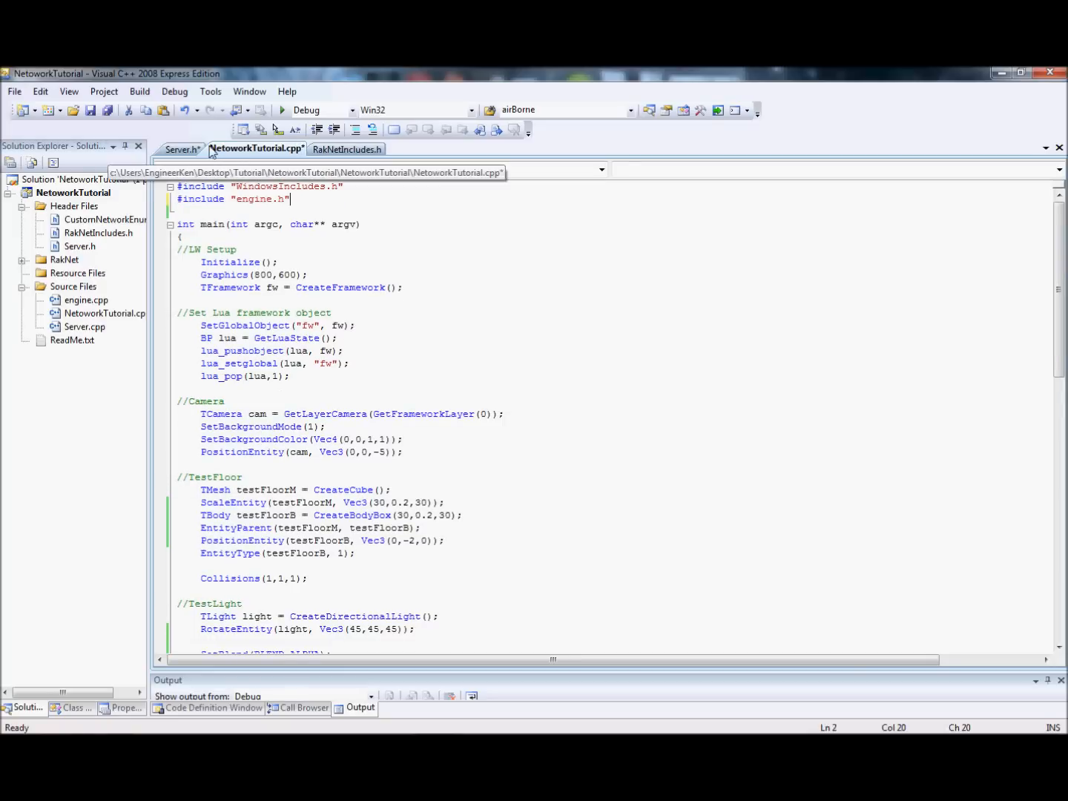
pyautogui.click(181, 148)
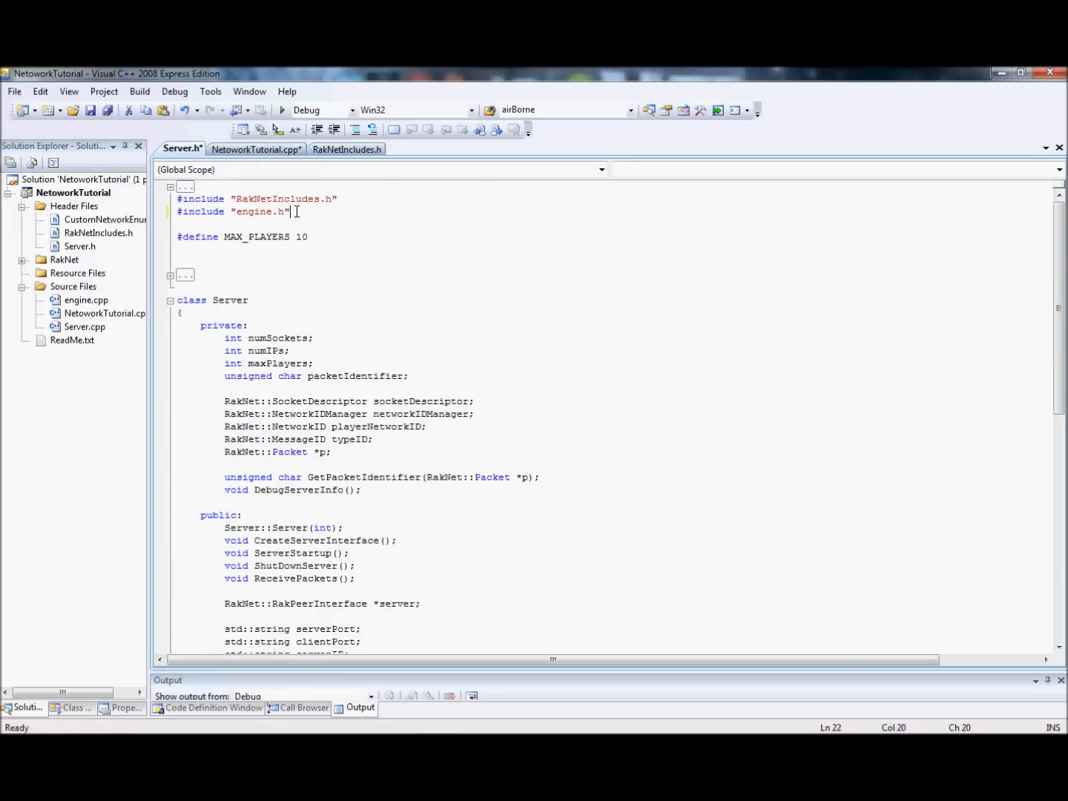
pyautogui.click(255, 149)
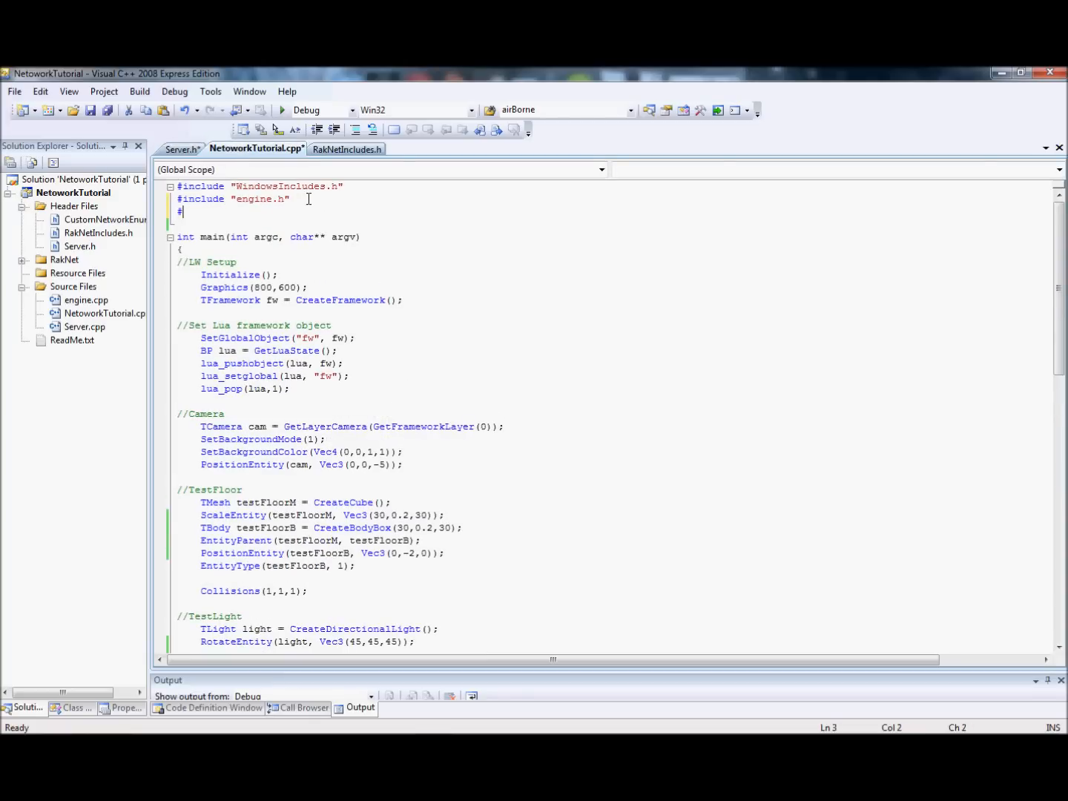
pyautogui.write('include "S')
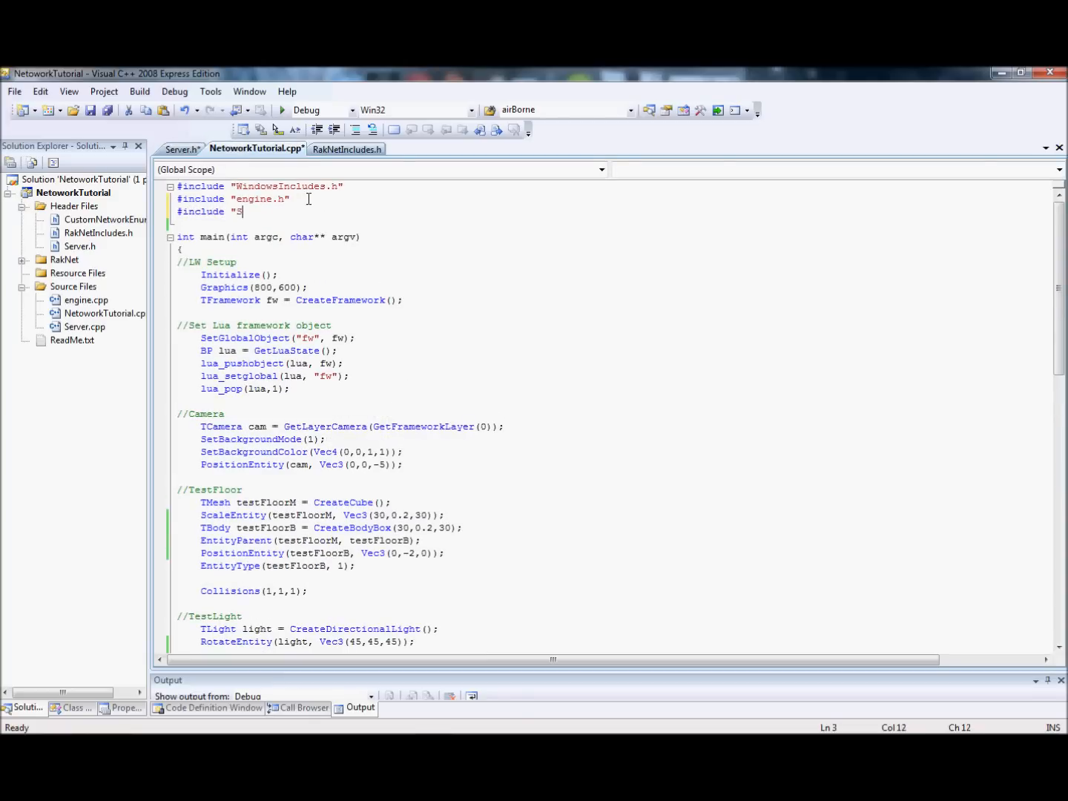
pyautogui.write('erver.h')
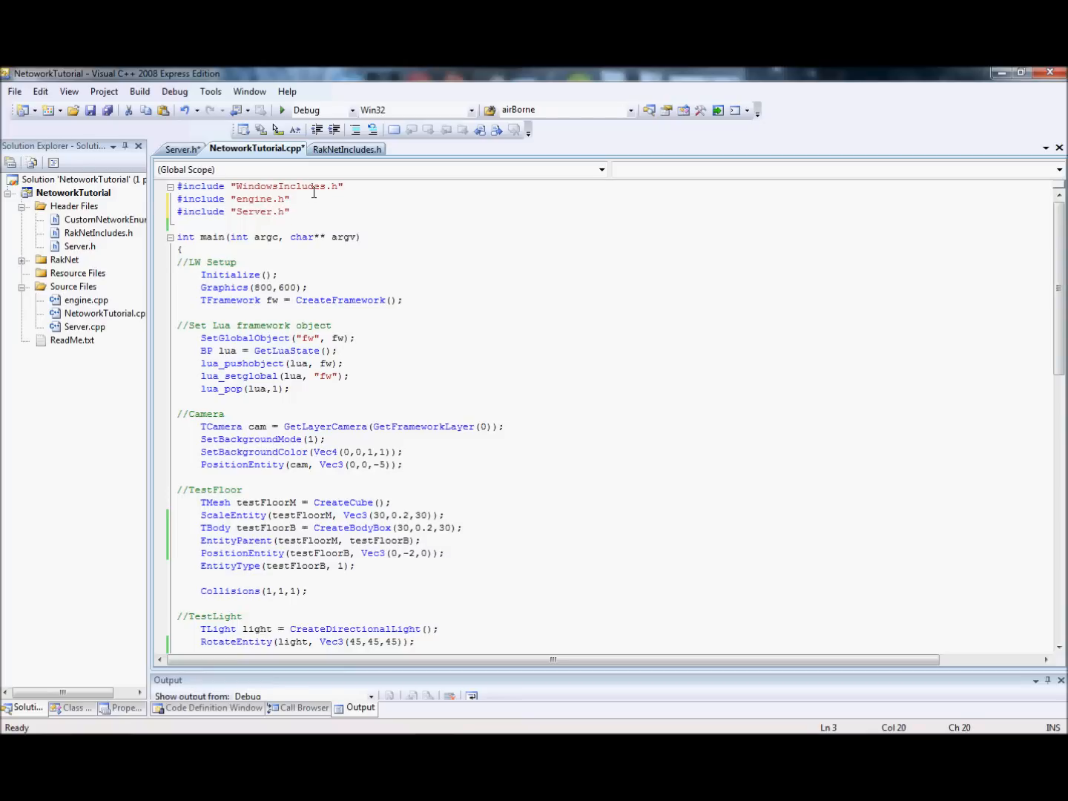
pyautogui.click(181, 148)
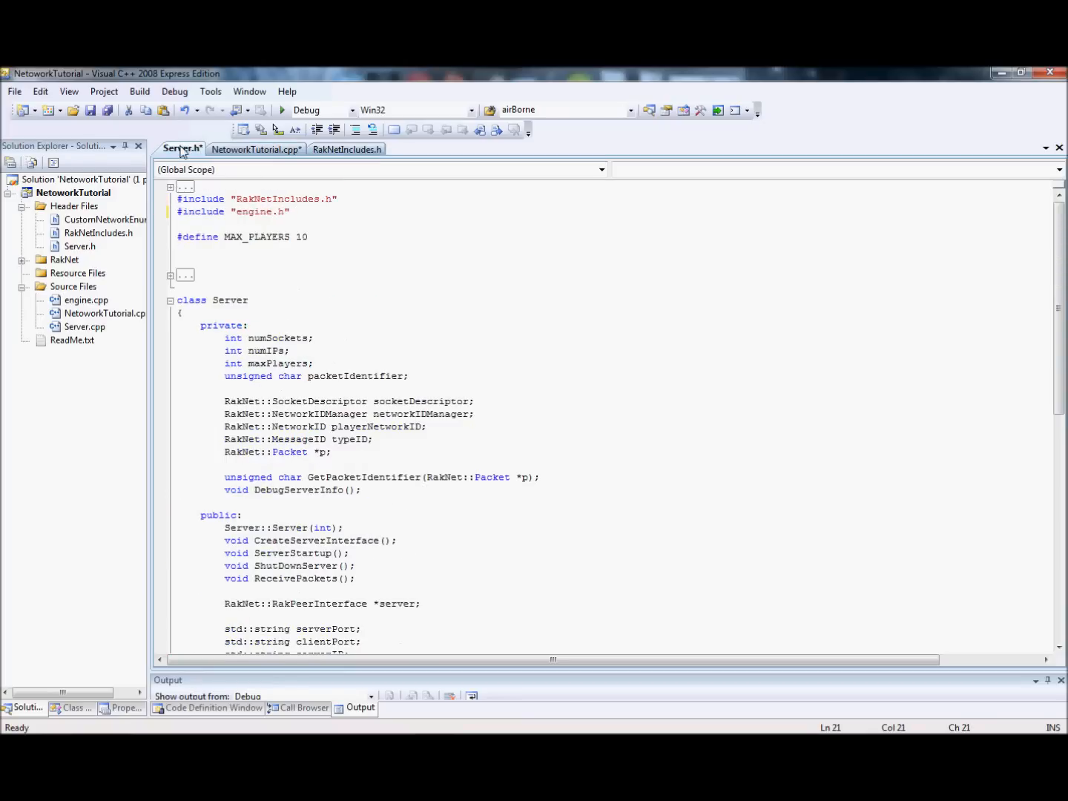
pyautogui.press('ctrl+s')
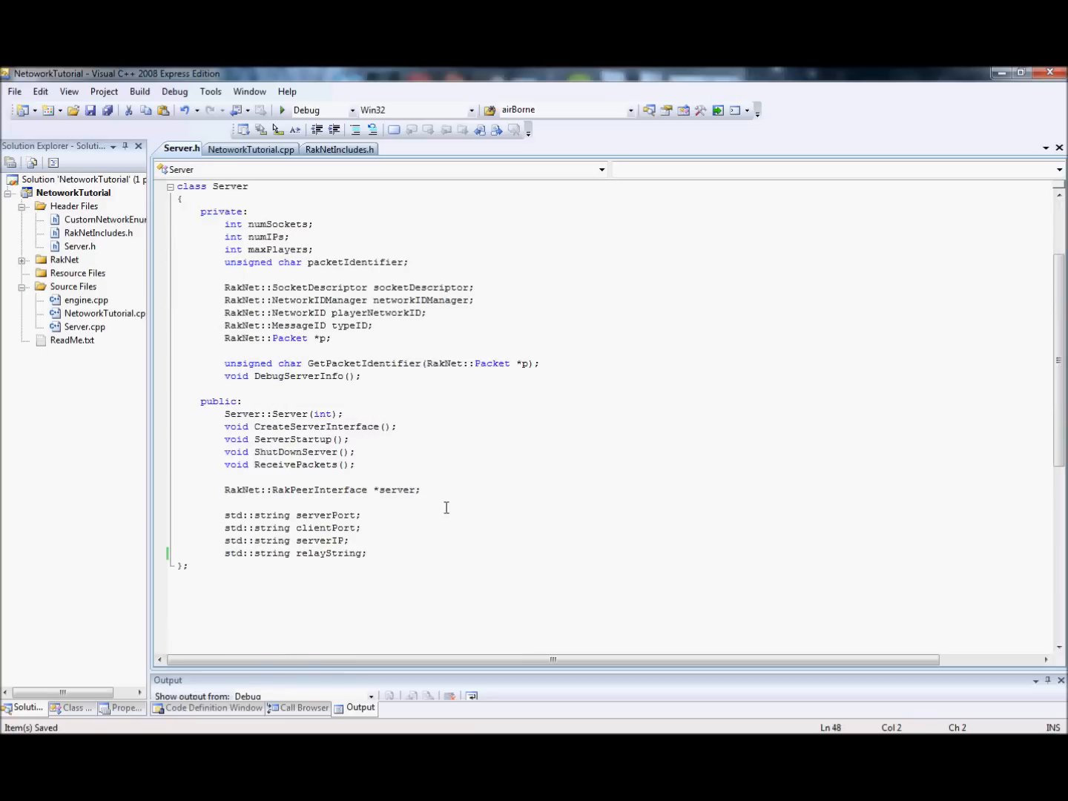
pyautogui.moveTo(407, 478)
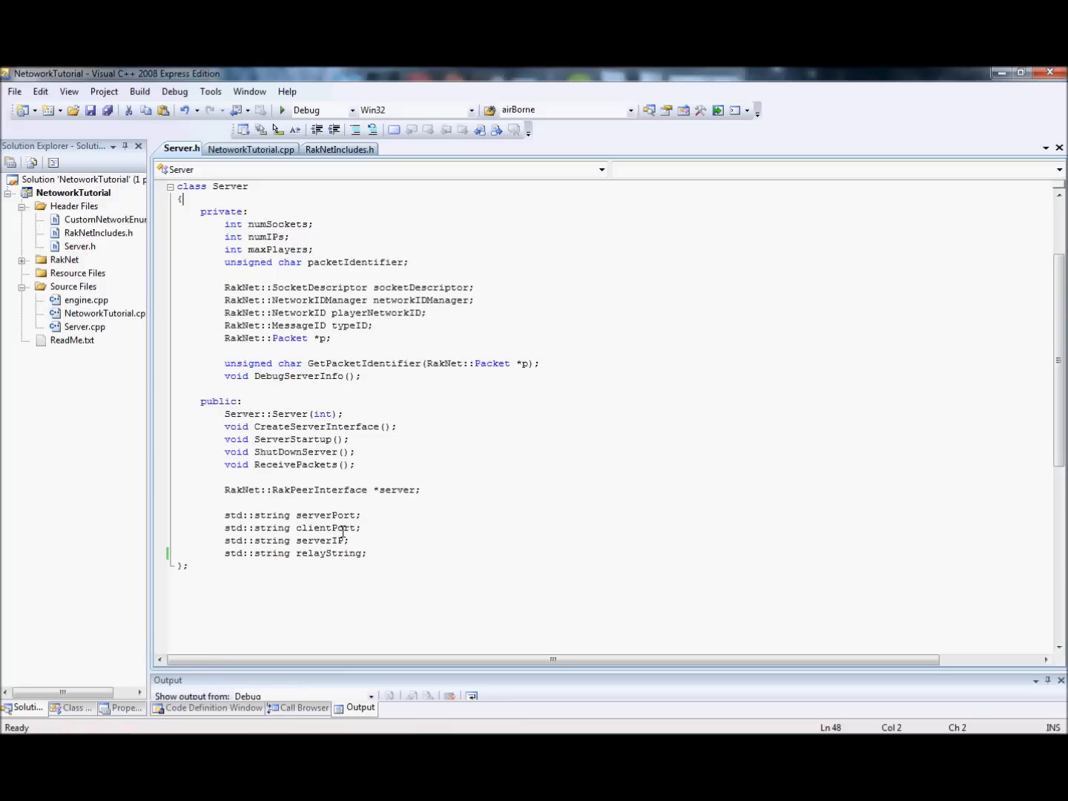
pyautogui.doubleClick(250, 288)
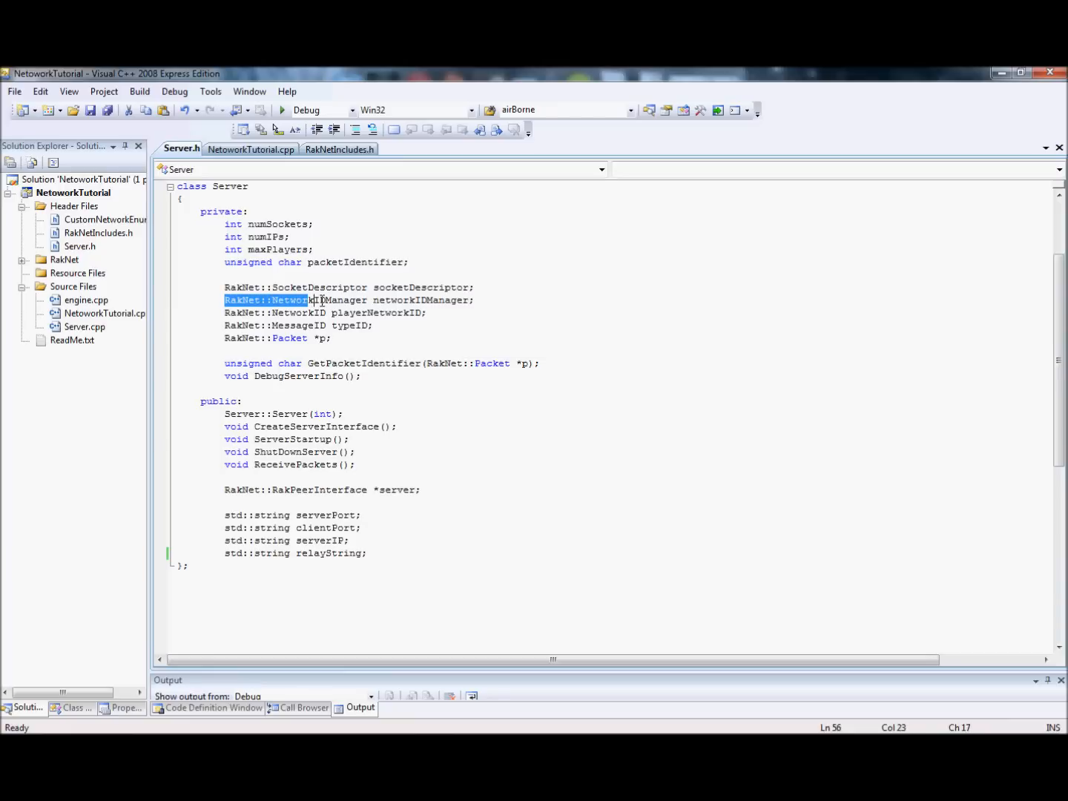
pyautogui.moveTo(318, 300); pyautogui.dragTo(474, 299)
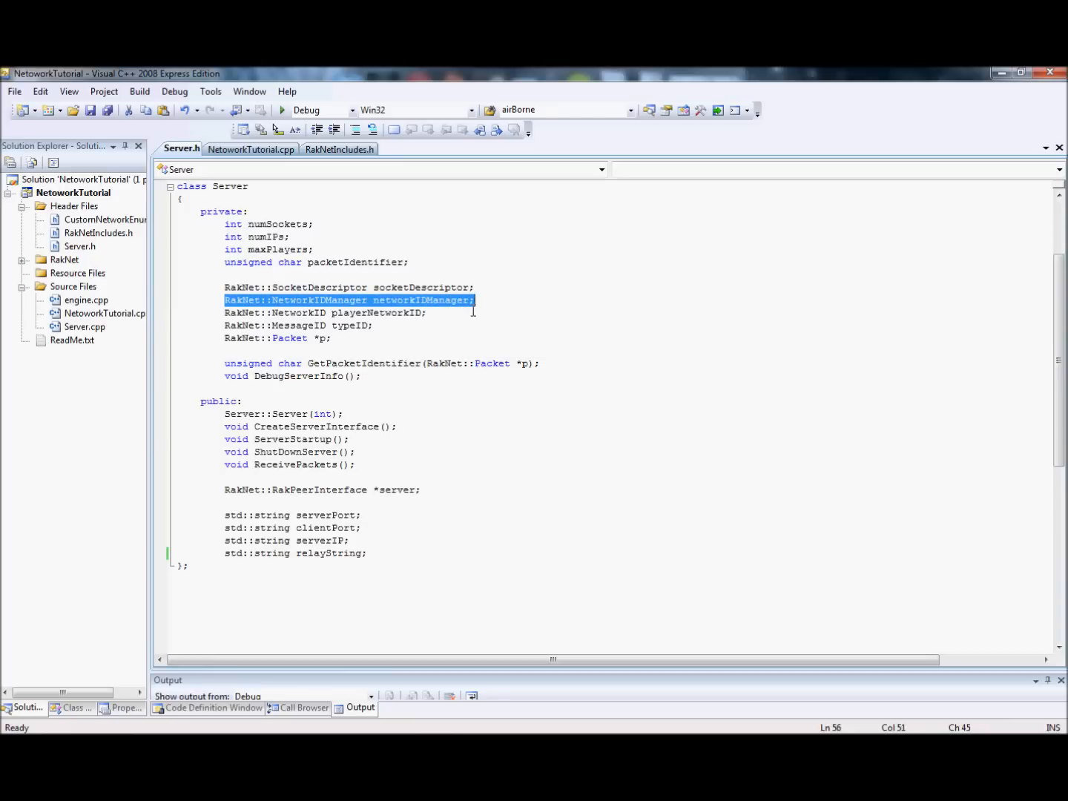
pyautogui.click(475, 299)
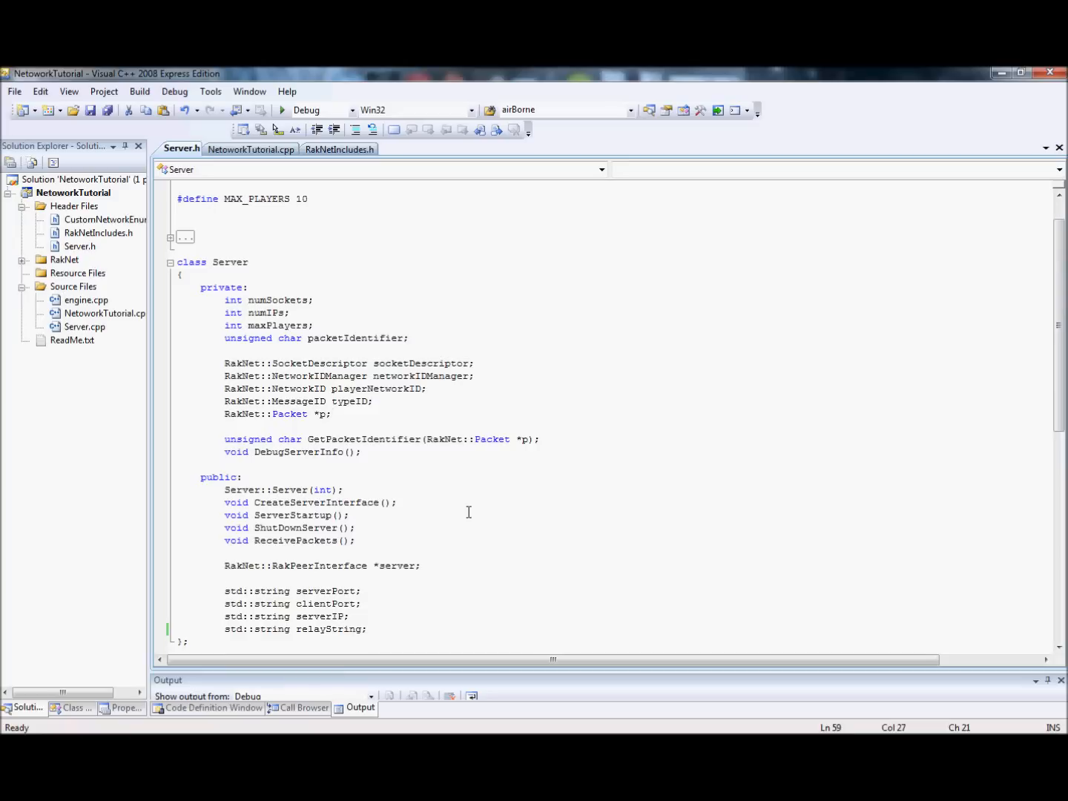
pyautogui.moveTo(446, 489)
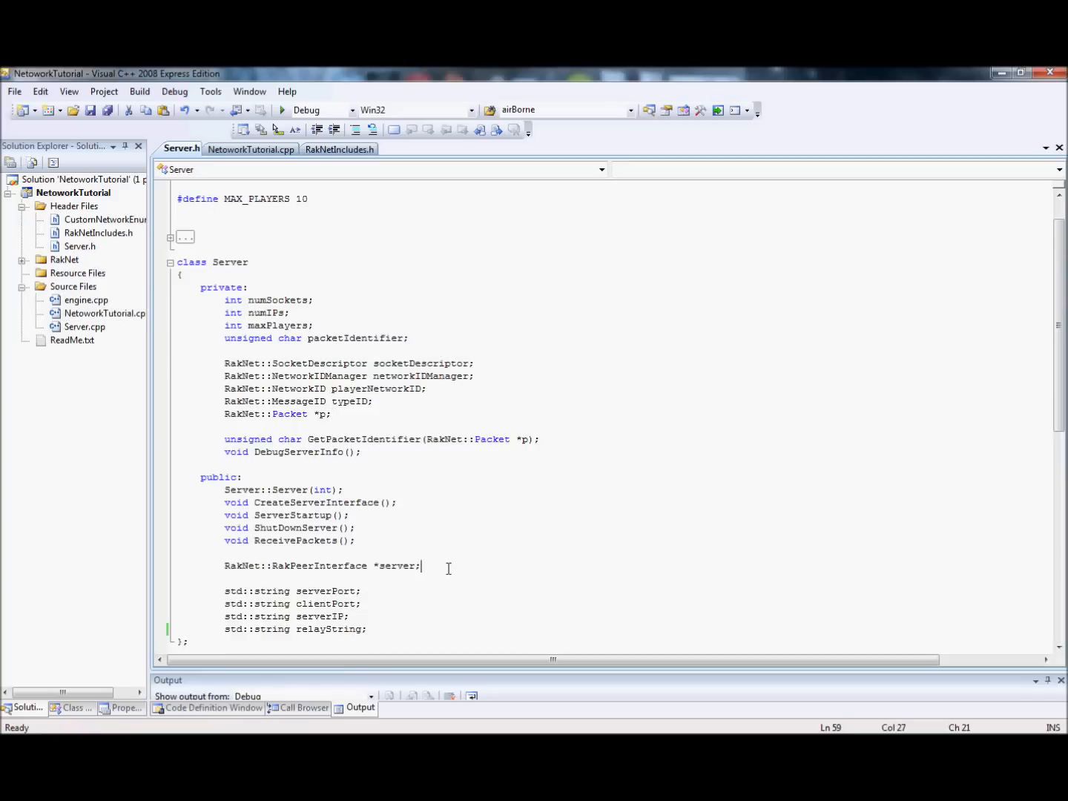
pyautogui.tripleClick(323, 565)
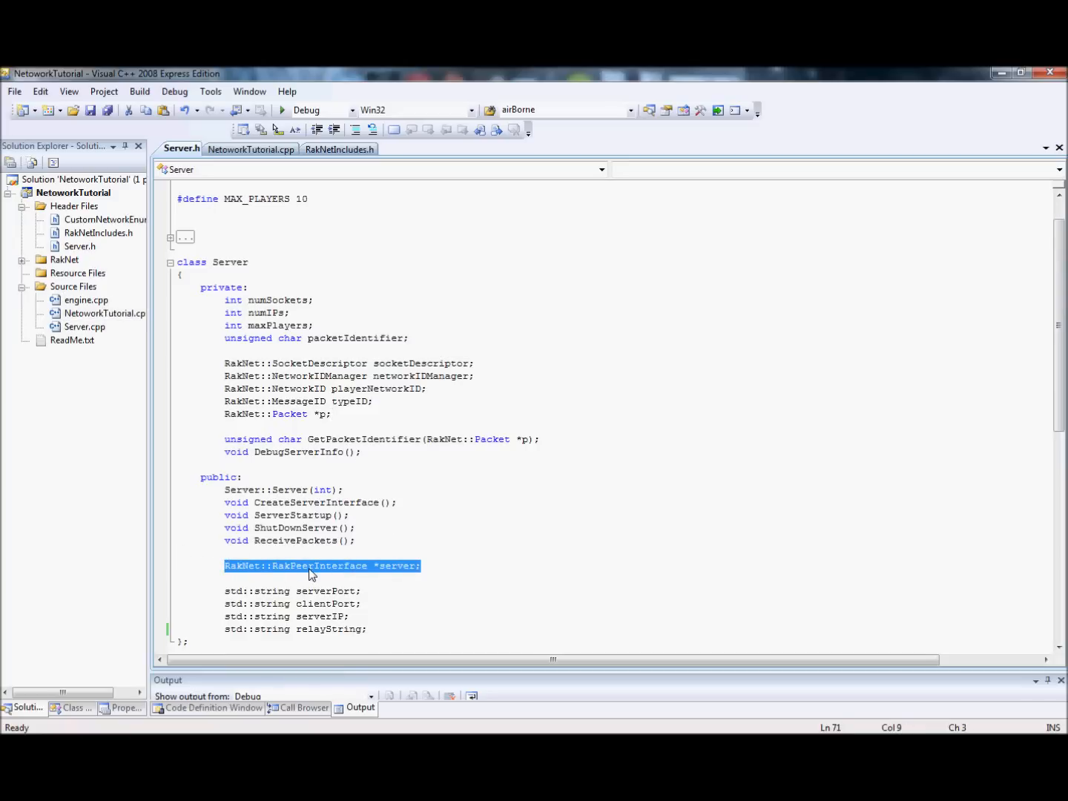
pyautogui.click(279, 567)
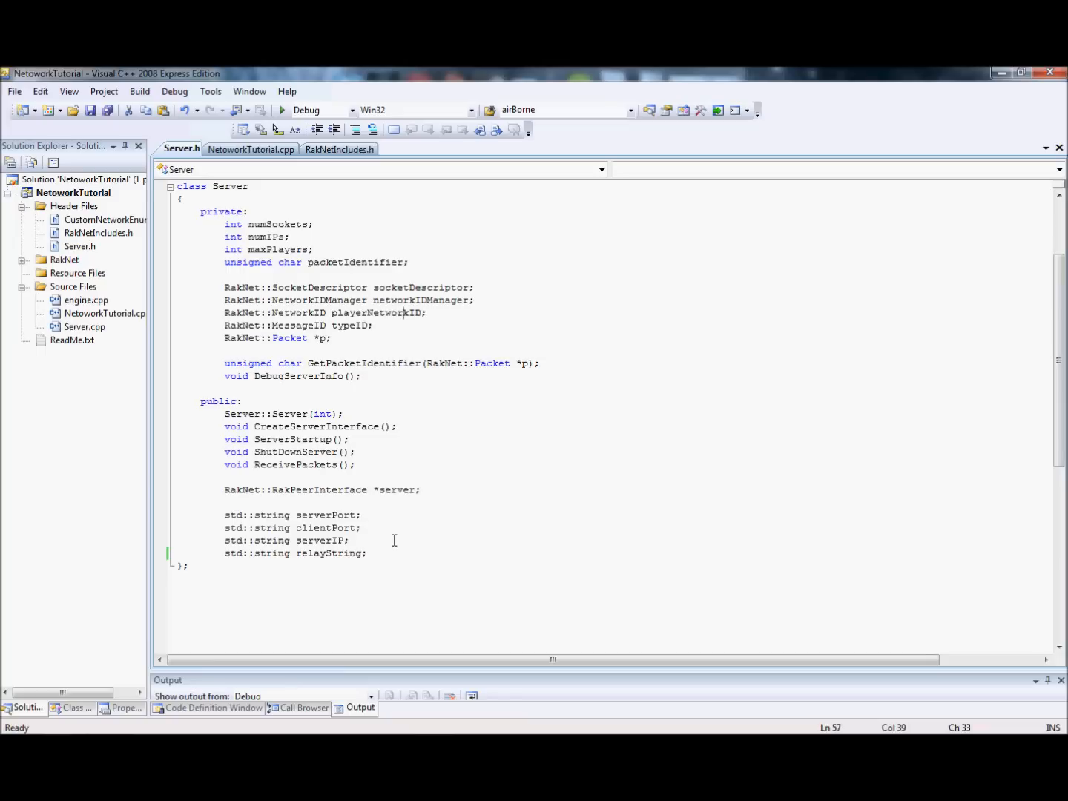
pyautogui.moveTo(498, 381)
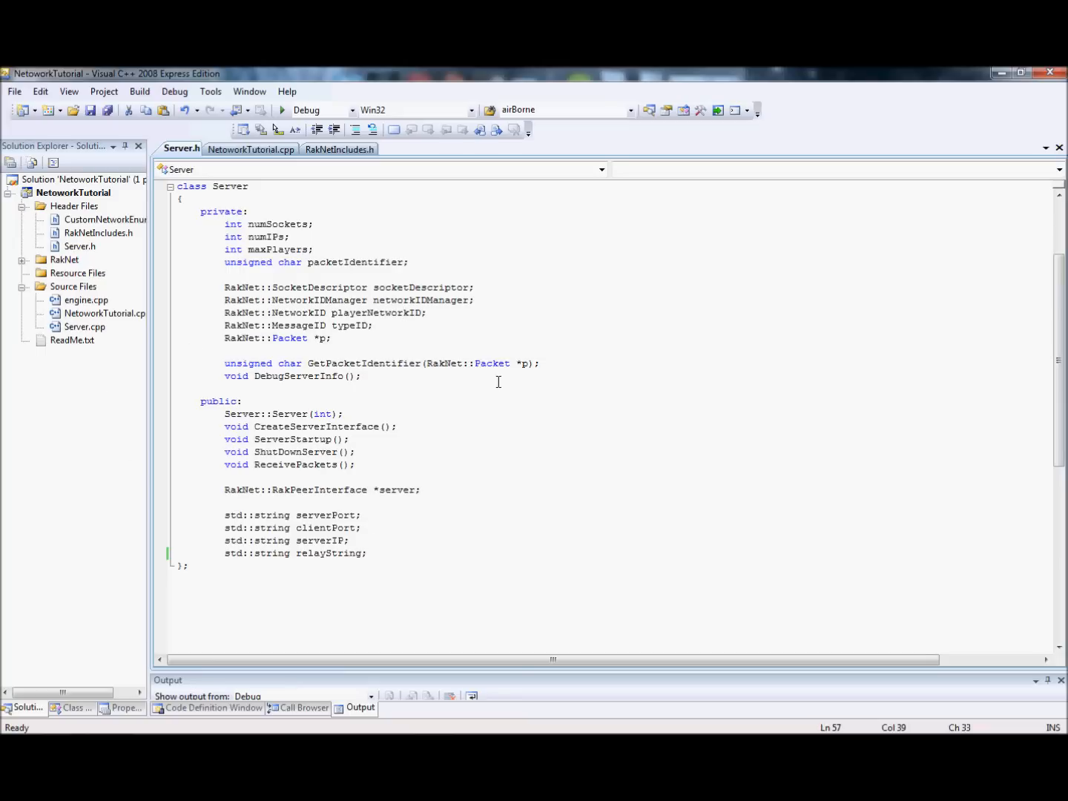
pyautogui.click(85, 326)
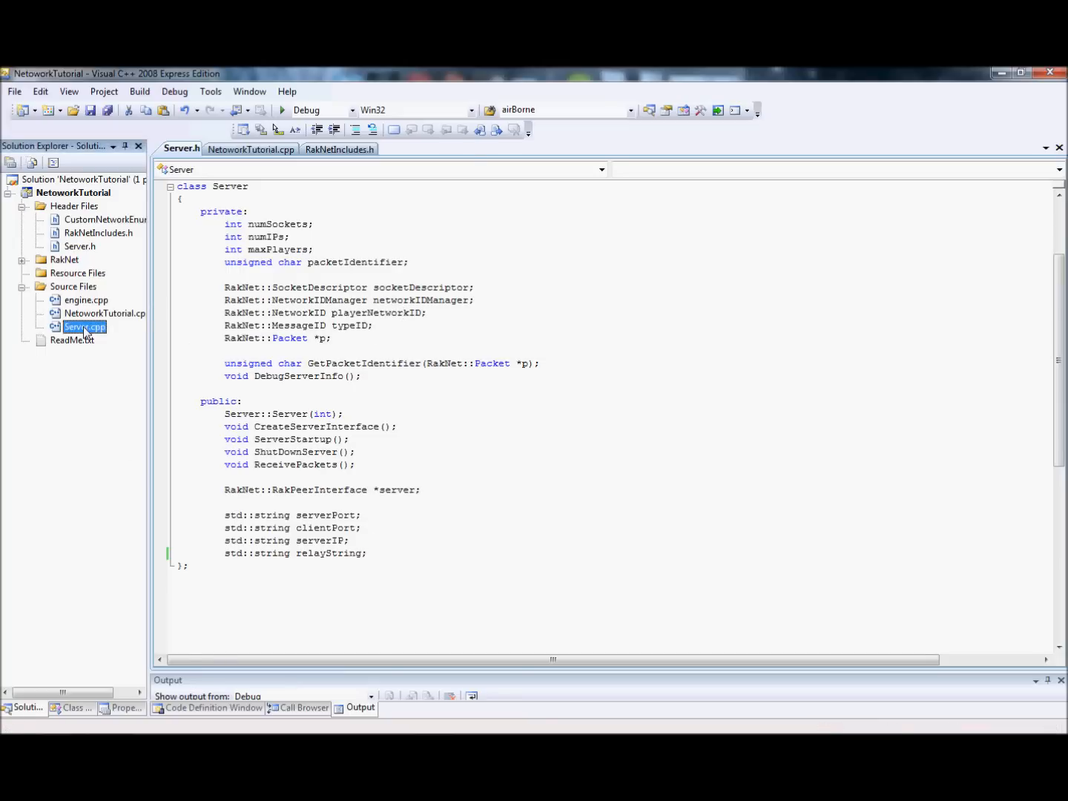
# Open Server.cpp, review the GameMessages enum in CustomNetworkEnums.h, and save the files.
pyautogui.doubleClick(83, 326)
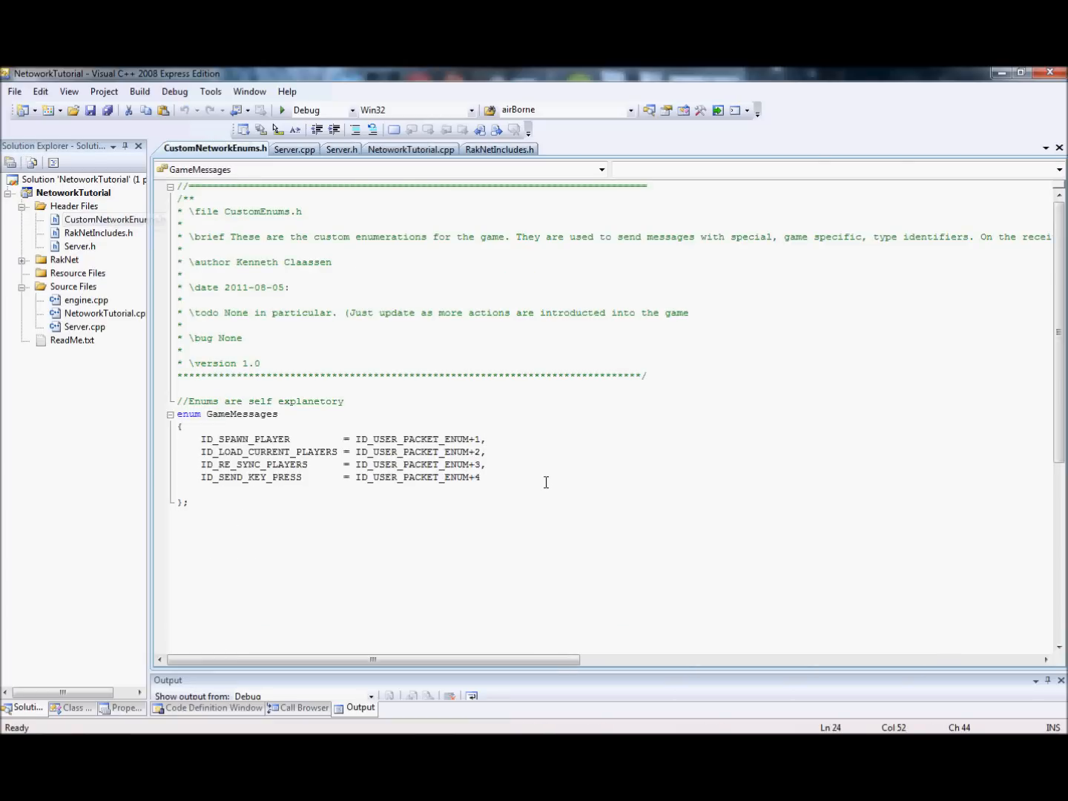
pyautogui.click(495, 478)
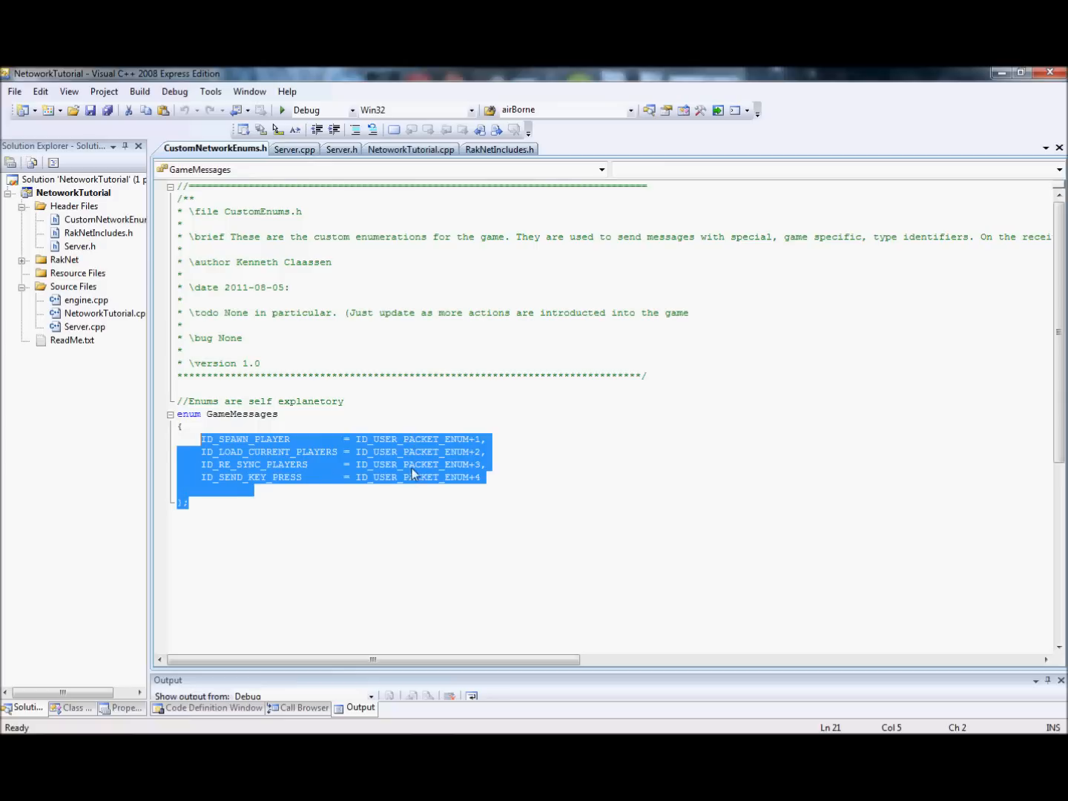
pyautogui.click(226, 489)
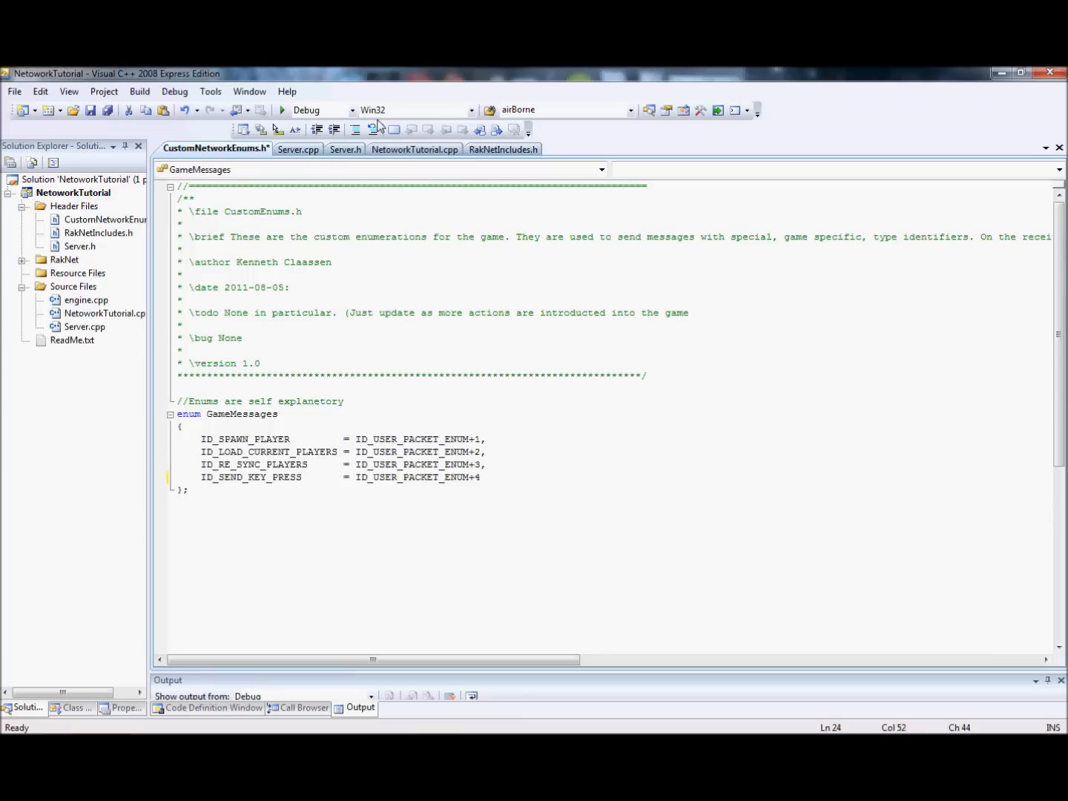
pyautogui.press('ctrl+s')
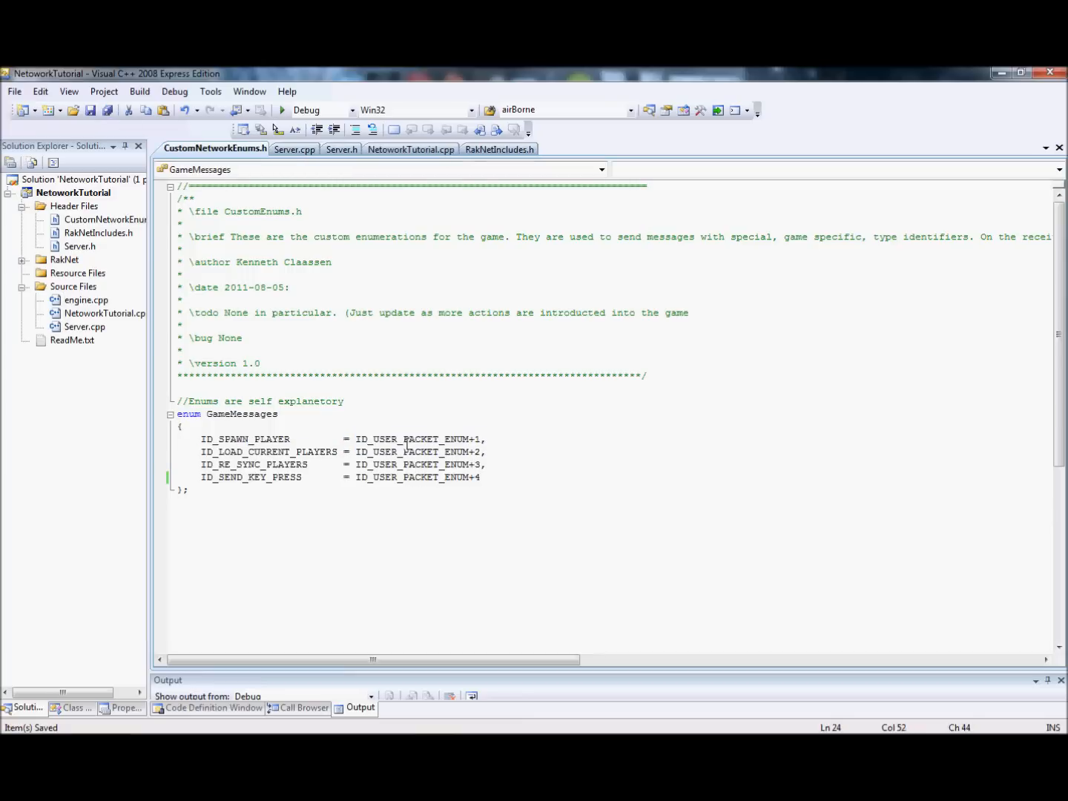
pyautogui.click(294, 149)
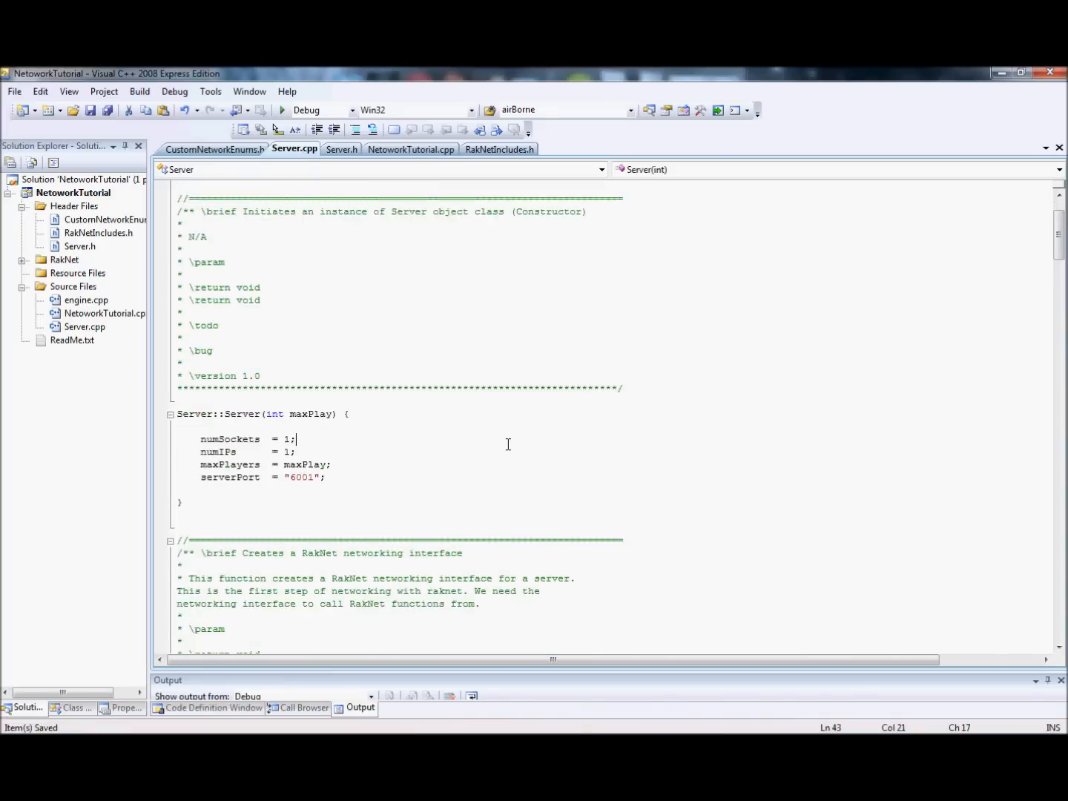
pyautogui.scroll(-3)
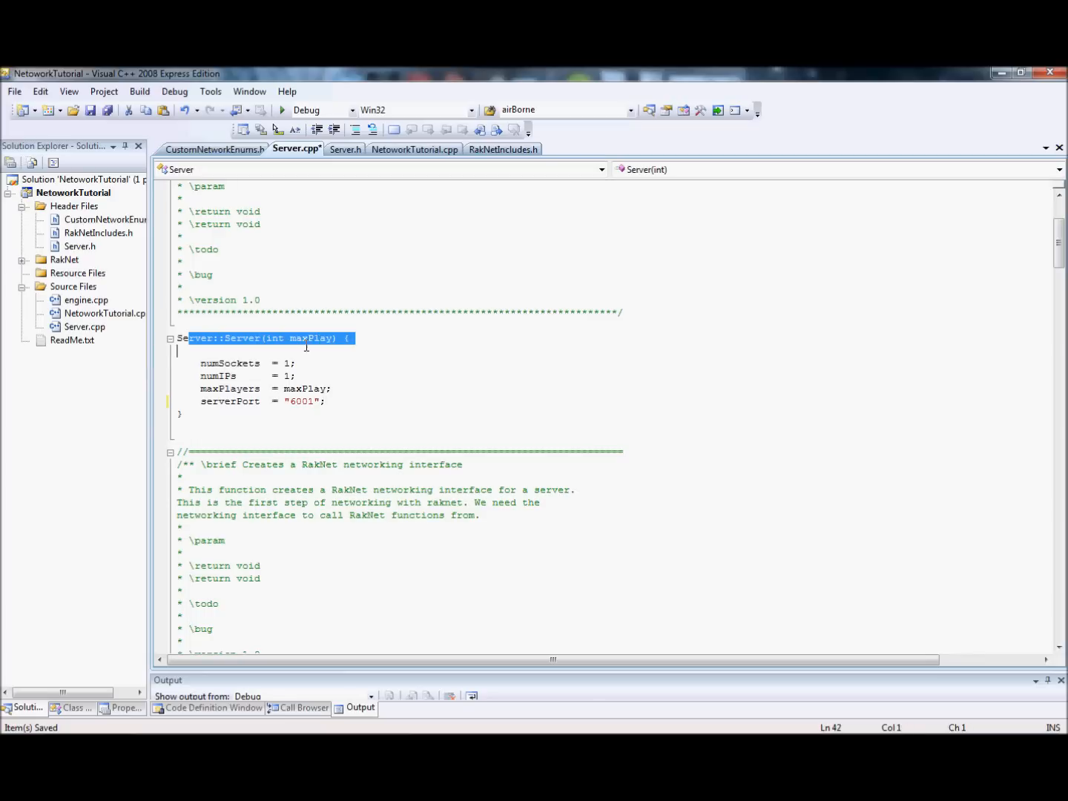
pyautogui.doubleClick(310, 338)
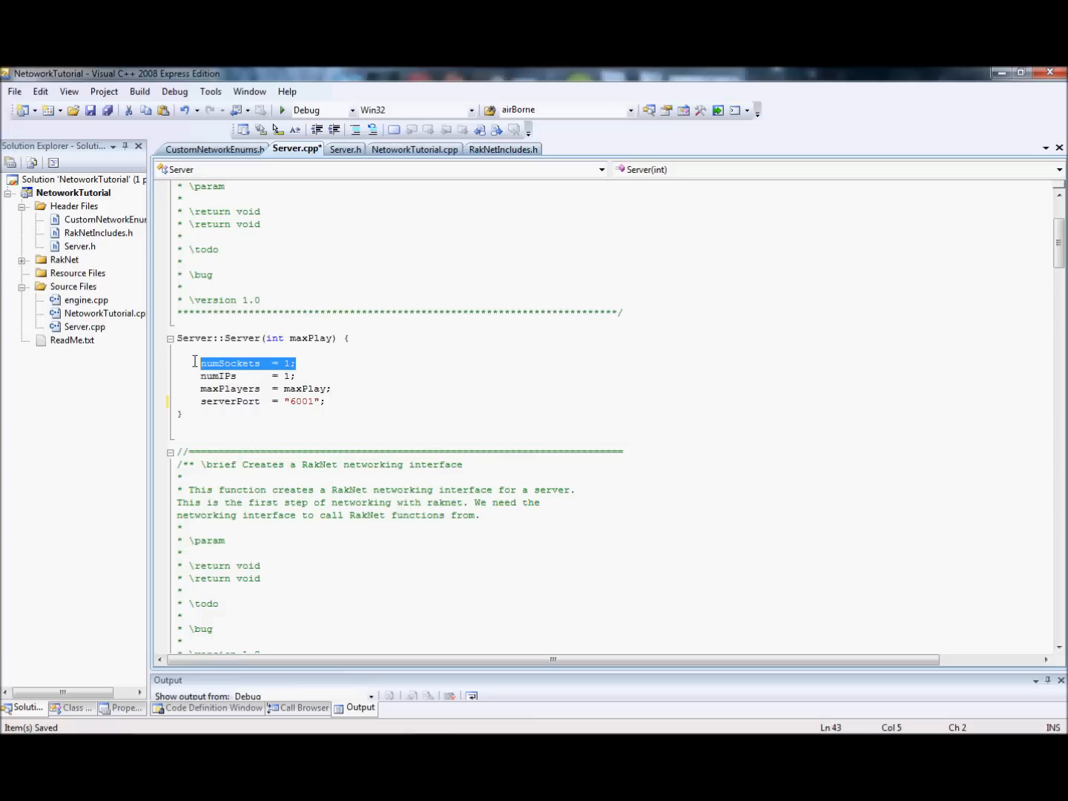
pyautogui.click(344, 149)
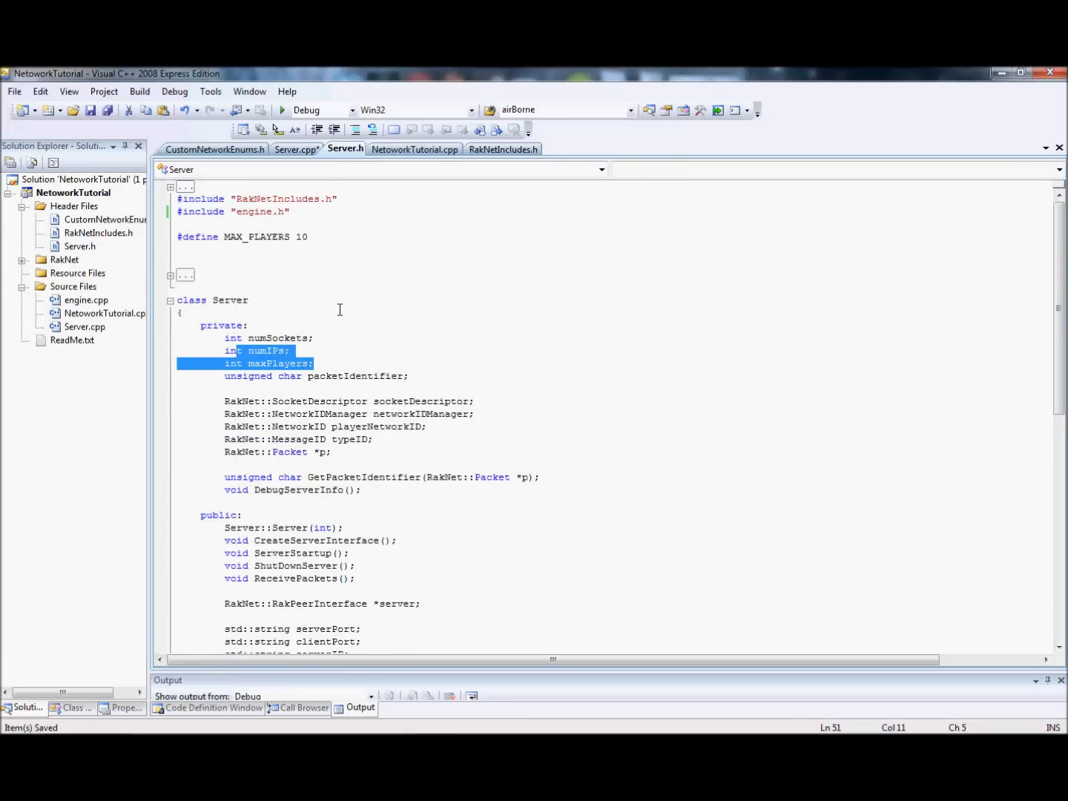
pyautogui.click(297, 148)
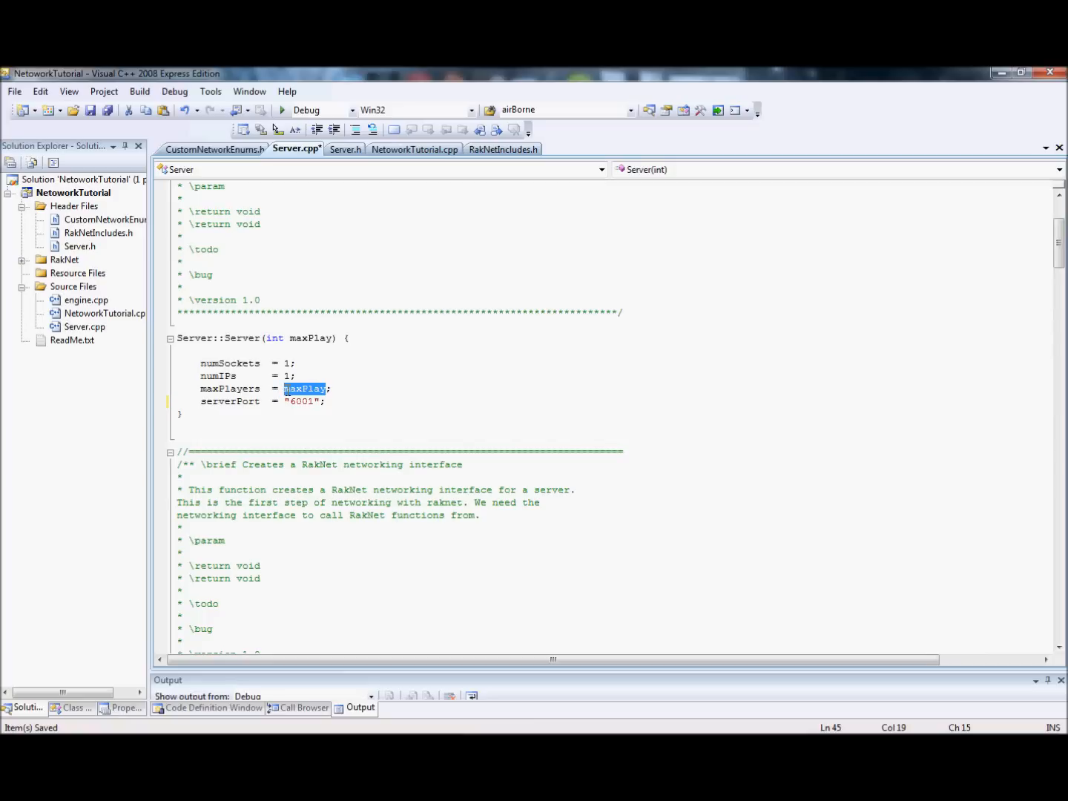
pyautogui.moveTo(352, 336)
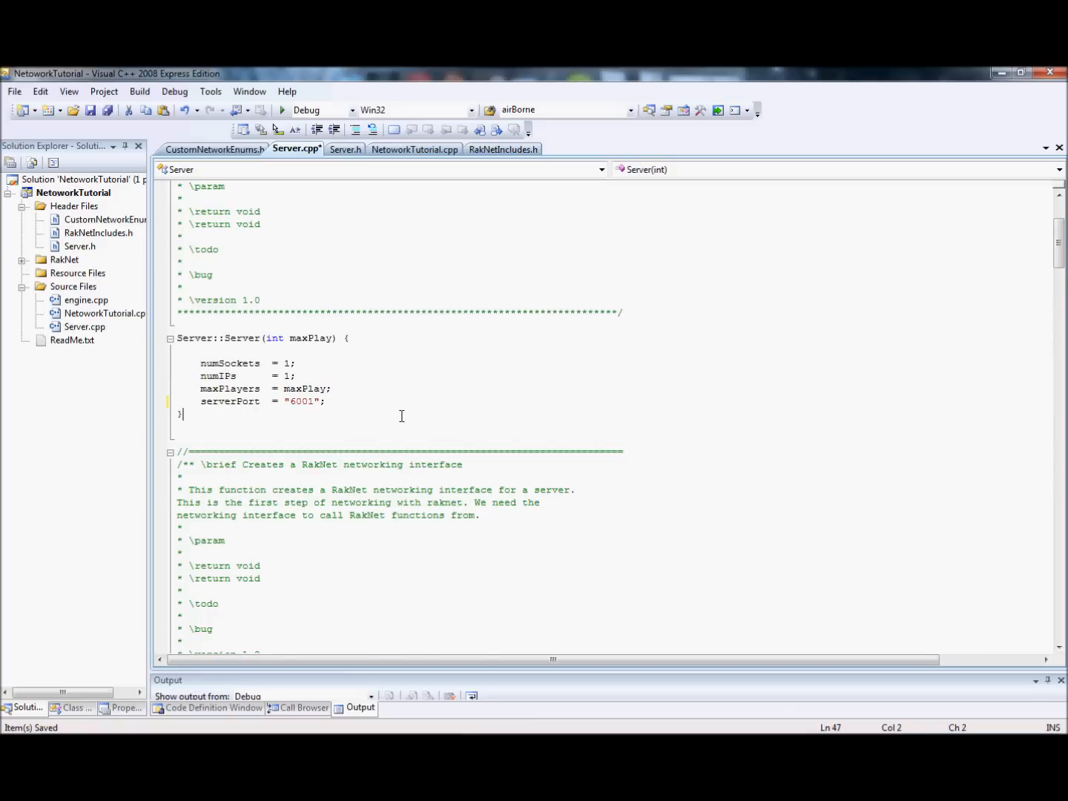
pyautogui.scroll(-3)
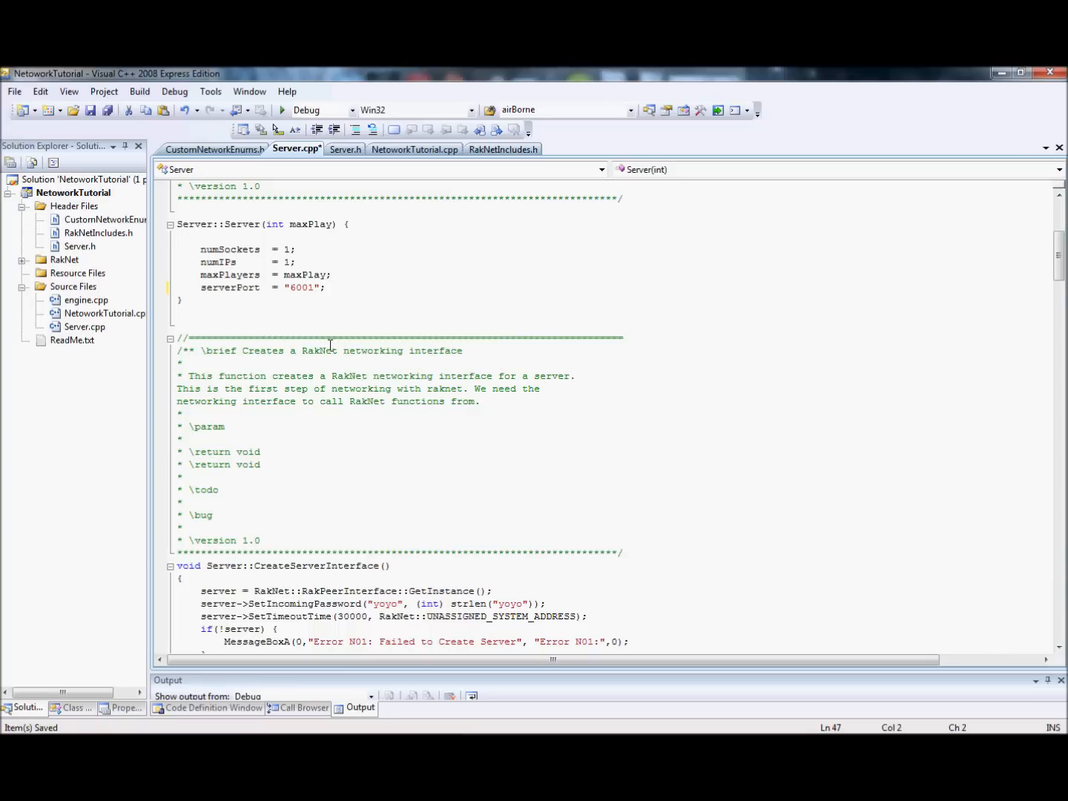
pyautogui.click(182, 299)
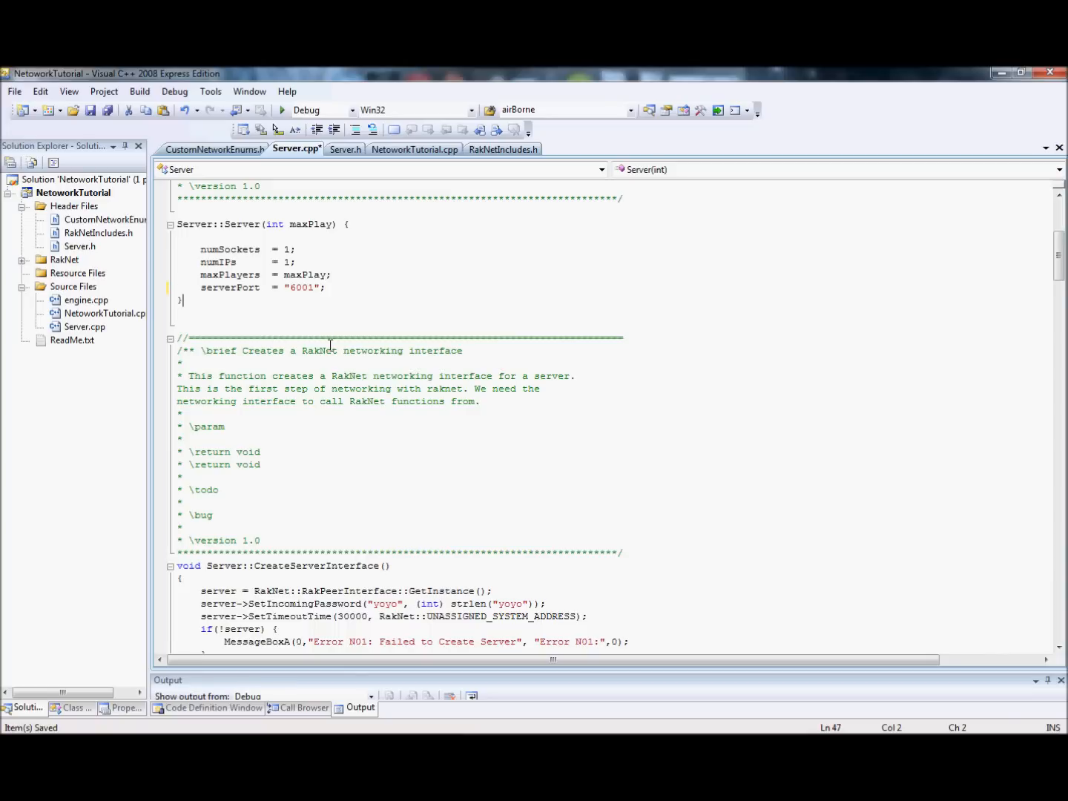
pyautogui.scroll(-3)
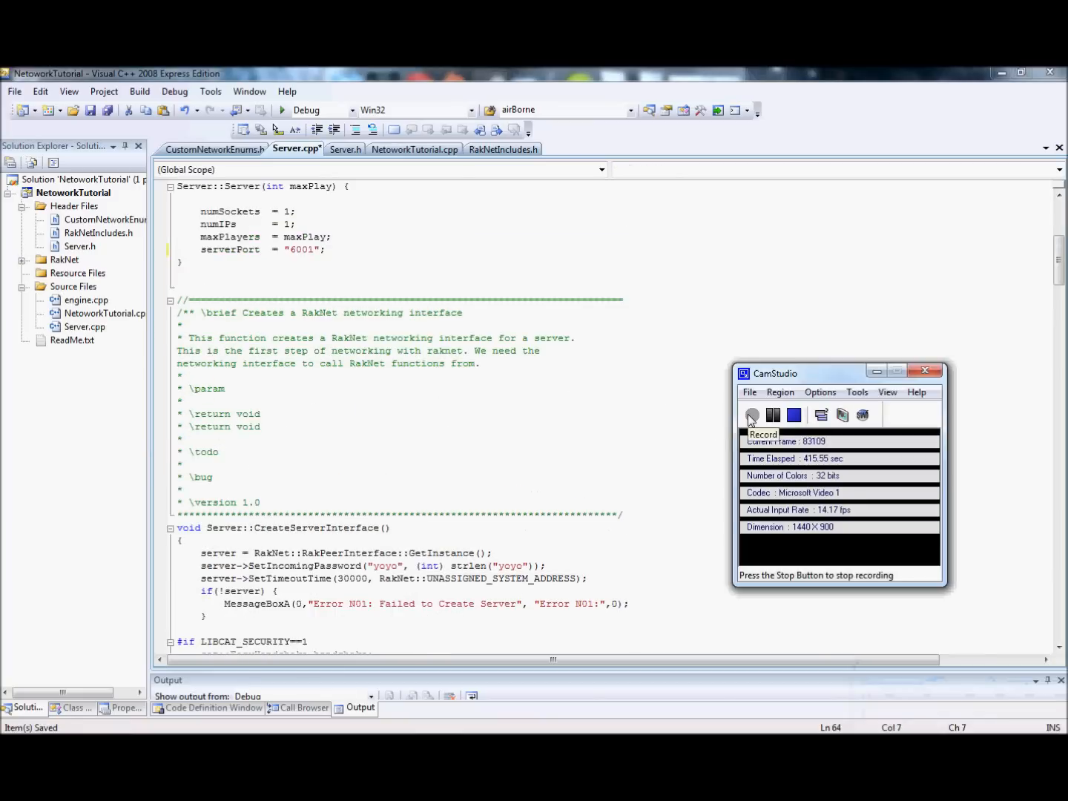
pyautogui.moveTo(801, 374); pyautogui.dragTo(878, 690)
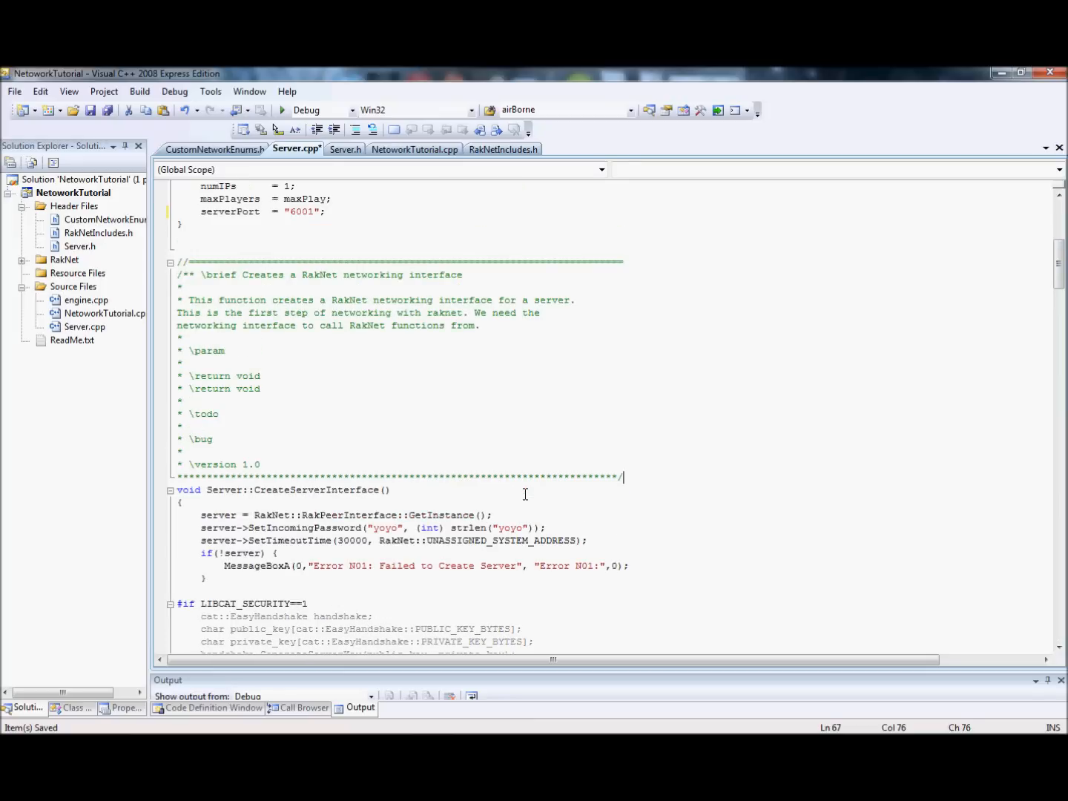
pyautogui.scroll(-3)
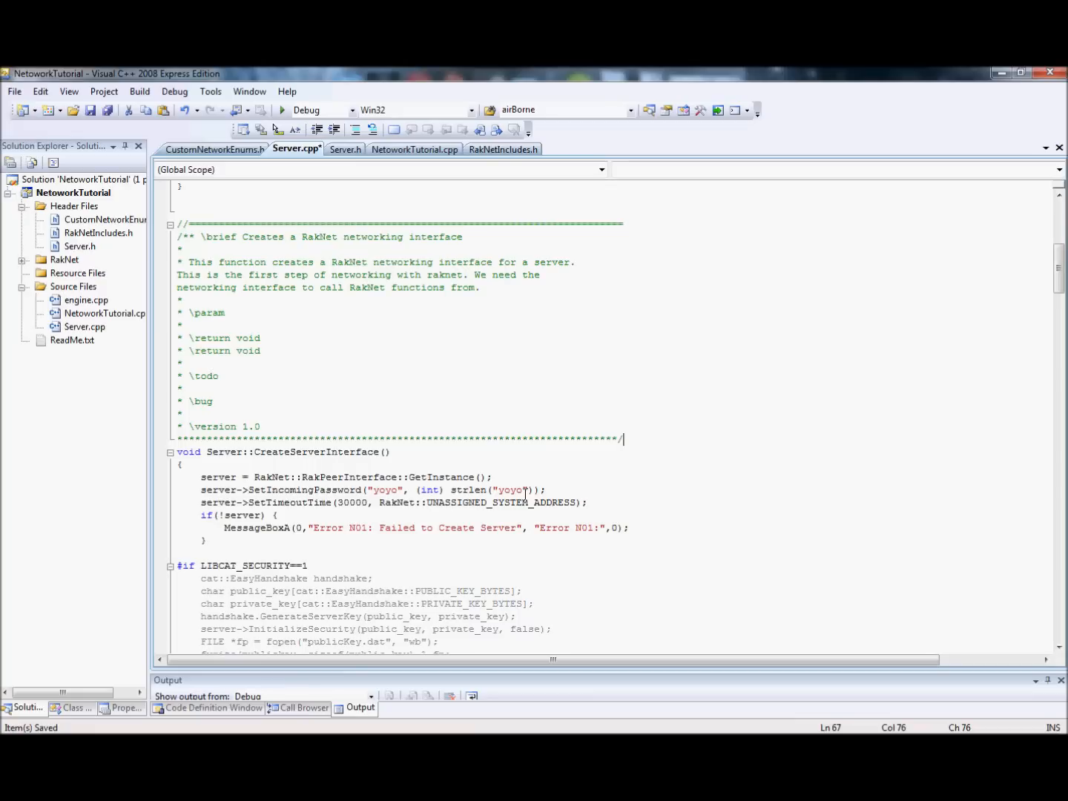
pyautogui.scroll(-3)
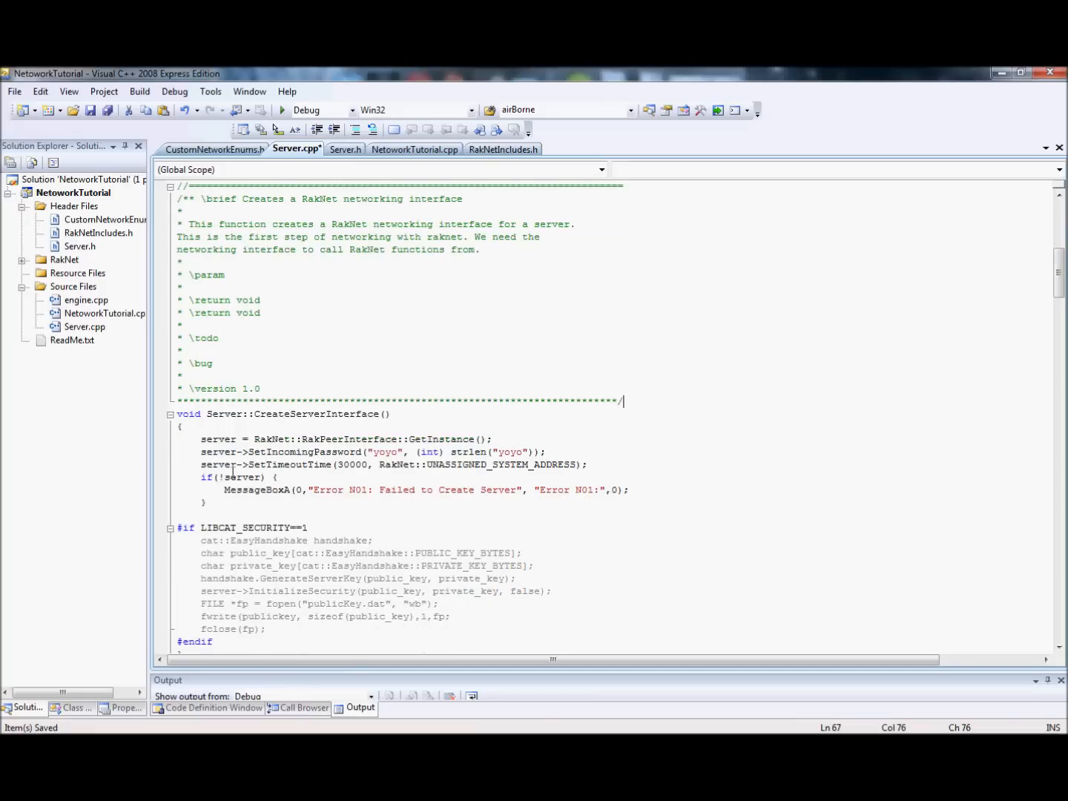
pyautogui.doubleClick(220, 439)
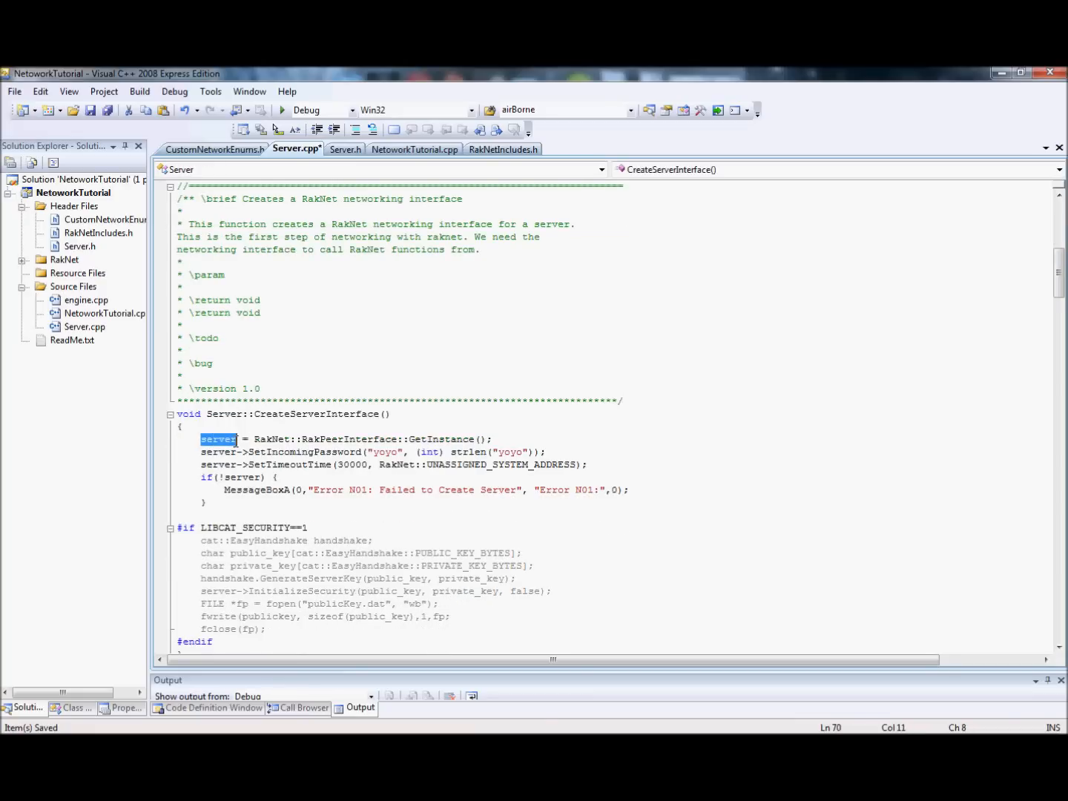
pyautogui.click(344, 148)
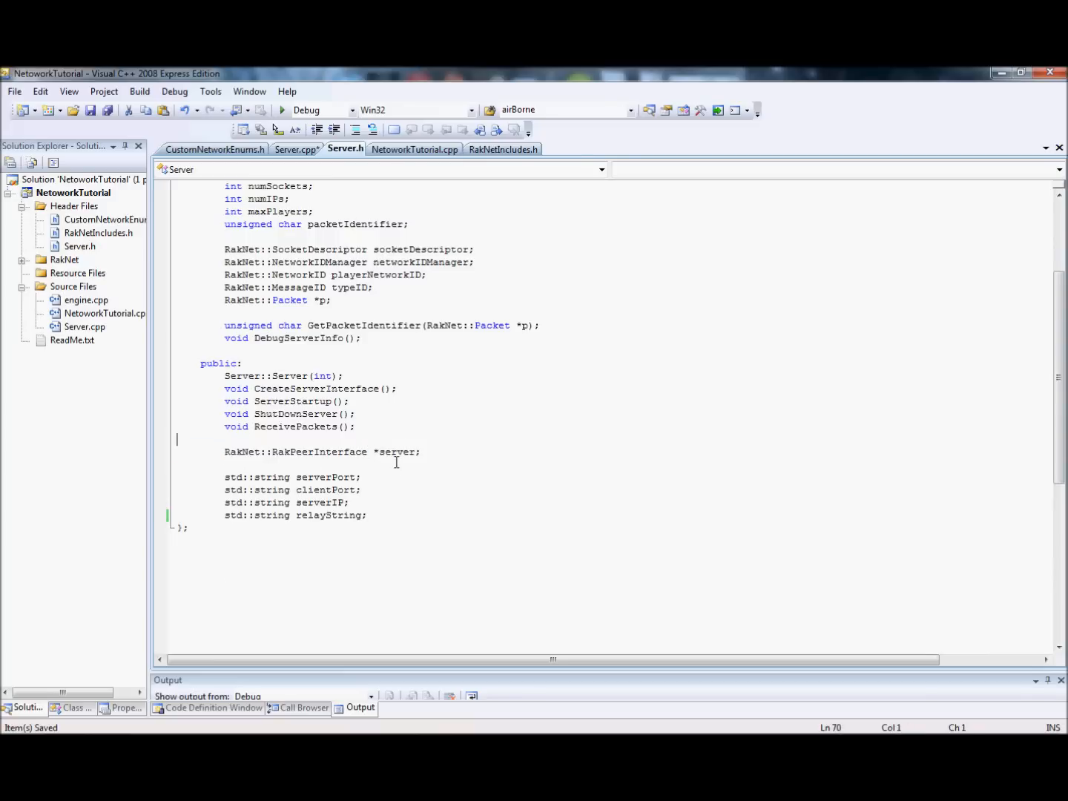
pyautogui.doubleClick(395, 451)
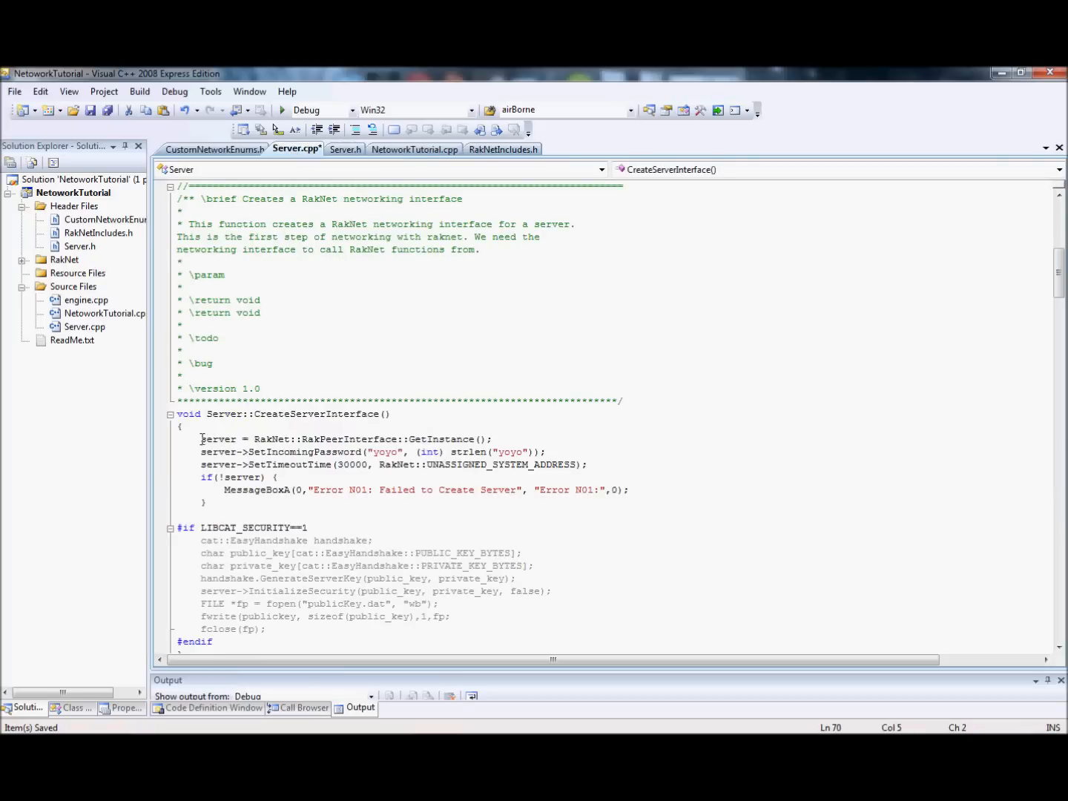
pyautogui.moveTo(202, 439); pyautogui.dragTo(484, 439)
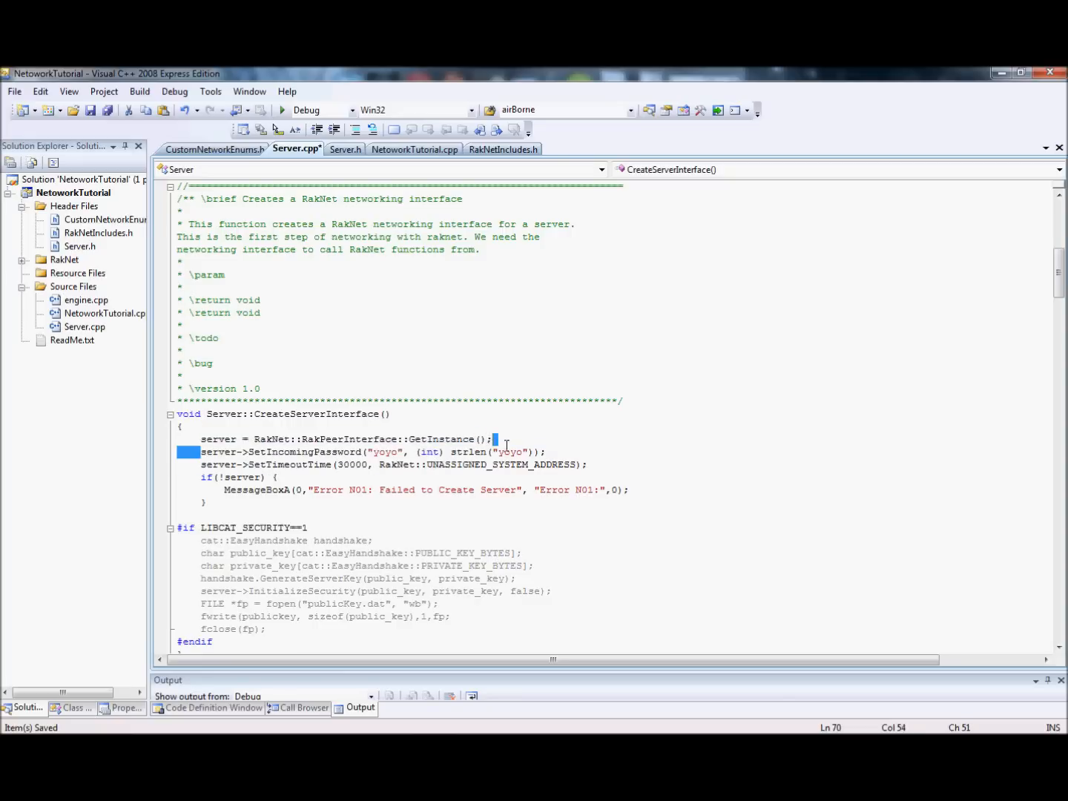
pyautogui.moveTo(201, 451); pyautogui.dragTo(546, 451)
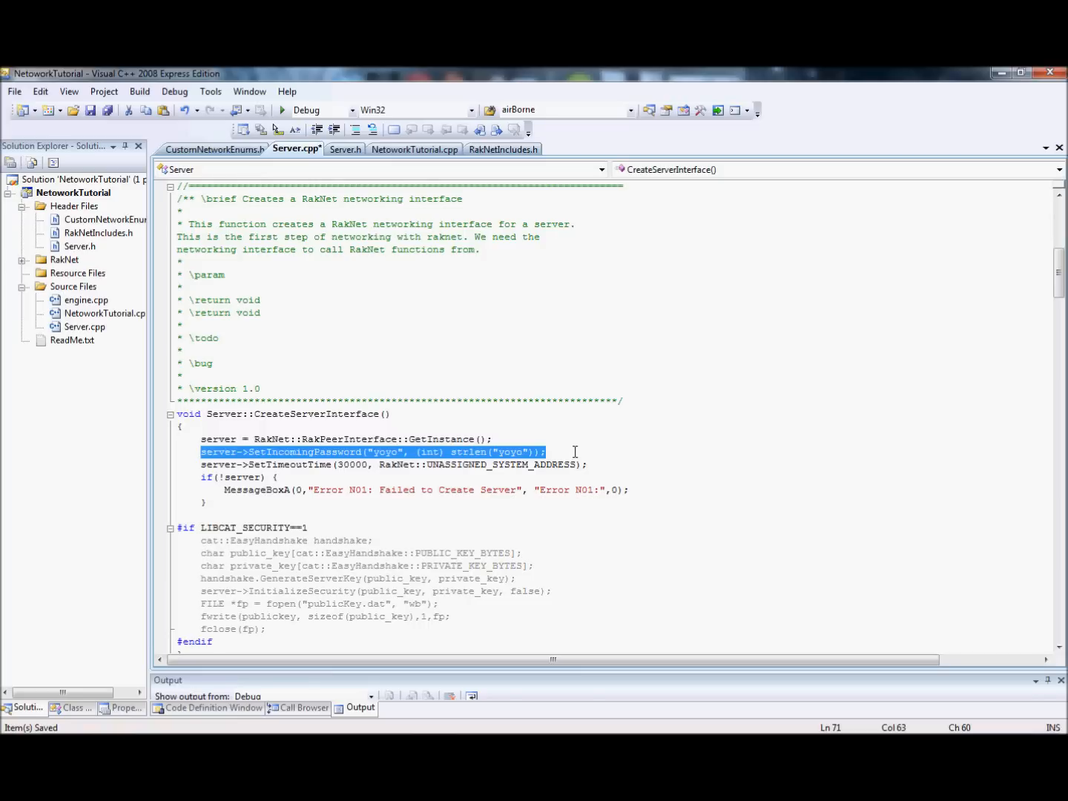
pyautogui.click(314, 465)
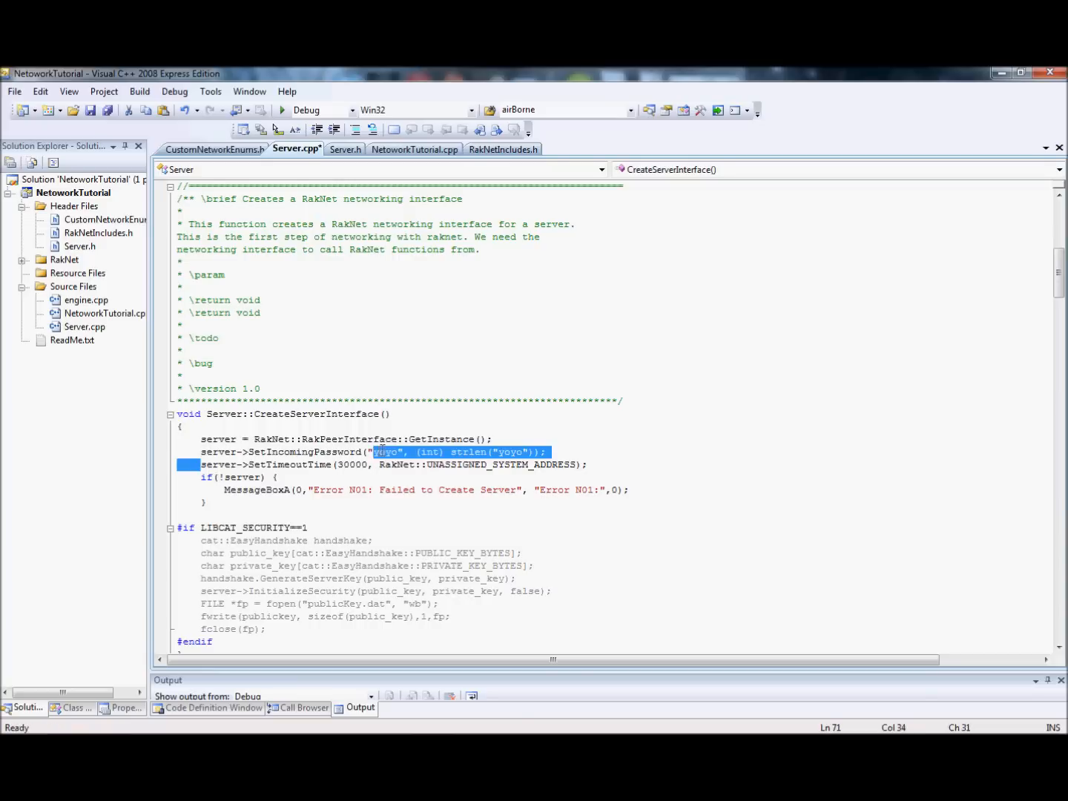
pyautogui.click(602, 466)
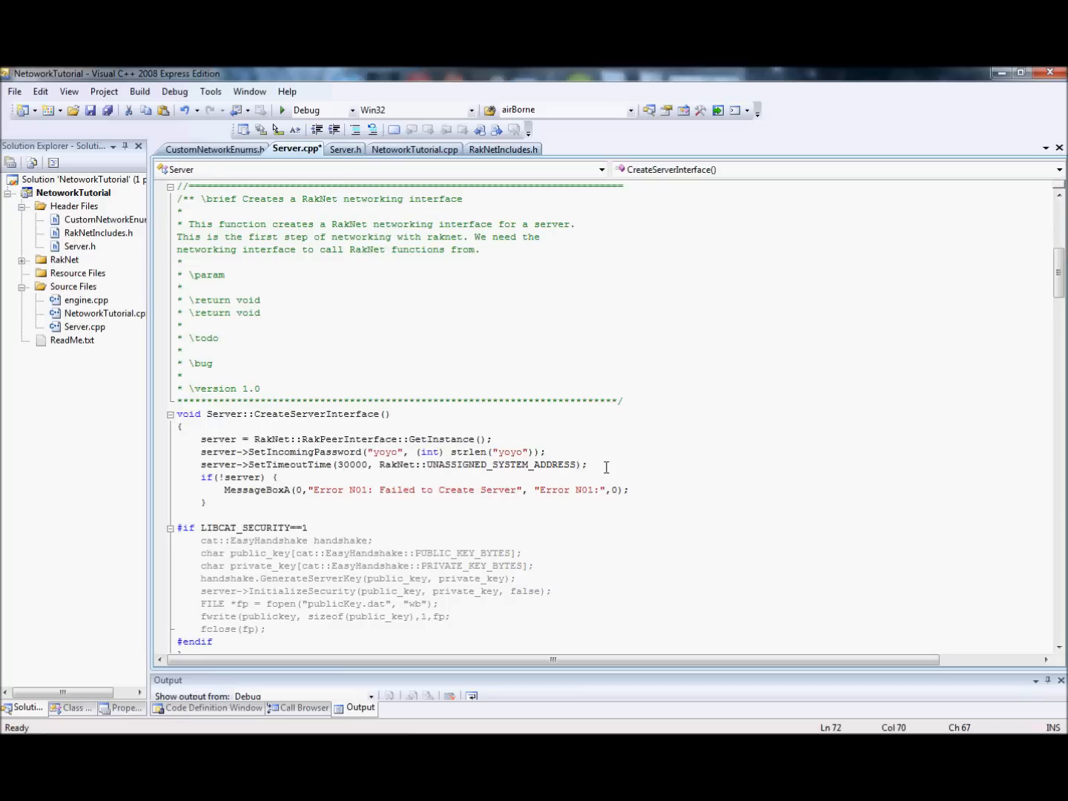
pyautogui.scroll(-3)
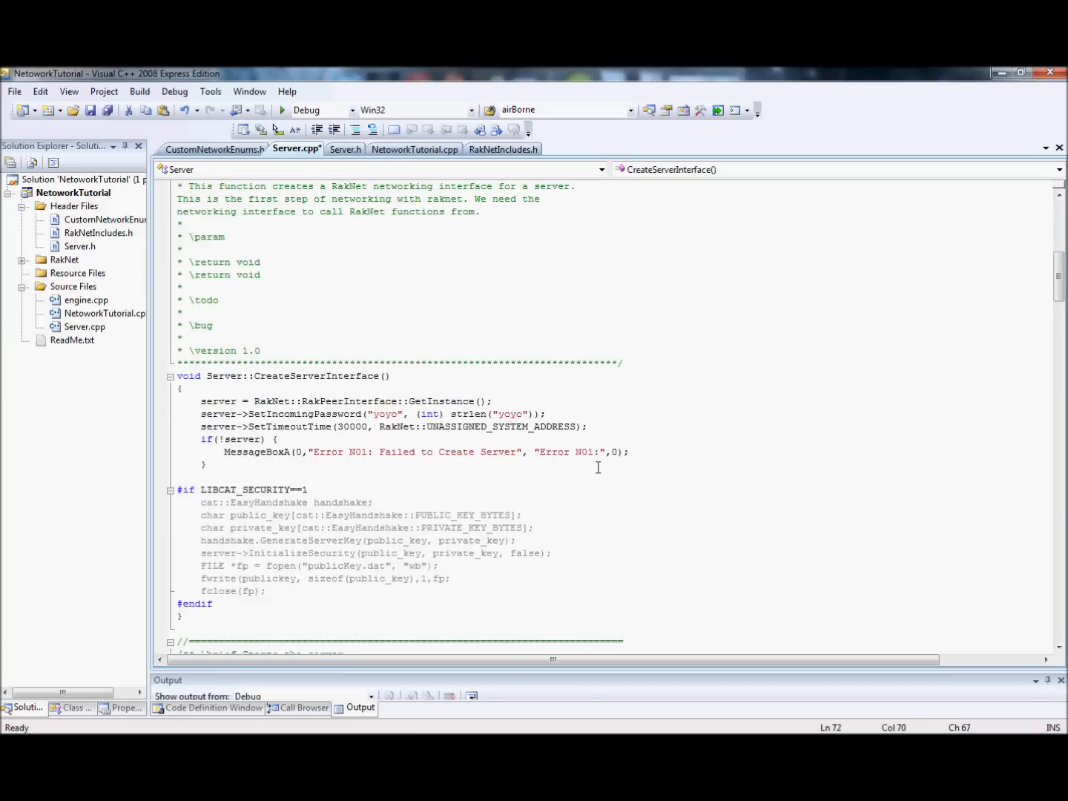
pyautogui.moveTo(520, 448)
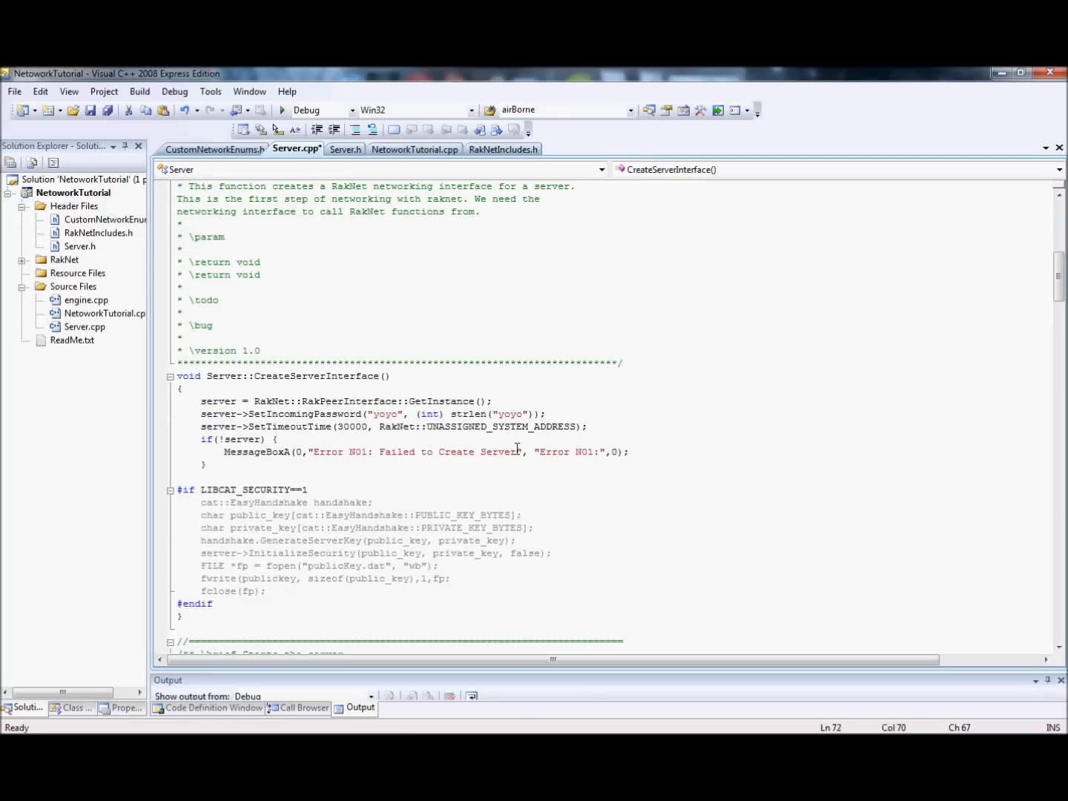
pyautogui.doubleClick(360, 427)
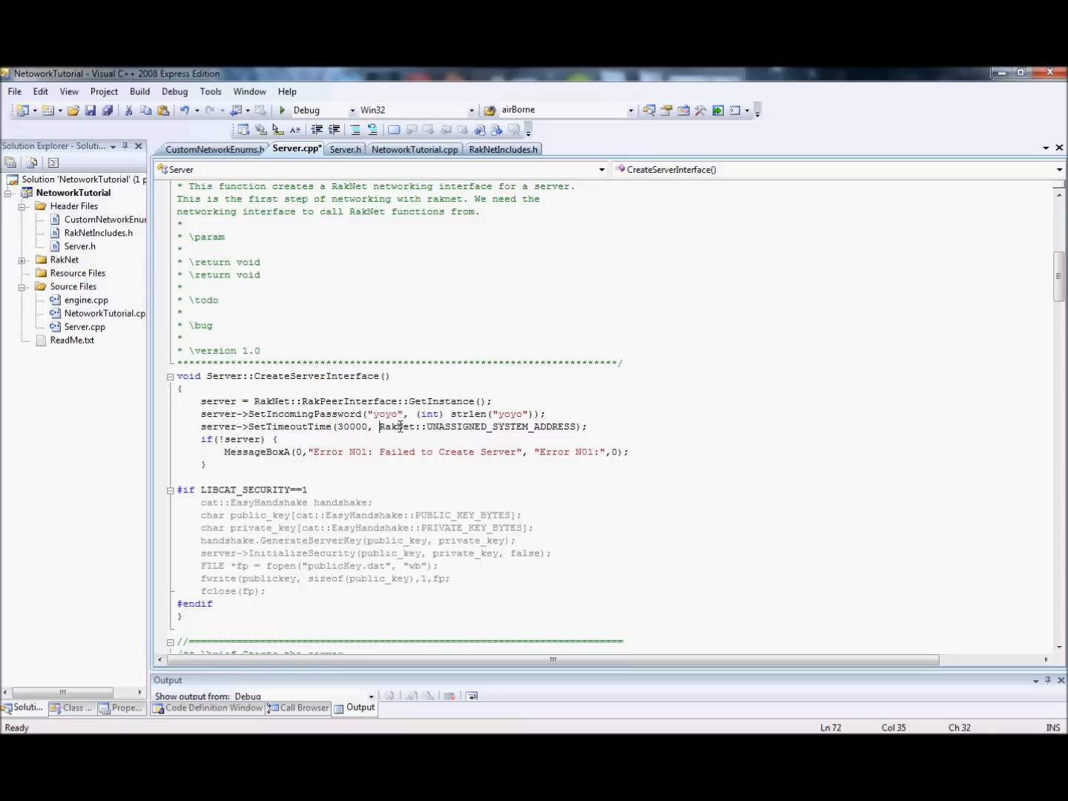
pyautogui.click(577, 428)
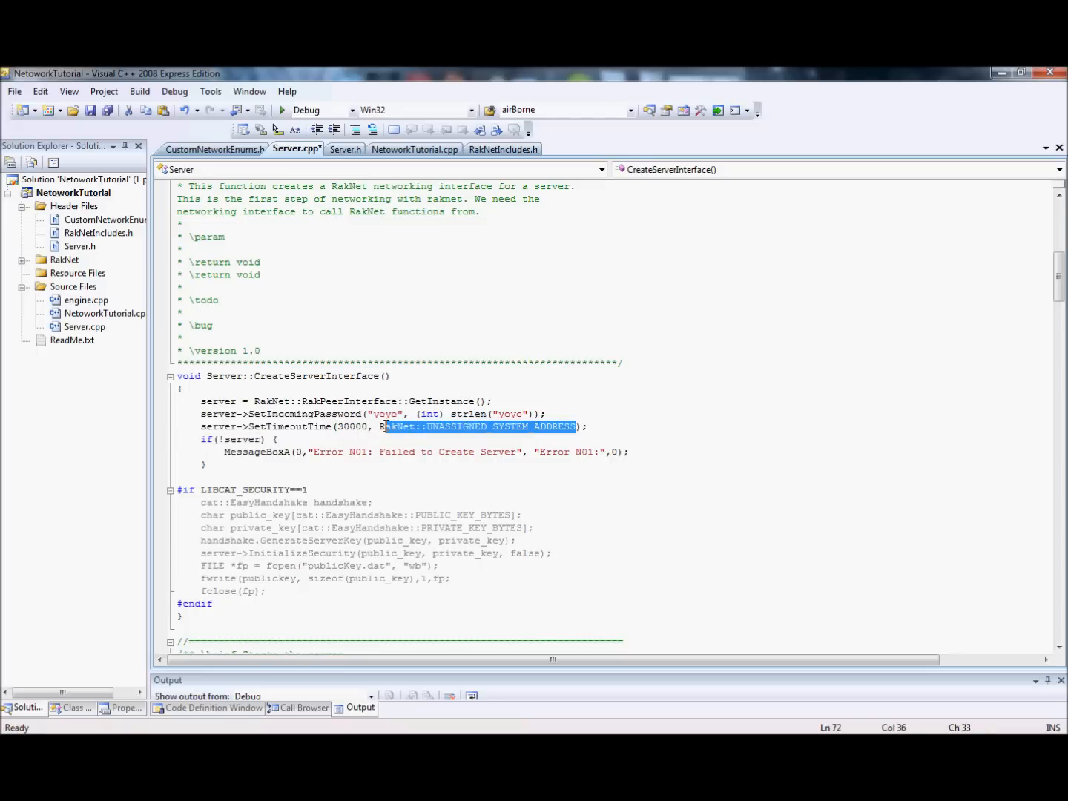
pyautogui.click(368, 427)
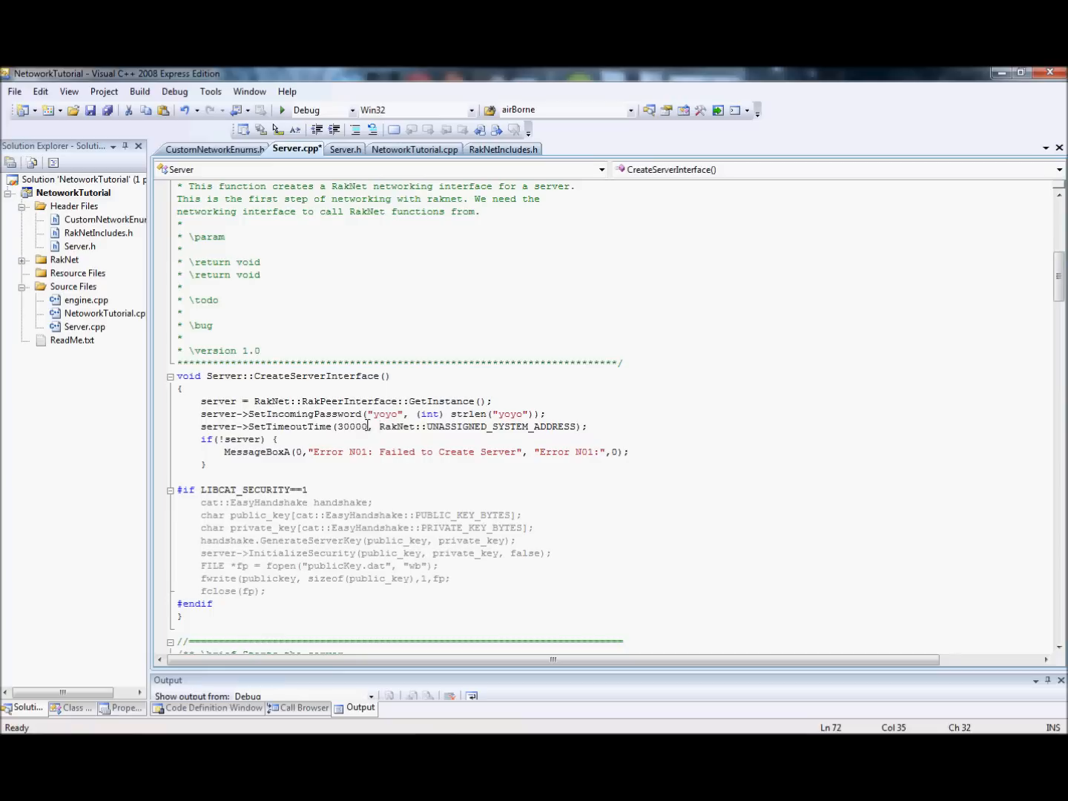
pyautogui.doubleClick(354, 427)
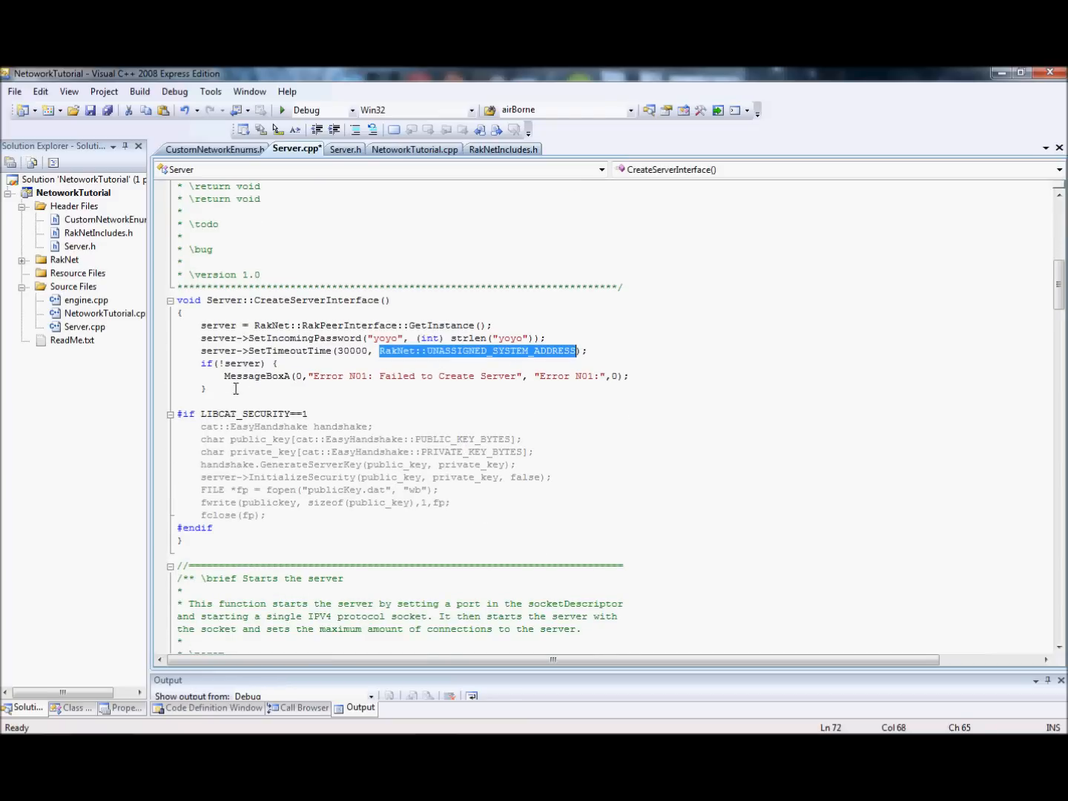
pyautogui.click(230, 377)
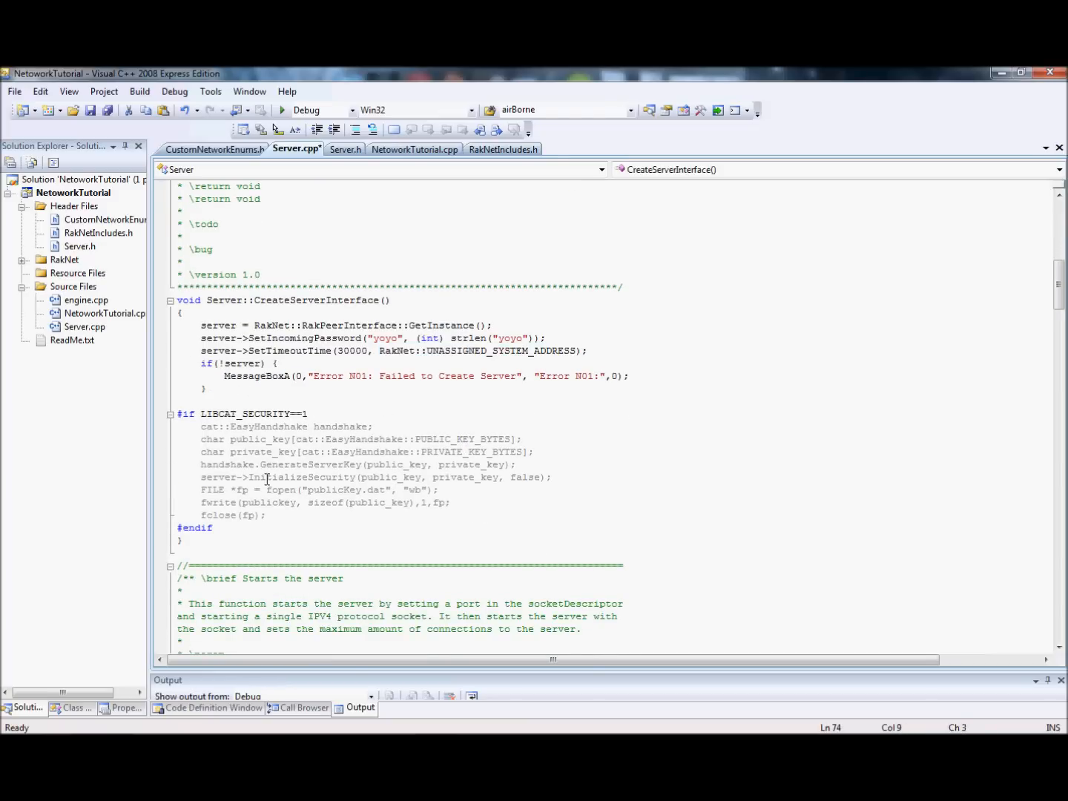
pyautogui.click(220, 515)
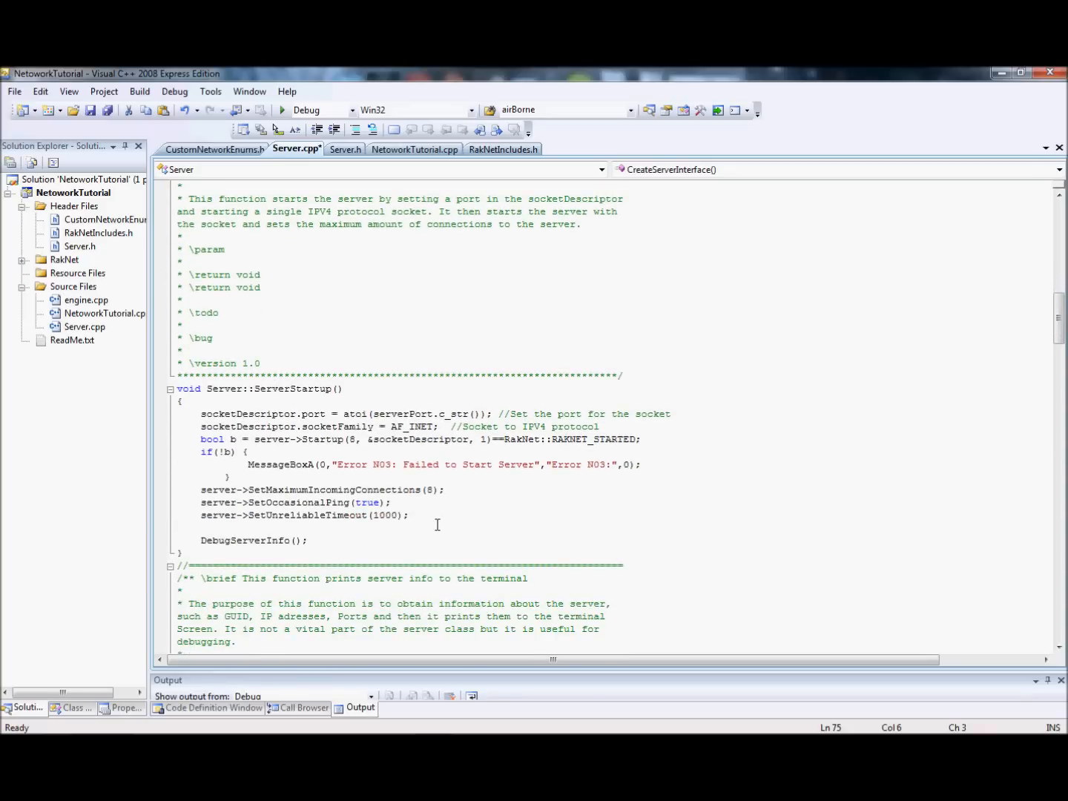
pyautogui.scroll(3)
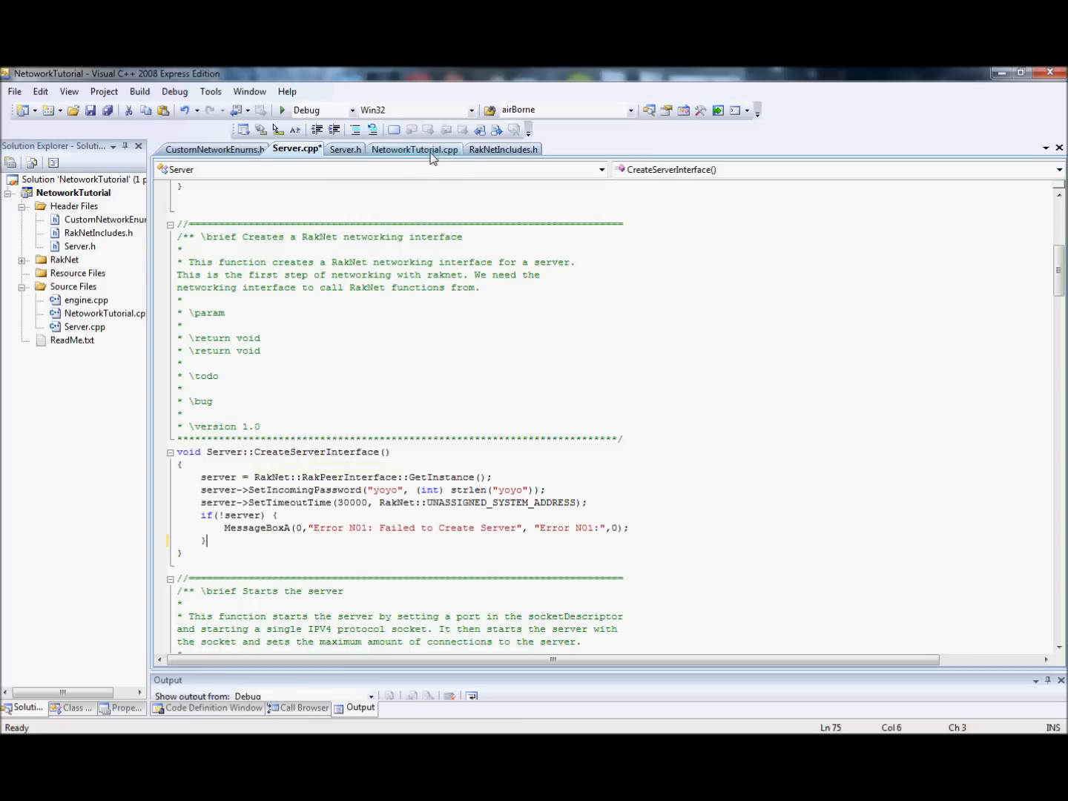
# Declare a global Server *server variable at the top of NetworkTutorial.cpp.
pyautogui.click(414, 149)
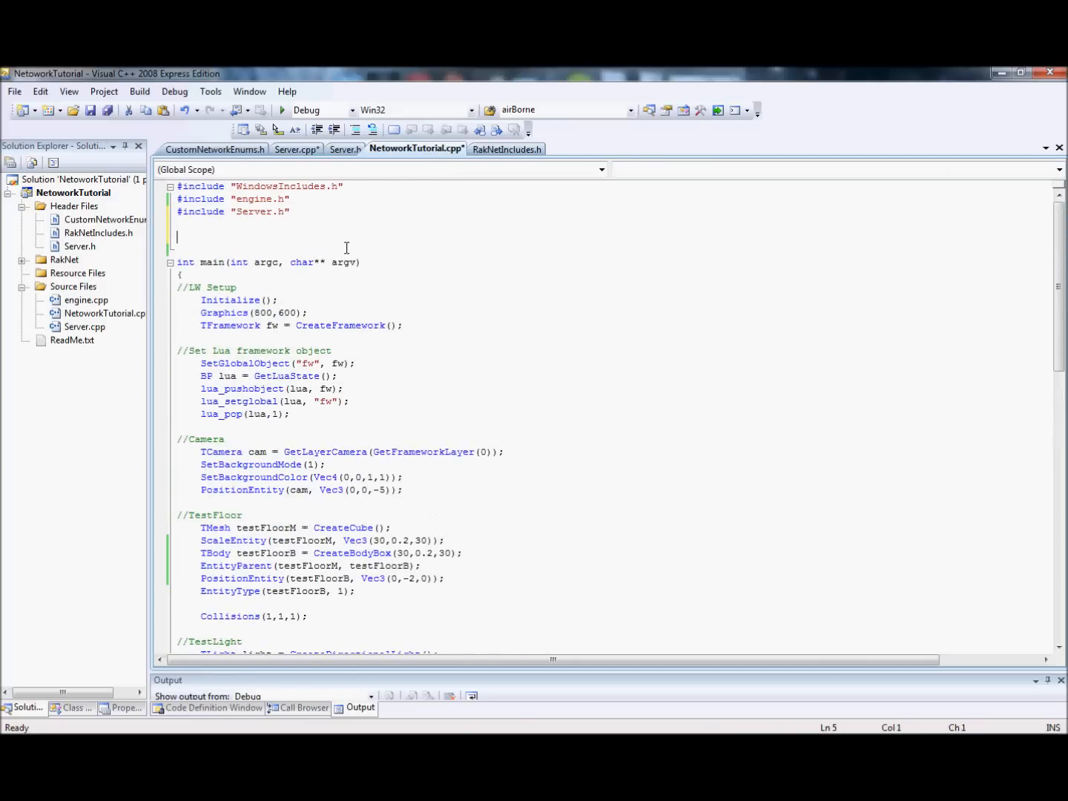
pyautogui.write('Server')
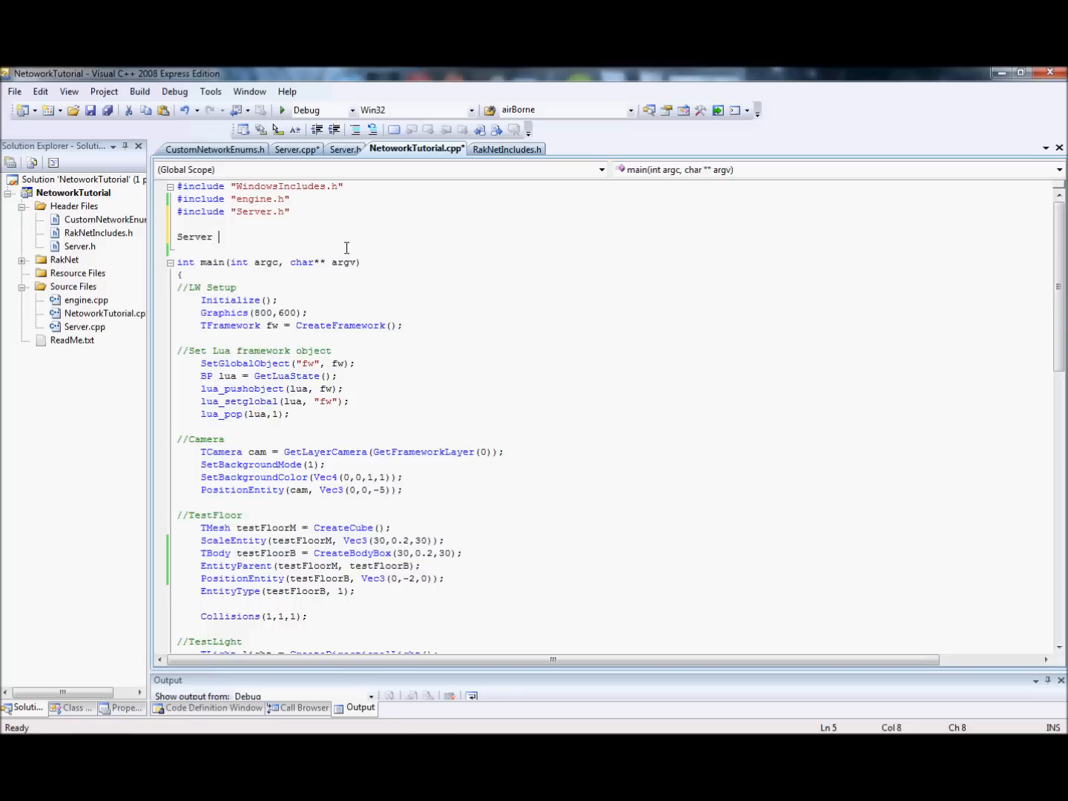
pyautogui.write('*')
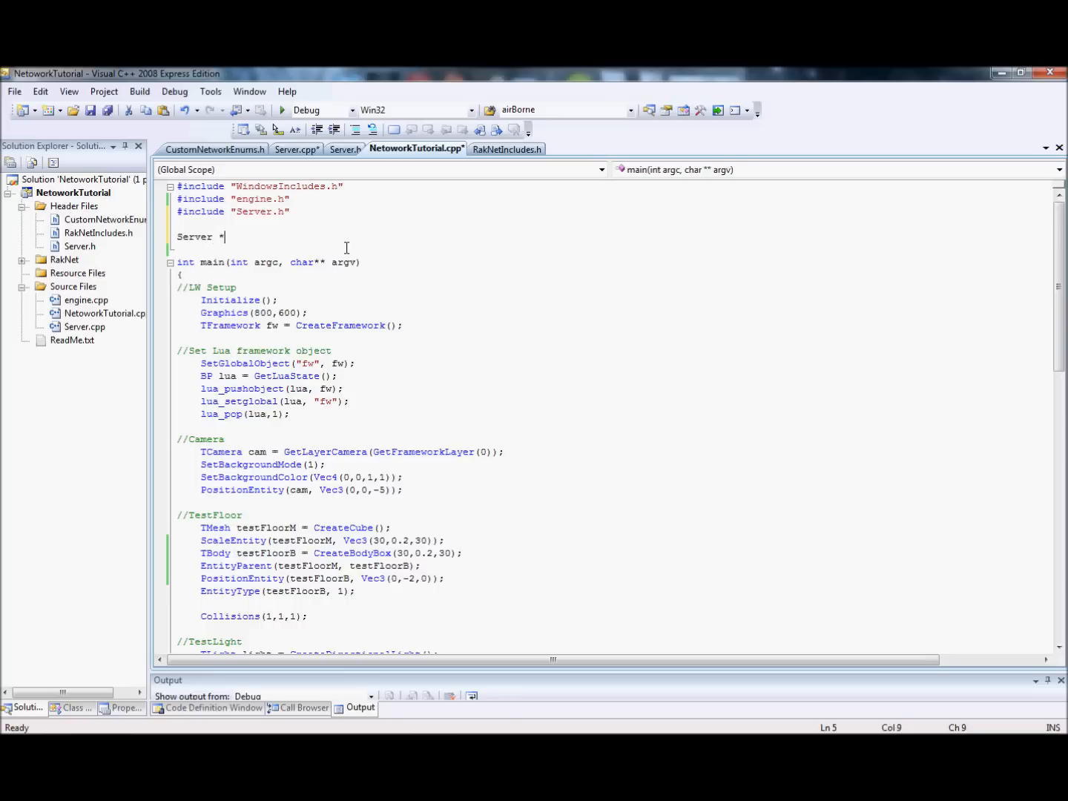
pyautogui.write('server')
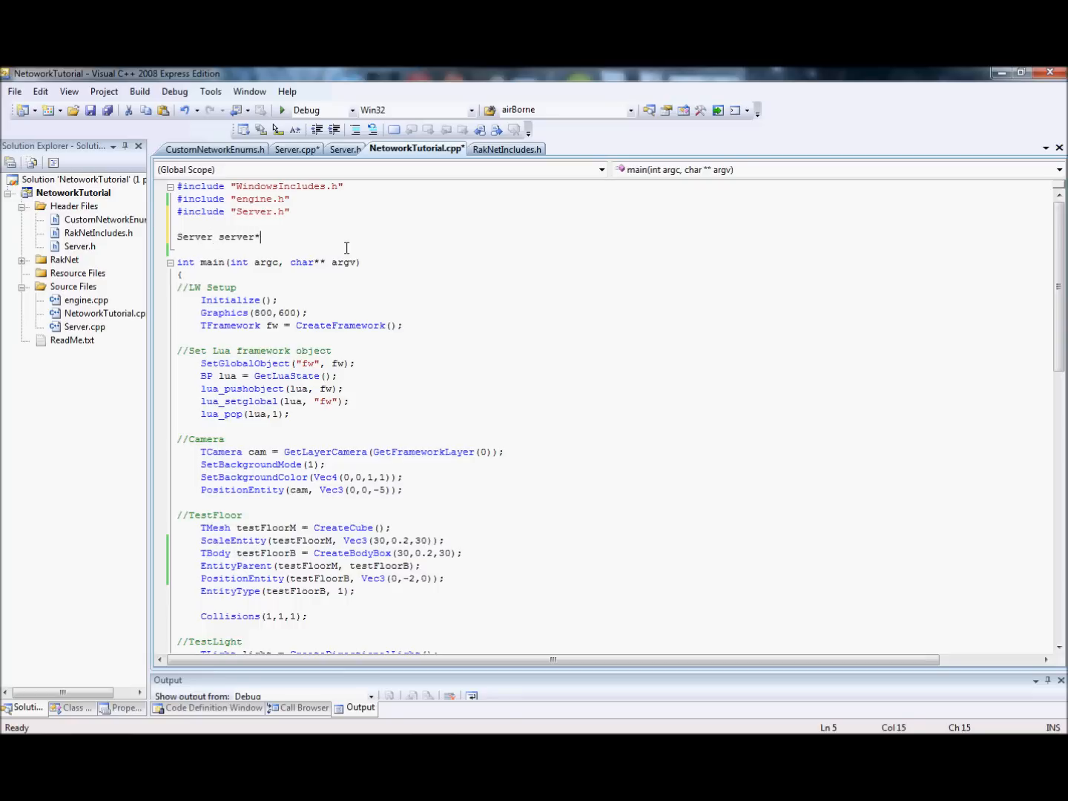
pyautogui.write(';')
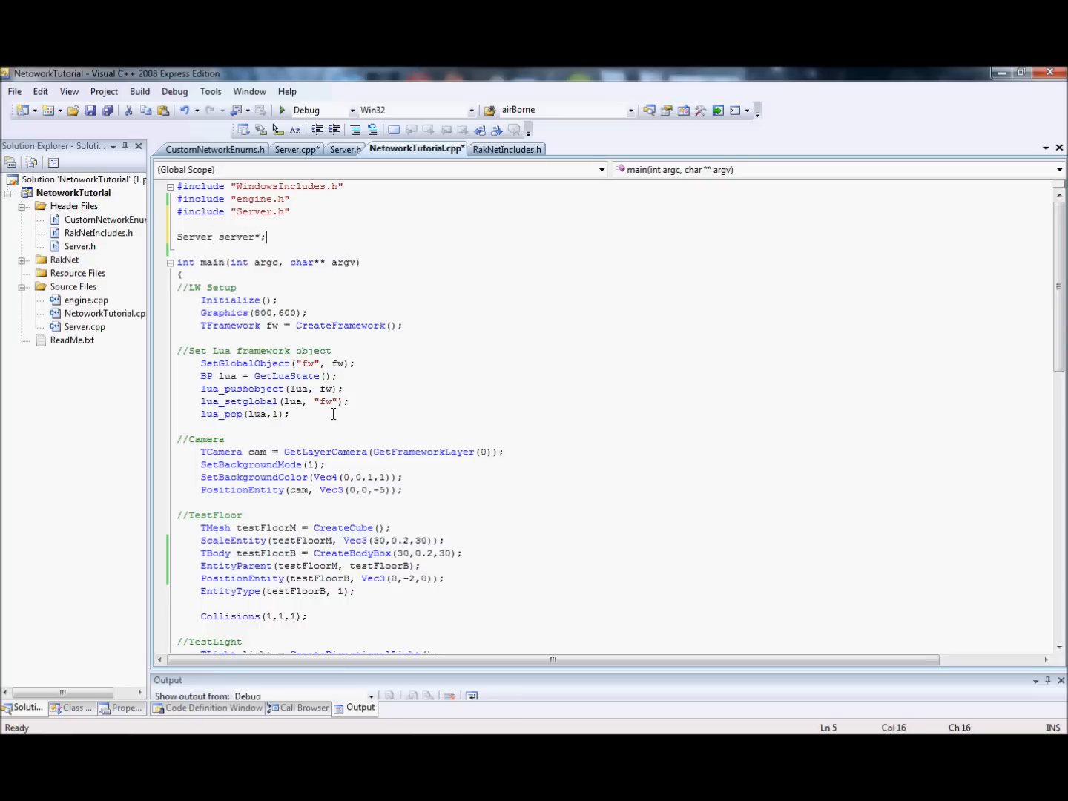
# Add server = new Server(8); just above the //MainLoop while loop in main.
pyautogui.scroll(-3)
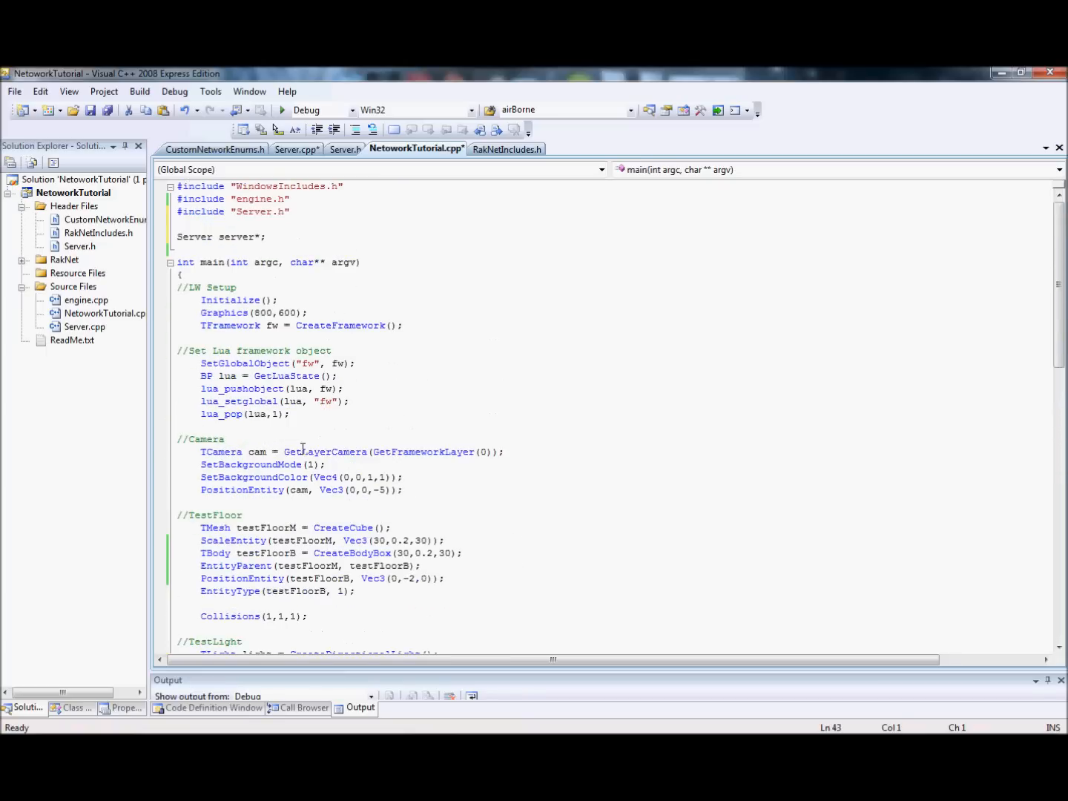
pyautogui.scroll(-3)
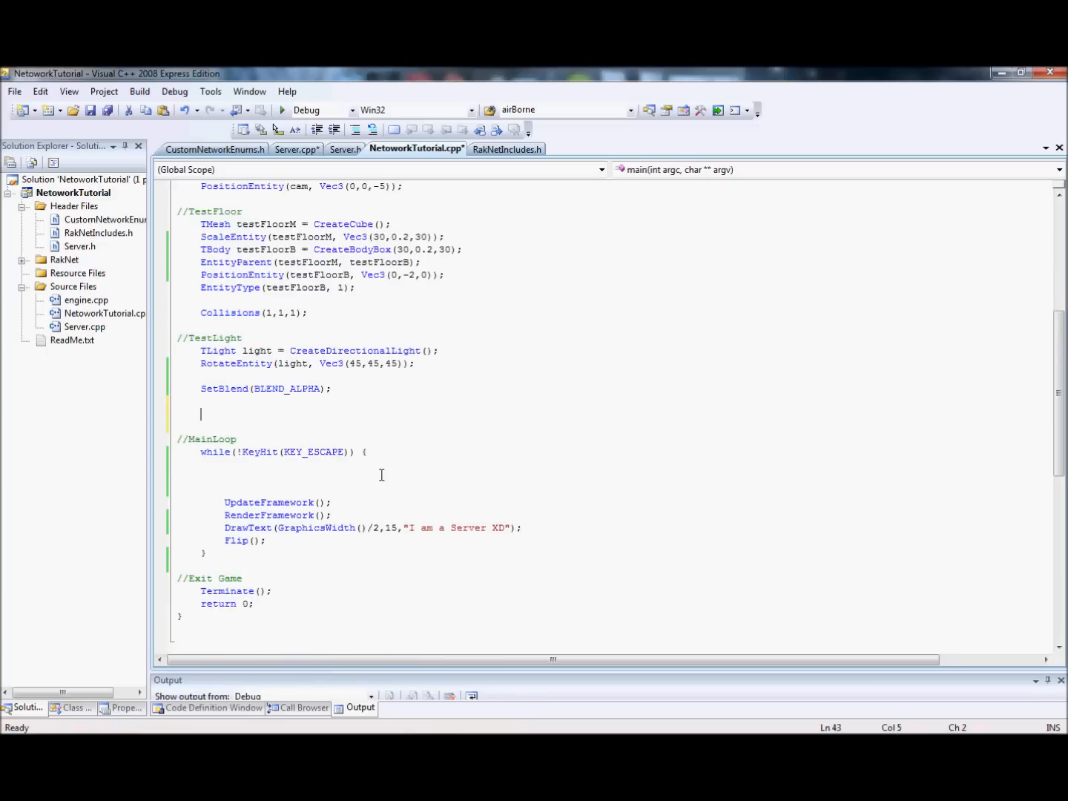
pyautogui.write('server')
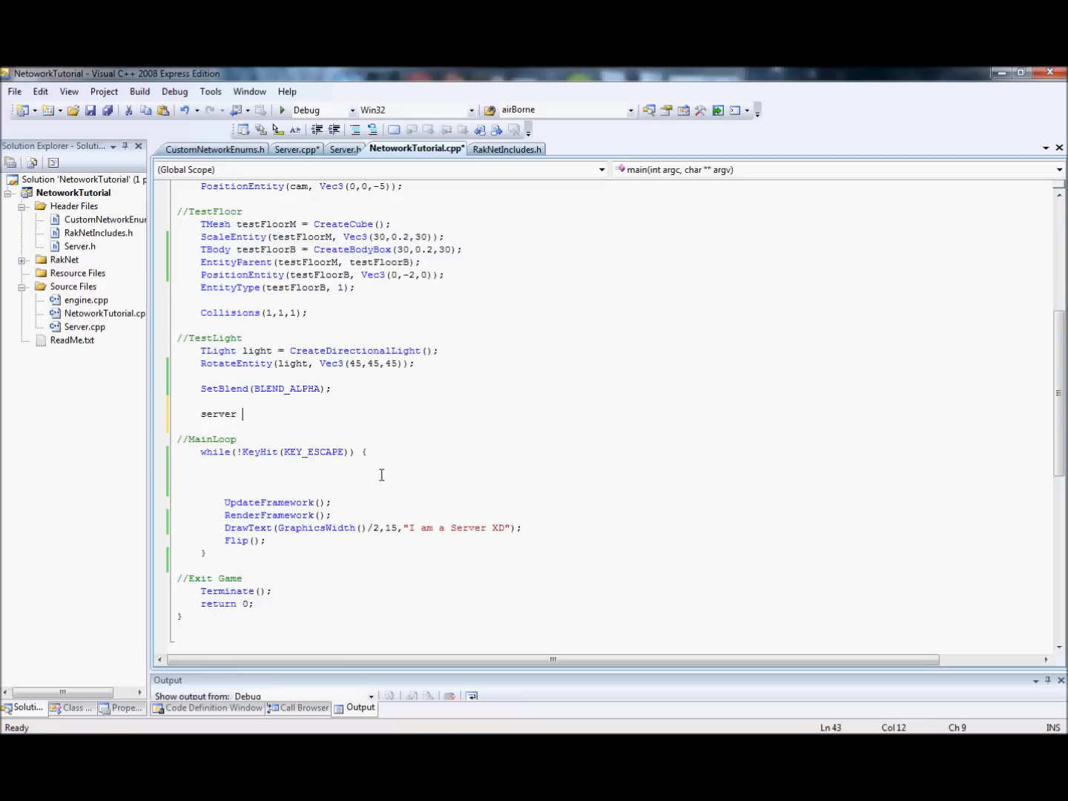
pyautogui.write('= new Serv')
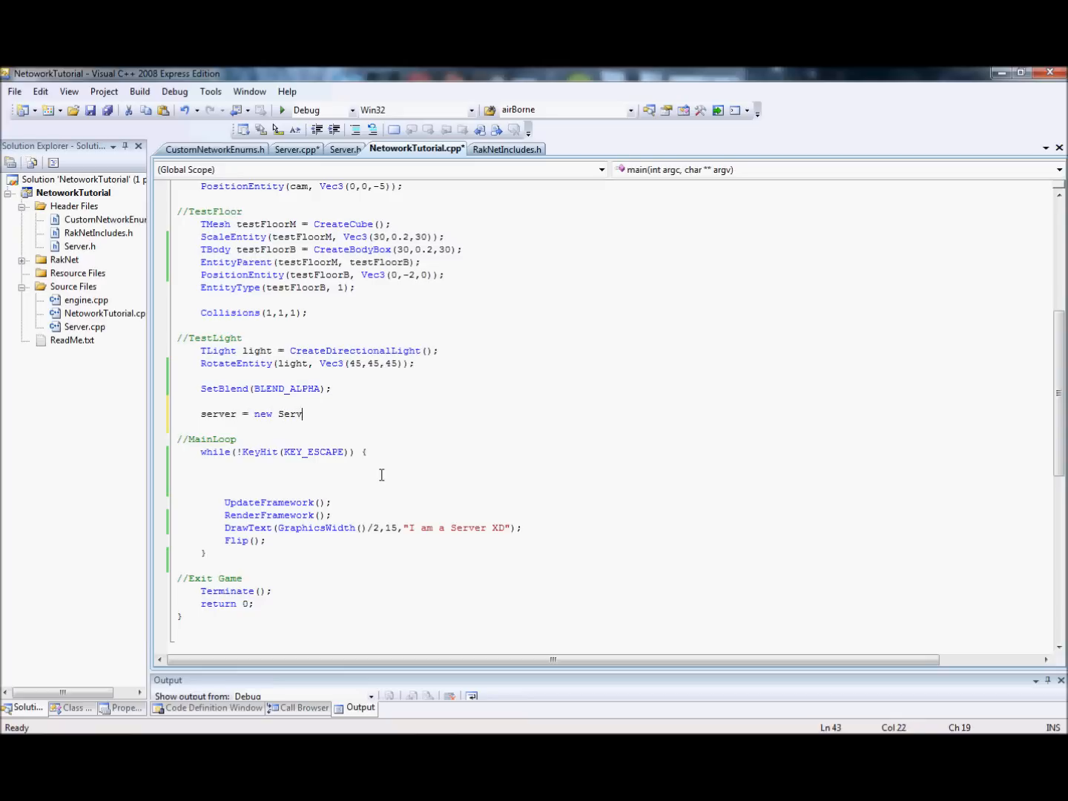
pyautogui.write('er(')
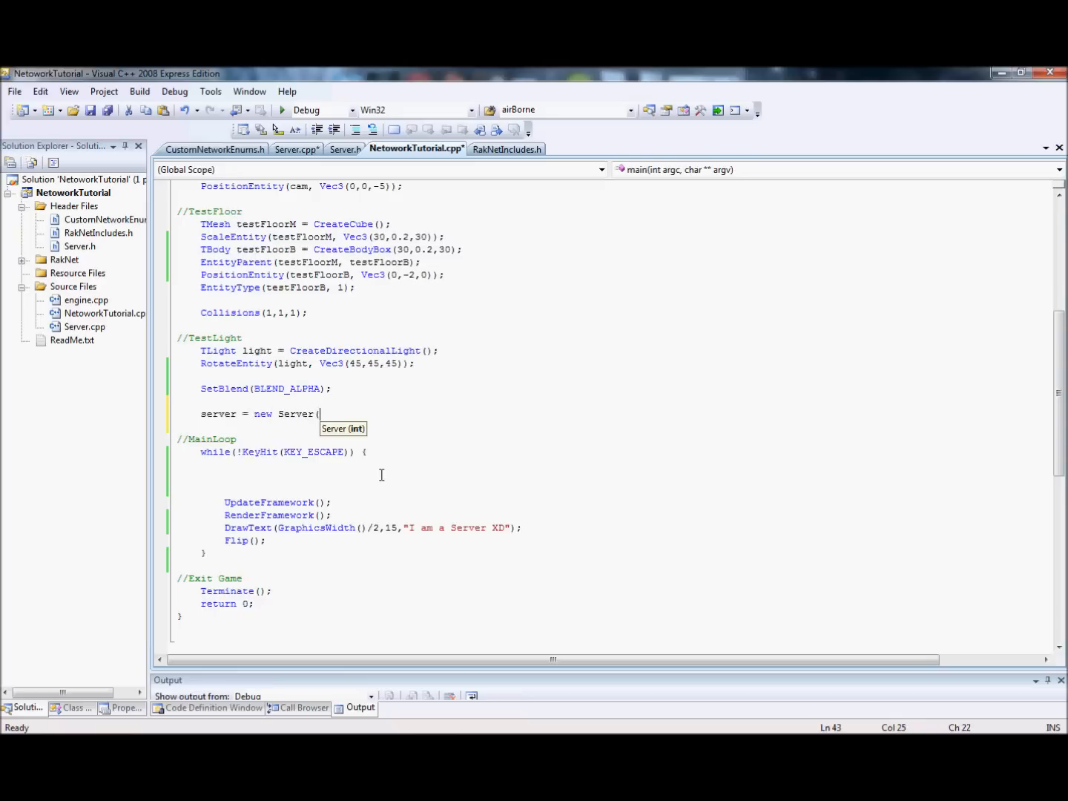
pyautogui.write('8);')
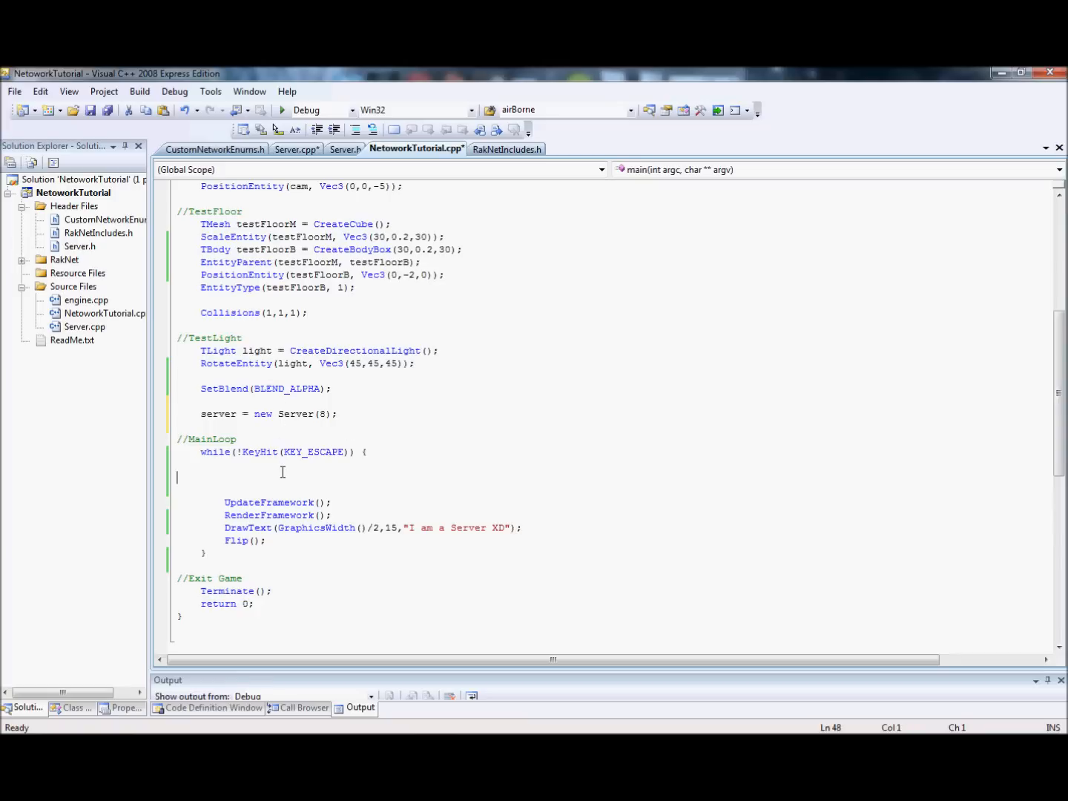
pyautogui.click(339, 414)
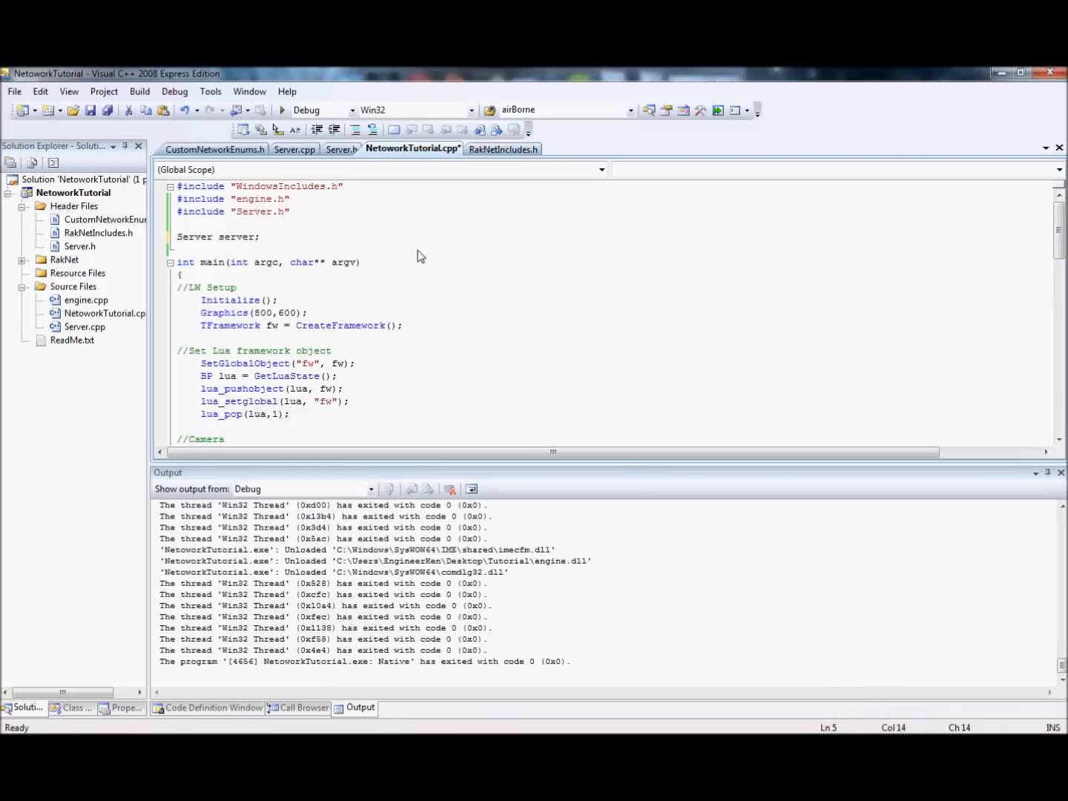
# Change the global declaration to Server *server; and save the file.
pyautogui.click(249, 237)
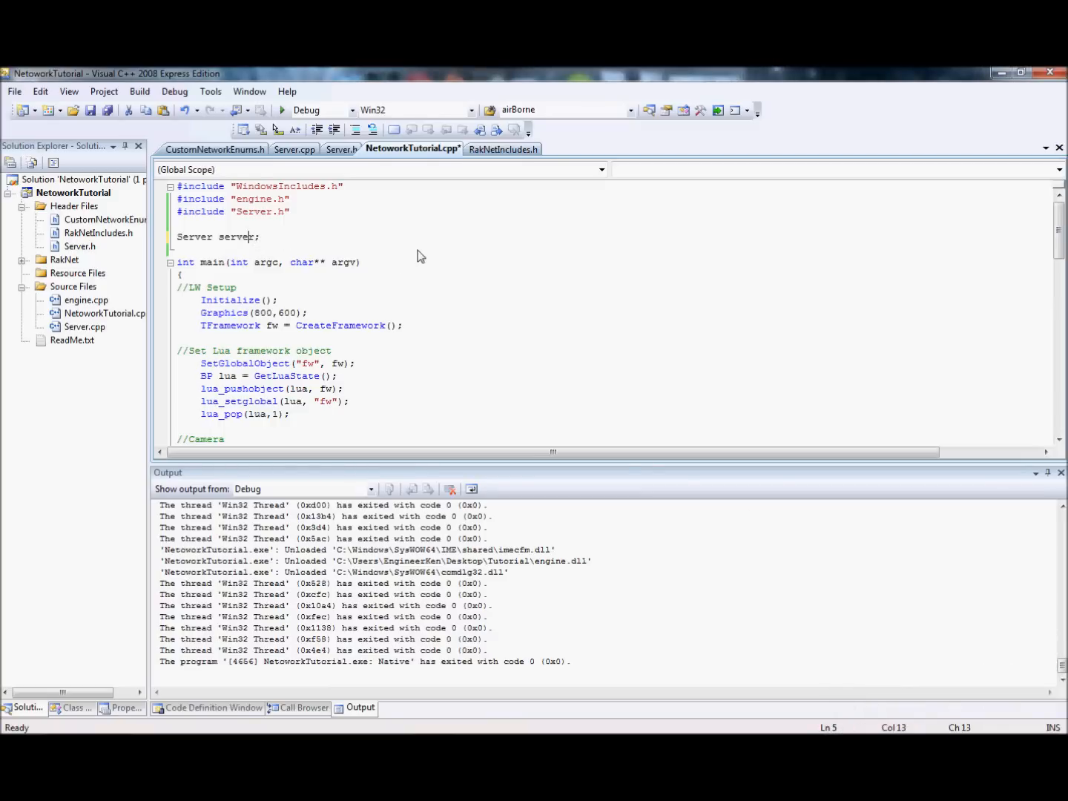
pyautogui.write('*')
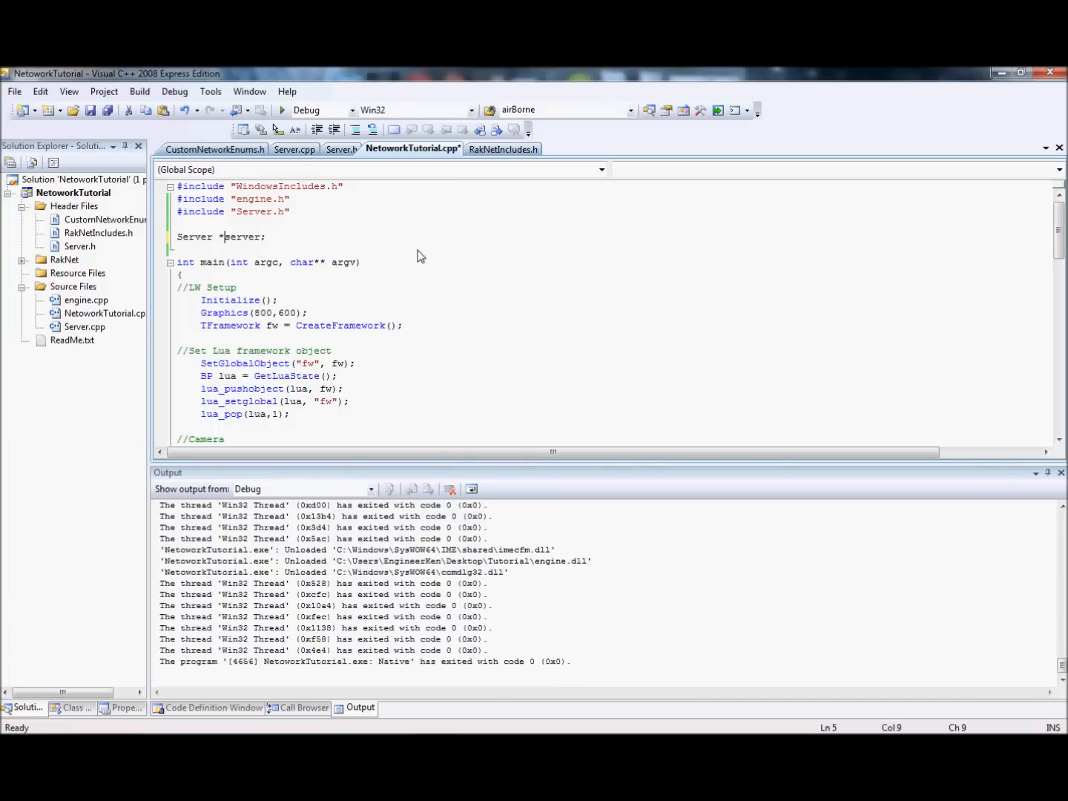
pyautogui.scroll(-3)
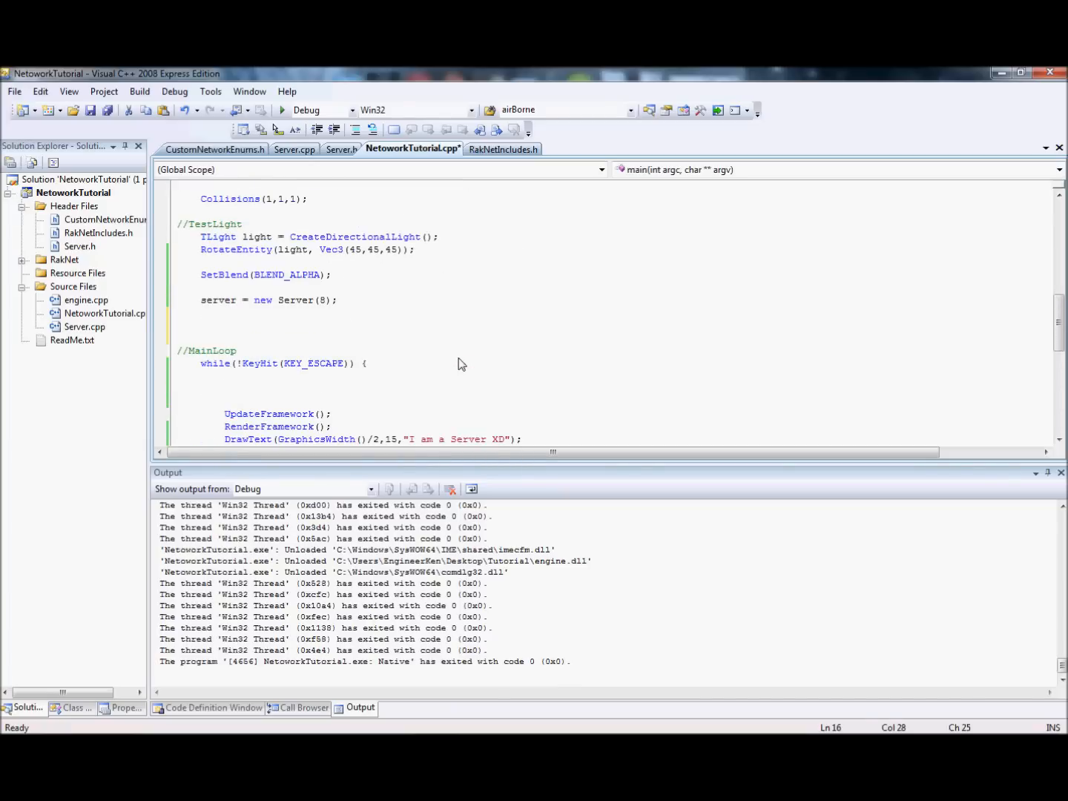
pyautogui.press('ctrl+s')
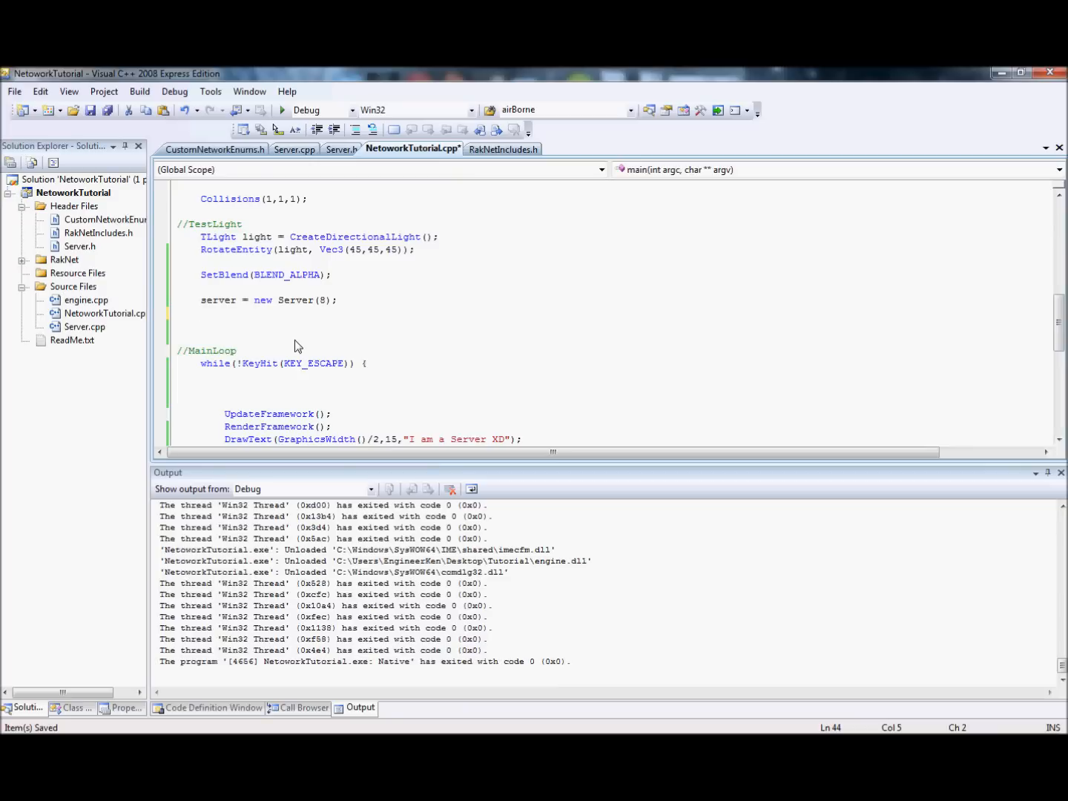
# Call server->CreateServerInterface() right after the new Server(8) line.
pyautogui.write('server-')
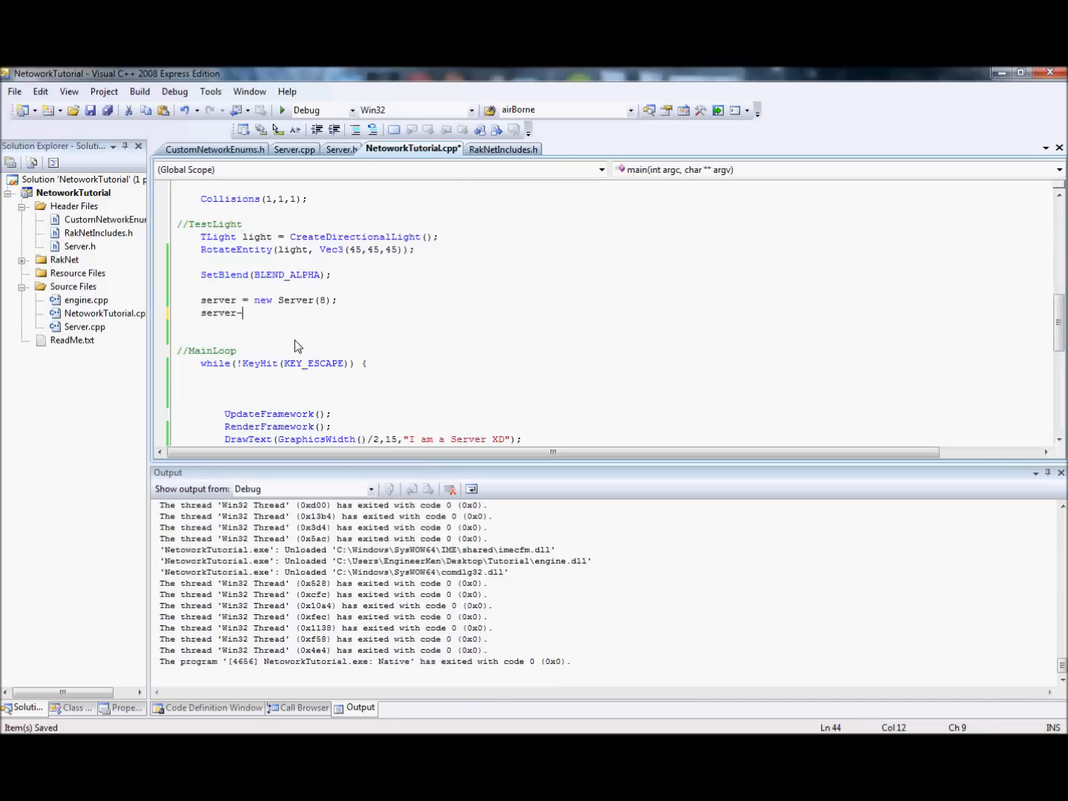
pyautogui.write('>')
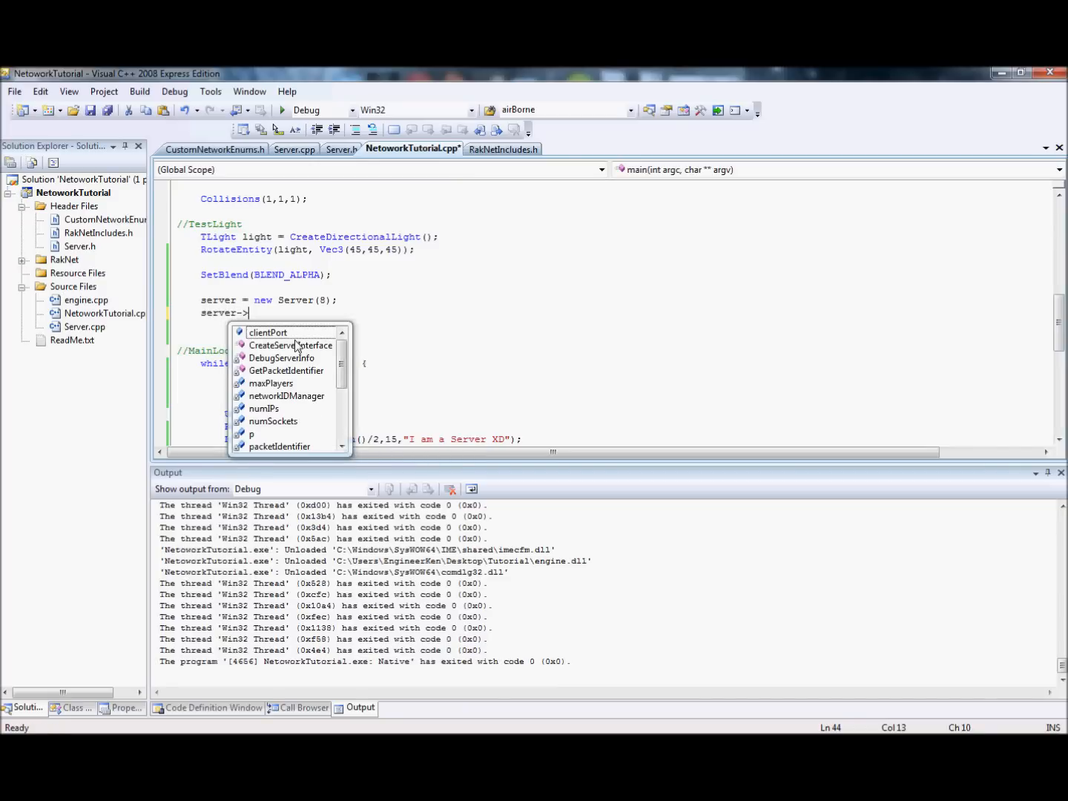
pyautogui.write('Create')
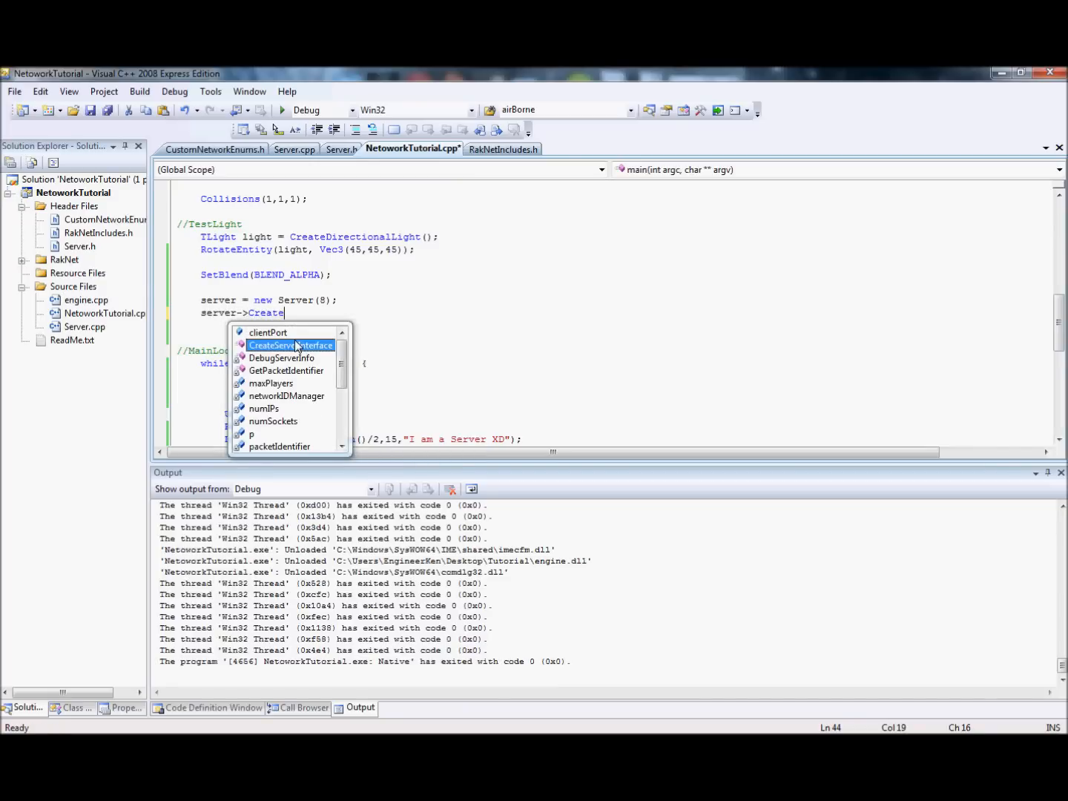
pyautogui.moveTo(437, 377)
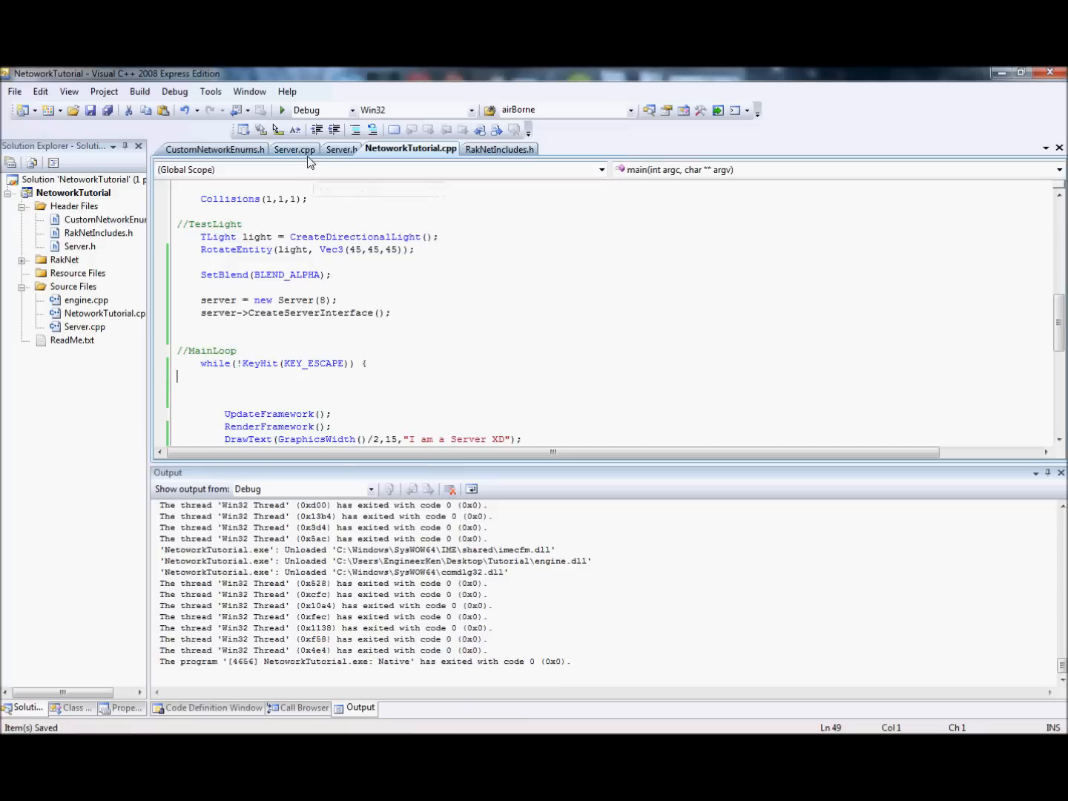
pyautogui.click(294, 149)
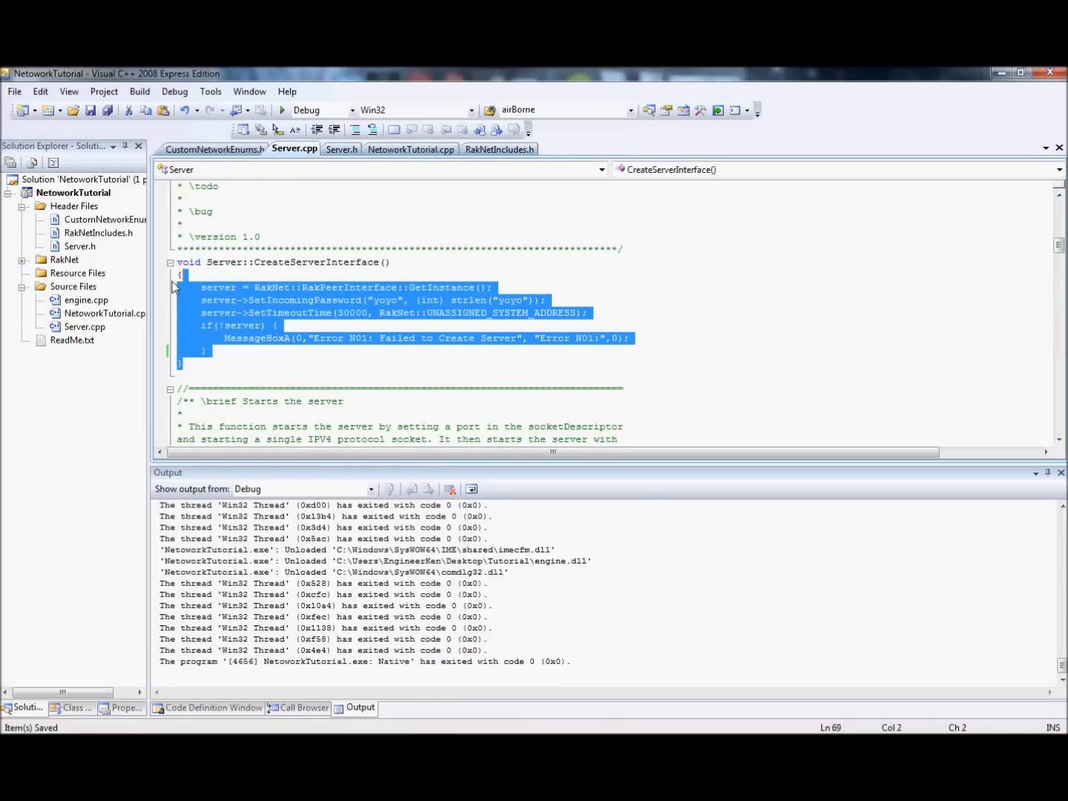
# Review the SetTimeoutTime call in CreateServerInterface and move down to Server::ServerStartup.
pyautogui.click(553, 312)
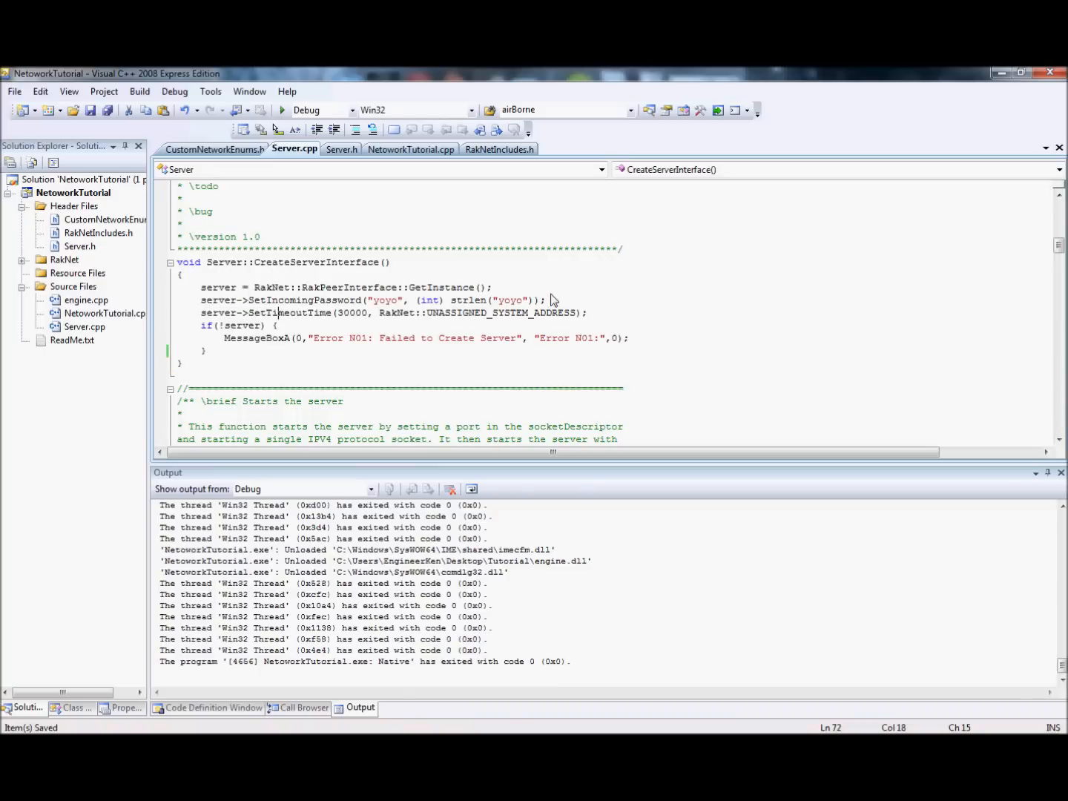
pyautogui.click(200, 299)
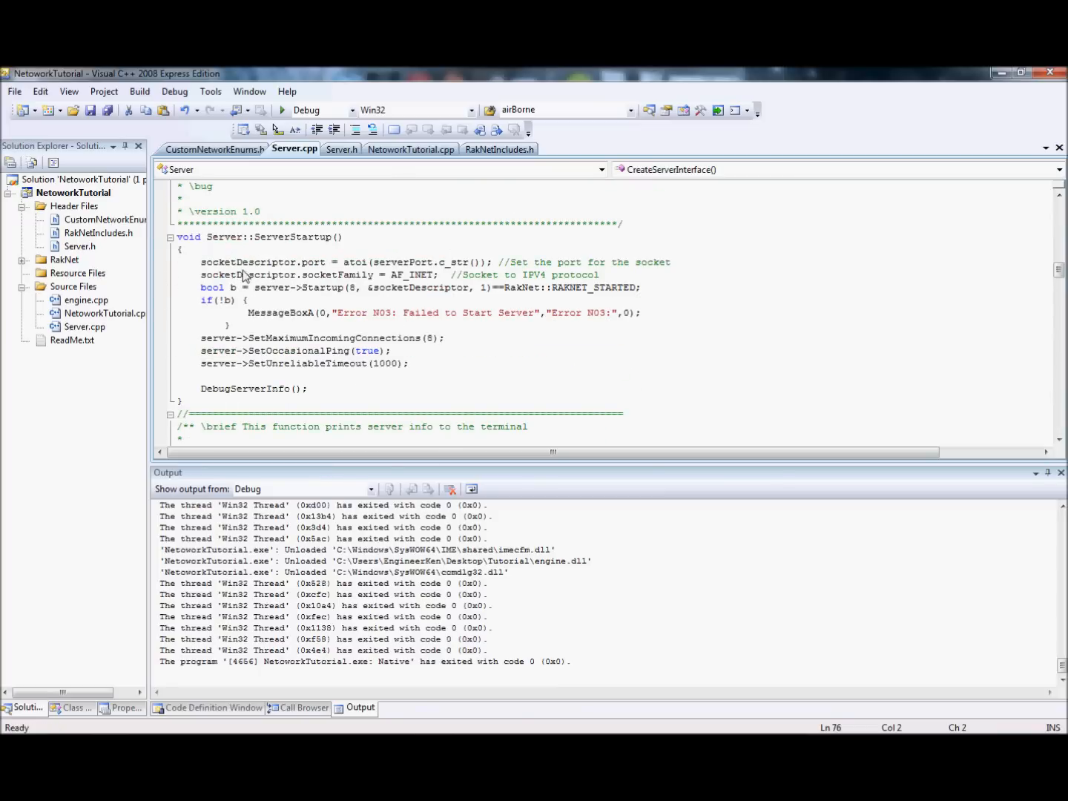
# Highlight the socketDescriptor.port line in ServerStartup and switch to Server.h for its declaration.
pyautogui.doubleClick(211, 261)
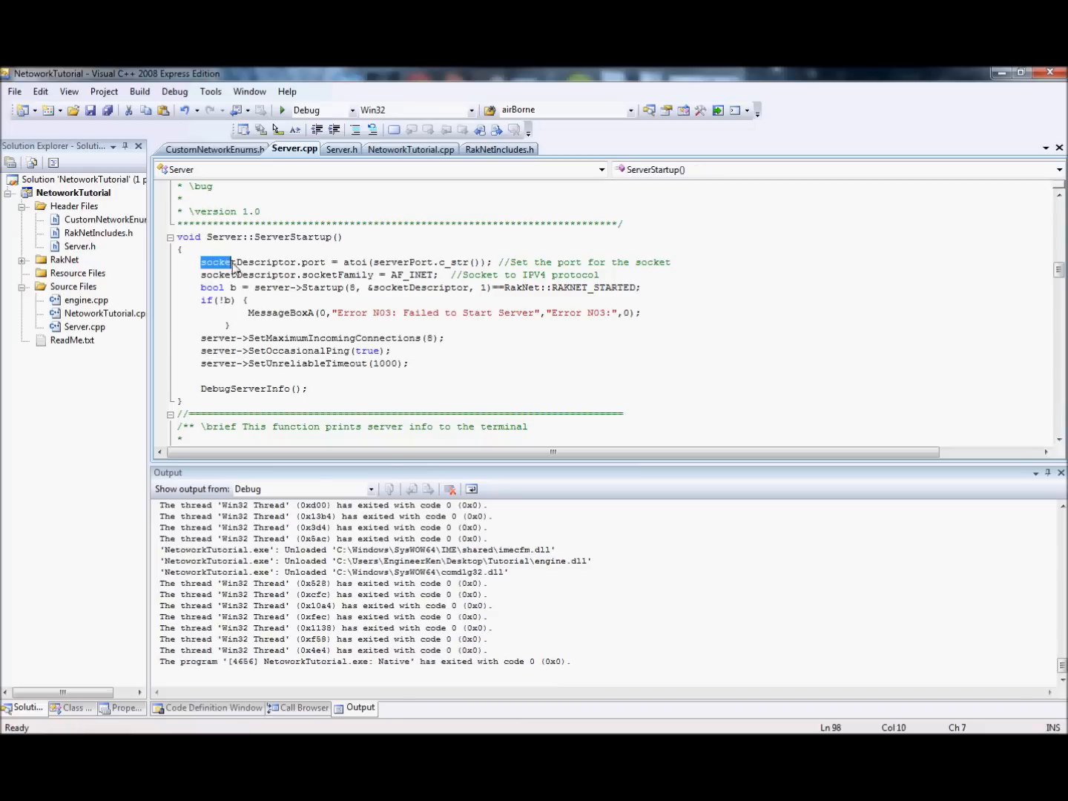
pyautogui.moveTo(218, 262); pyautogui.dragTo(549, 276)
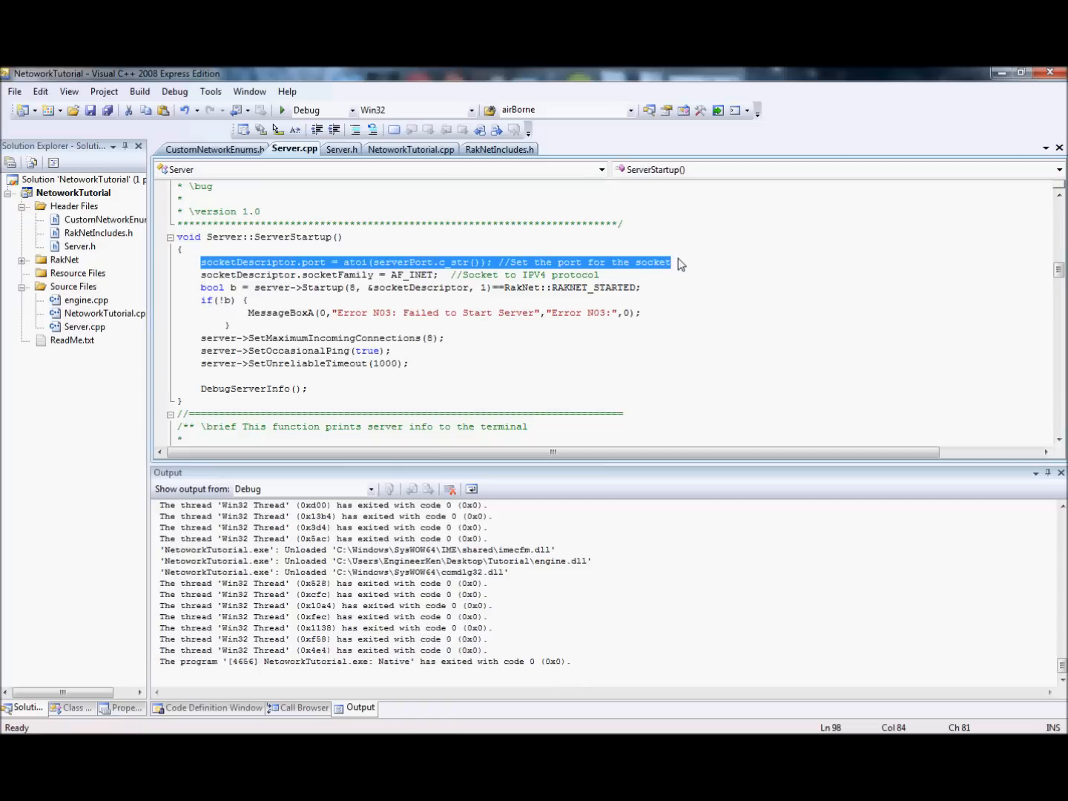
pyautogui.moveTo(162, 185)
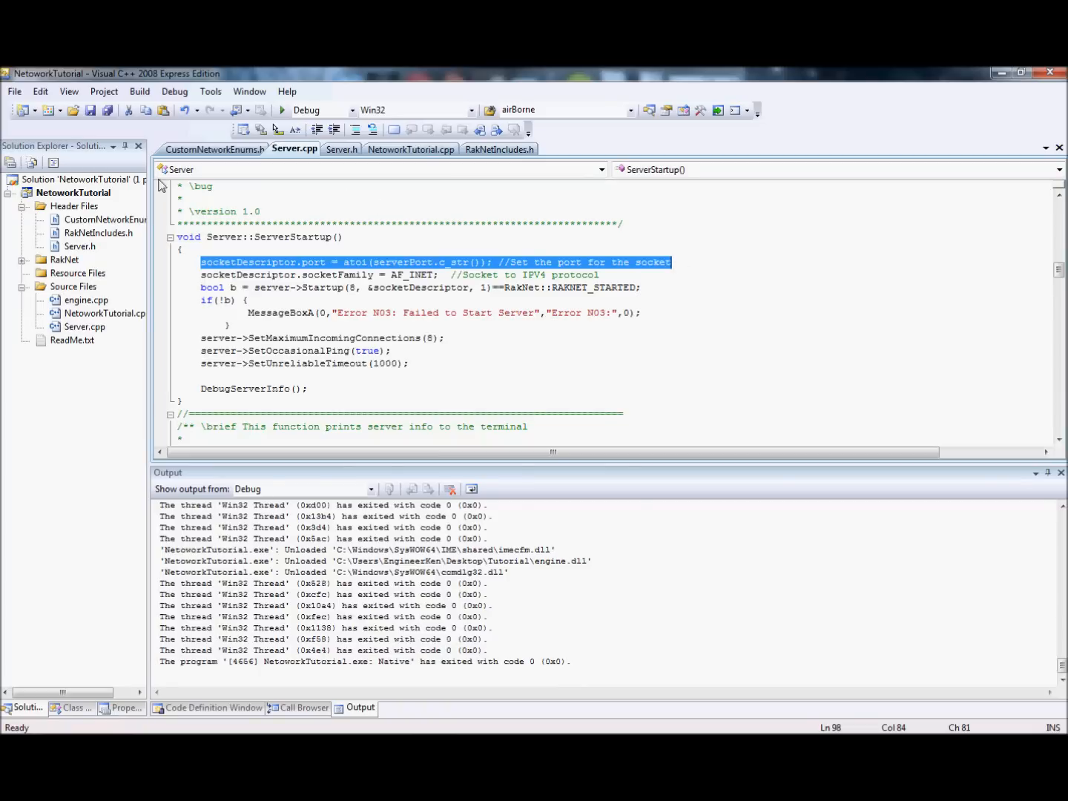
pyautogui.moveTo(162, 186)
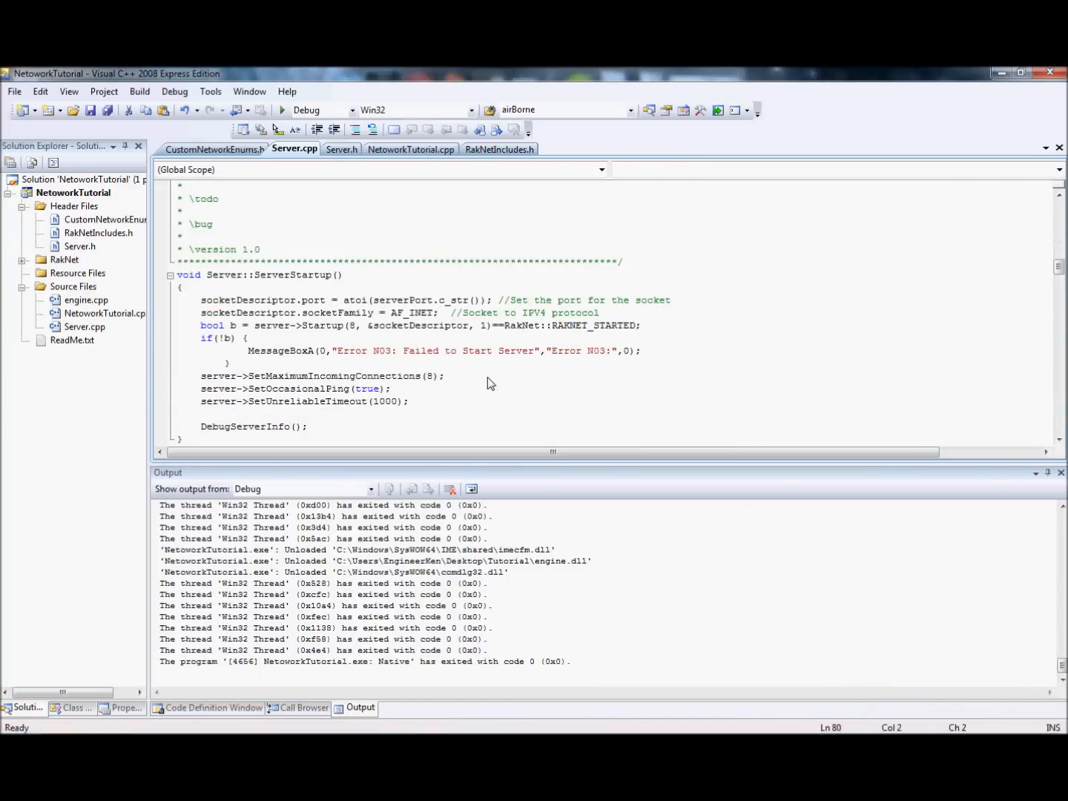
pyautogui.doubleClick(249, 299)
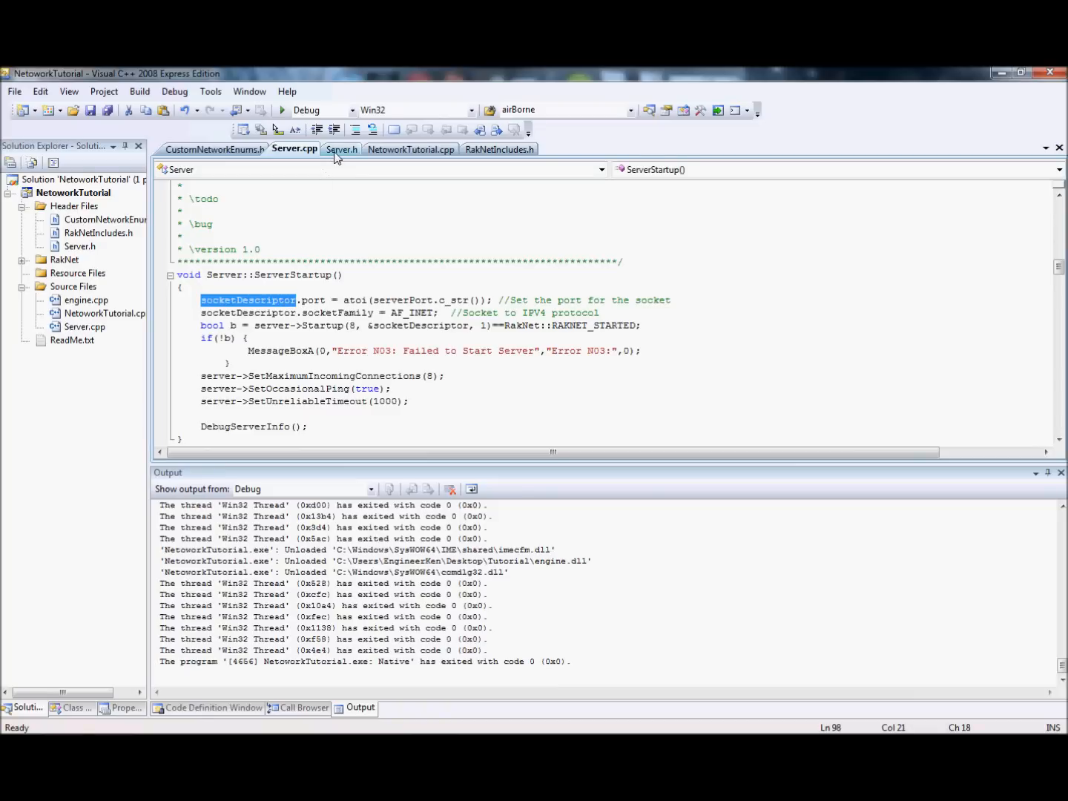
pyautogui.click(341, 148)
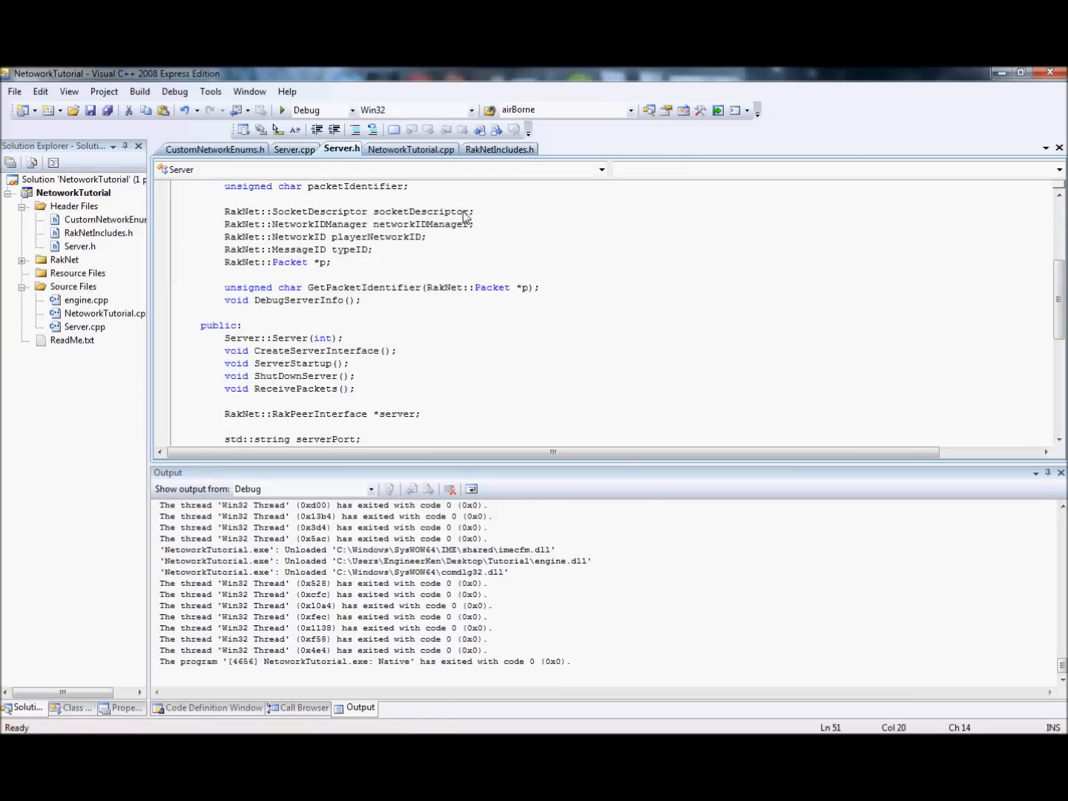
# Highlight the RakNet::SocketDescriptor member in Server.h and return to Server.cpp's ServerStartup.
pyautogui.doubleClick(421, 211)
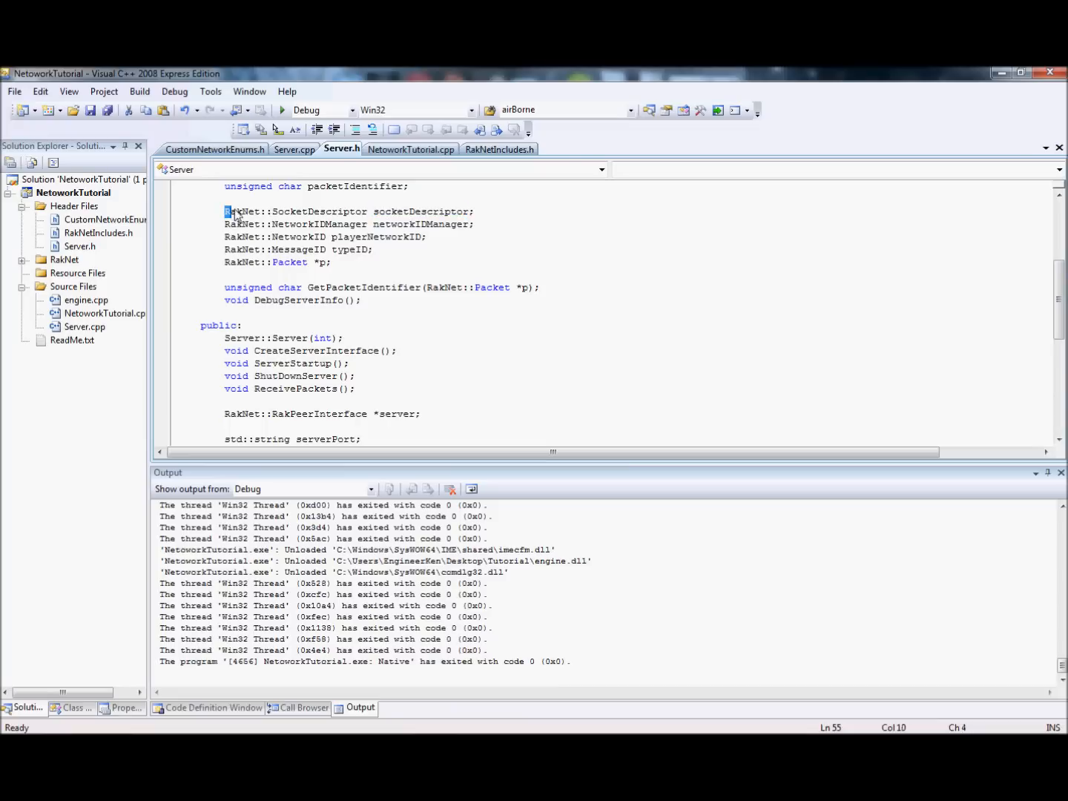
pyautogui.moveTo(226, 211); pyautogui.dragTo(367, 211)
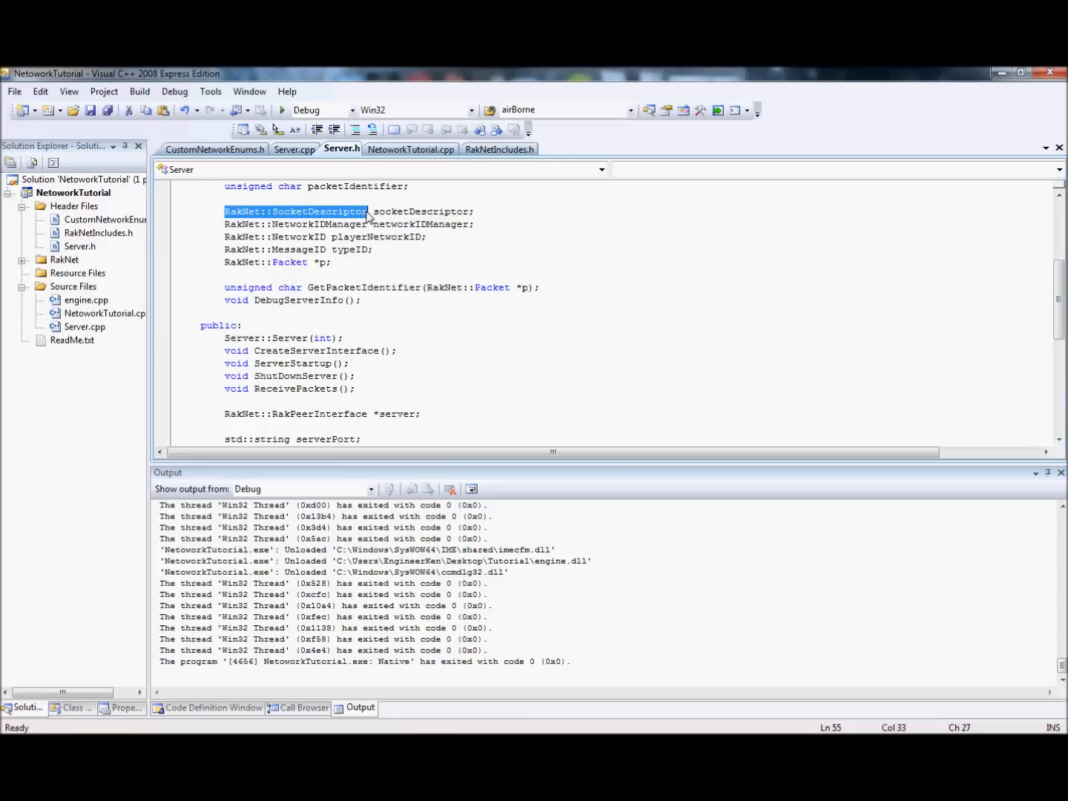
pyautogui.moveTo(295, 149)
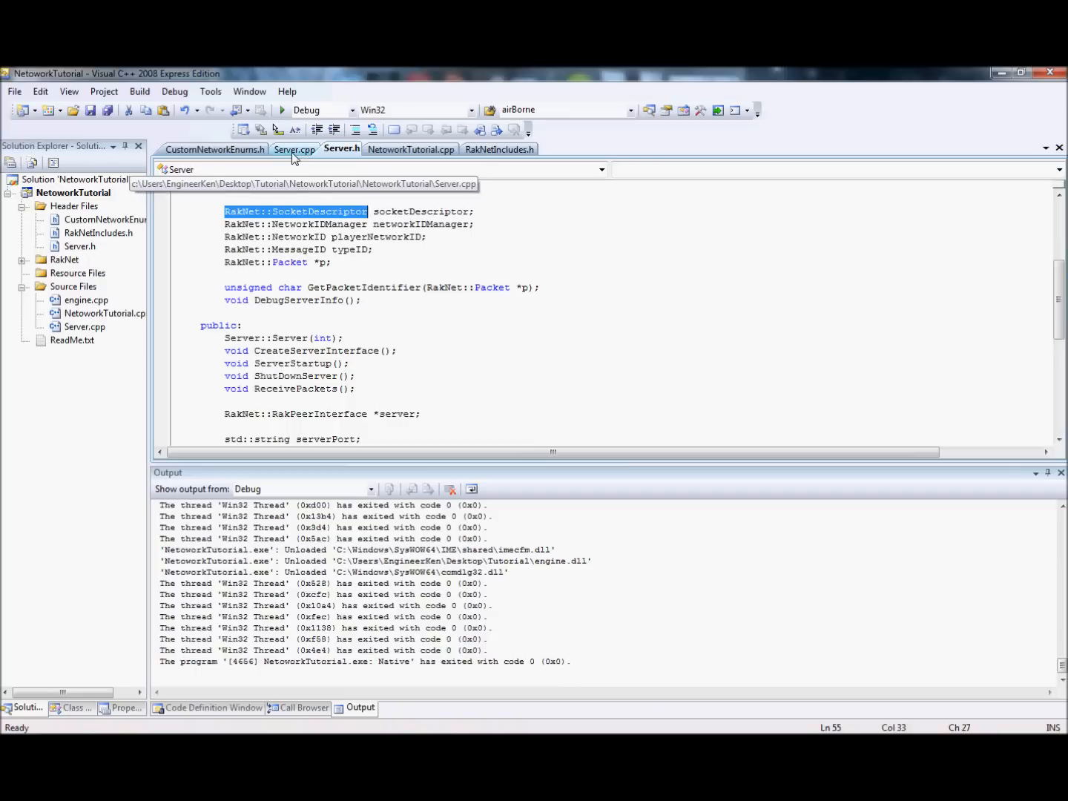
pyautogui.click(293, 148)
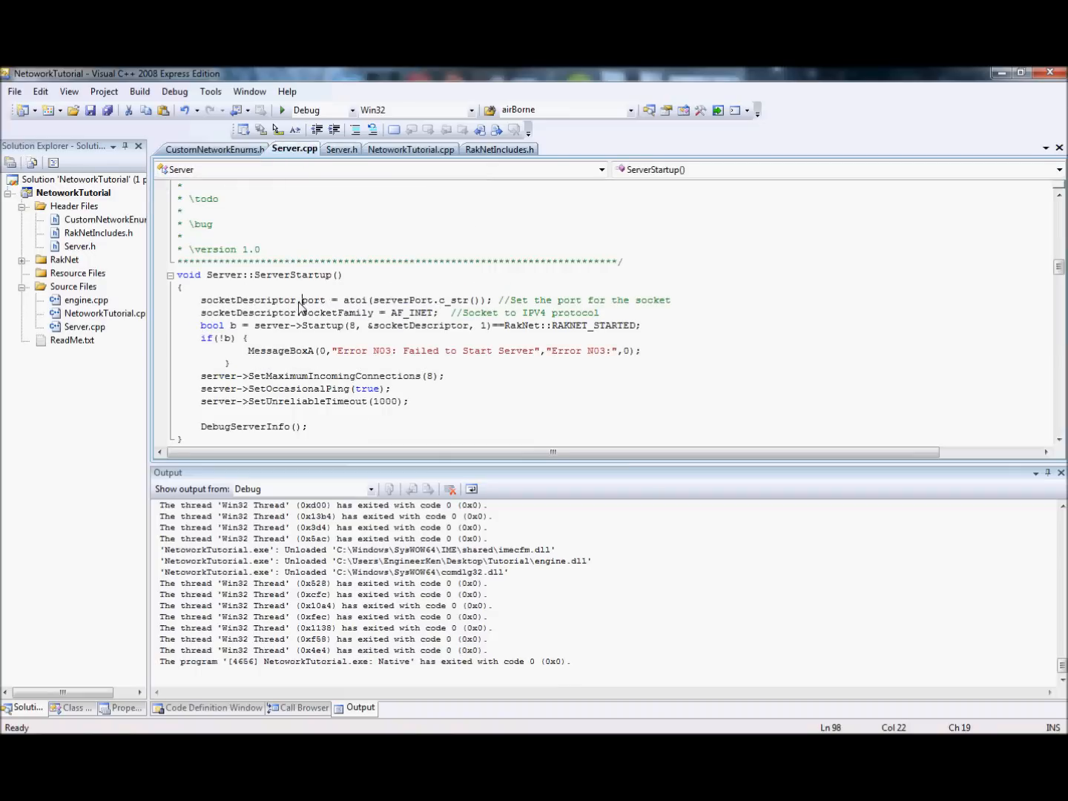
pyautogui.doubleClick(249, 300)
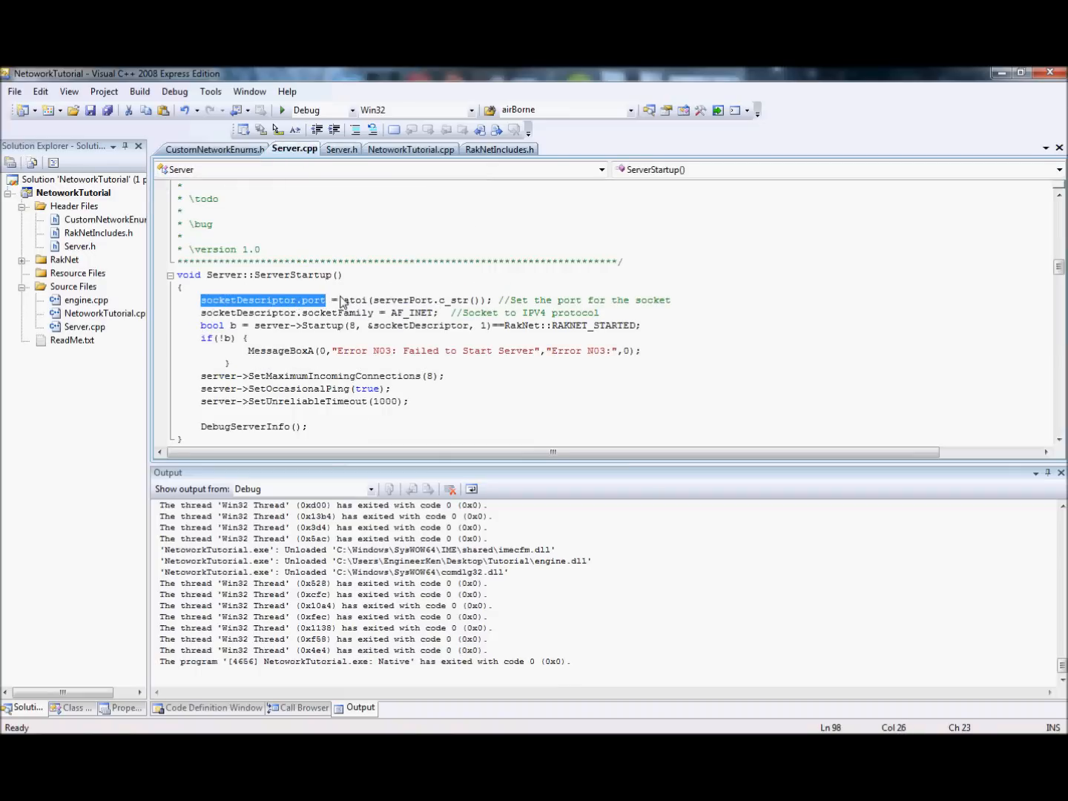
pyautogui.doubleClick(356, 300)
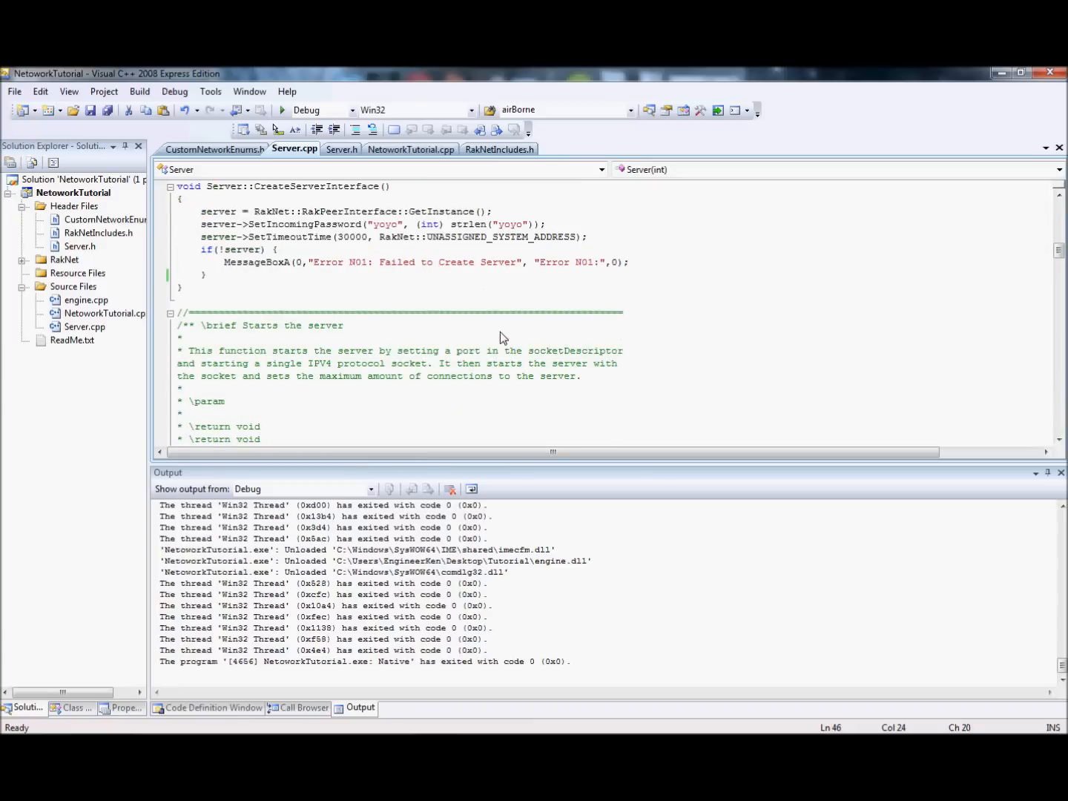
pyautogui.scroll(-3)
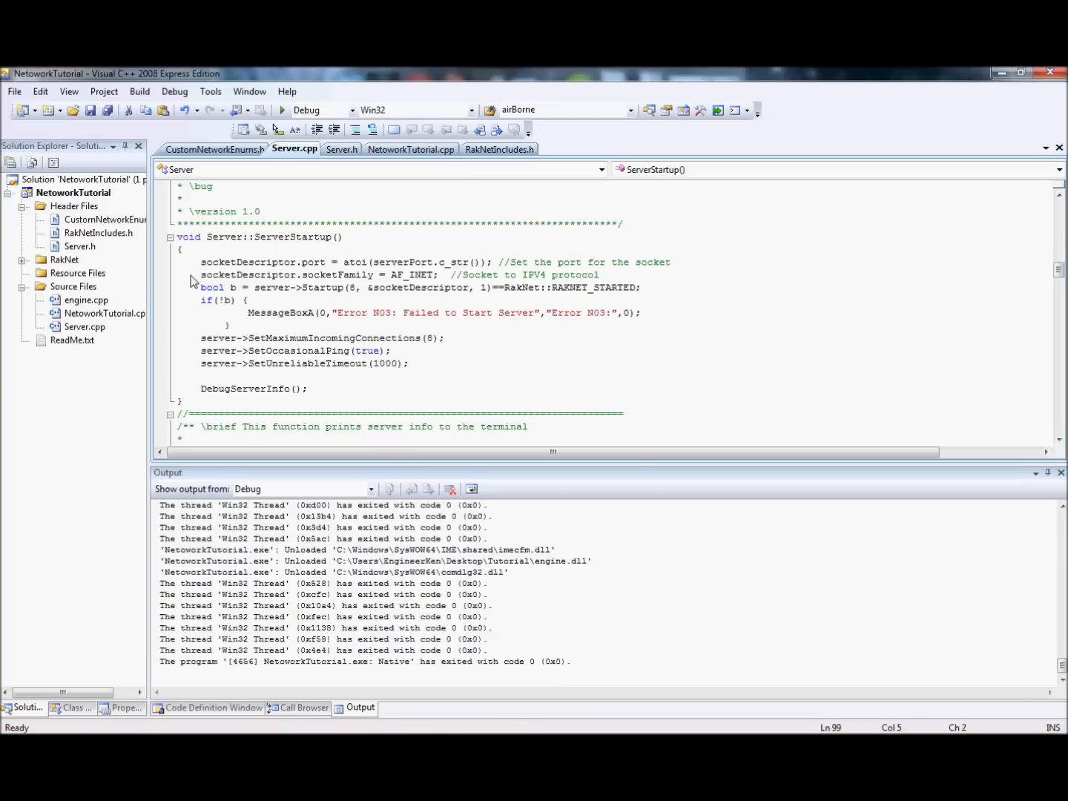
pyautogui.moveTo(202, 275); pyautogui.dragTo(371, 275)
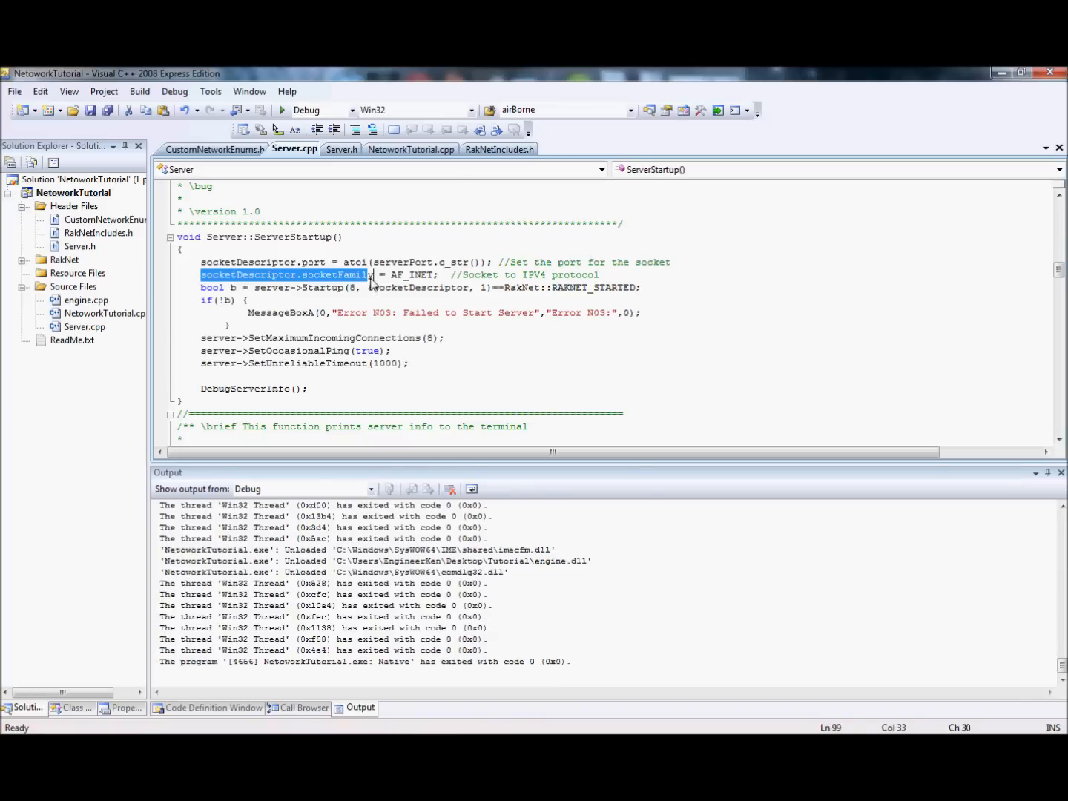